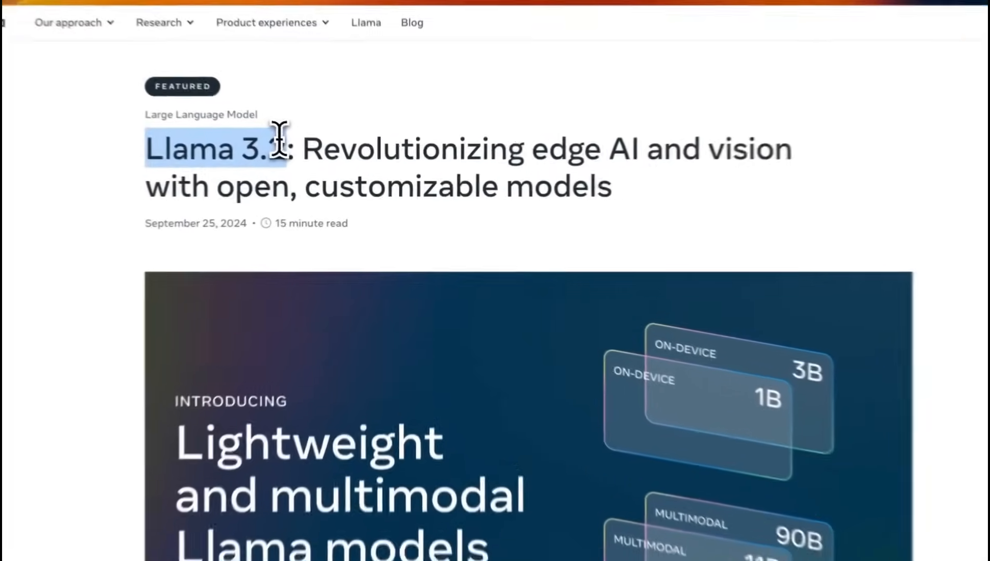
- Browse the Unsloth homepage, noting the 405B model support, and open the Llama-3.2 Colab notebook link
scroll("down", 3)
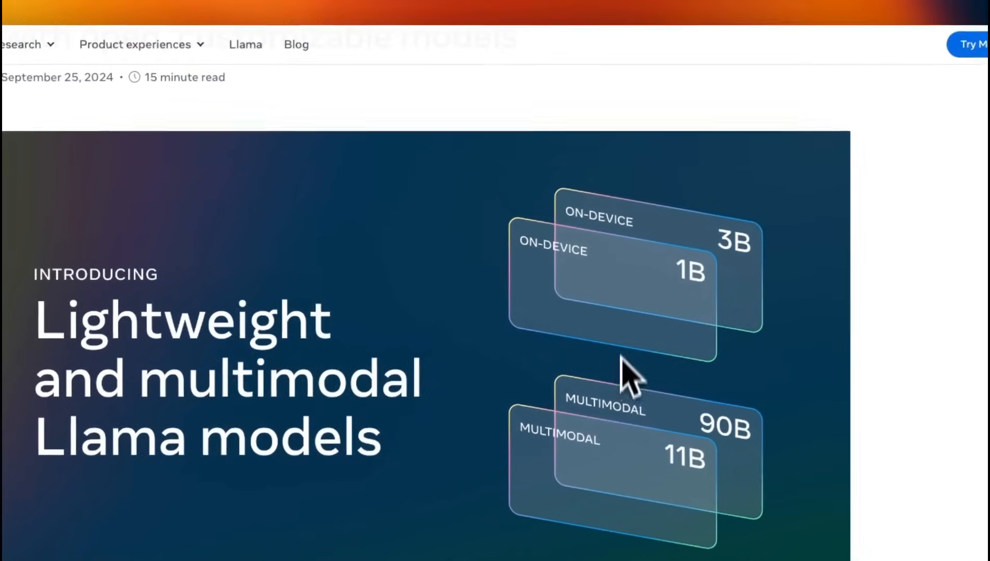
scroll("down", 3)
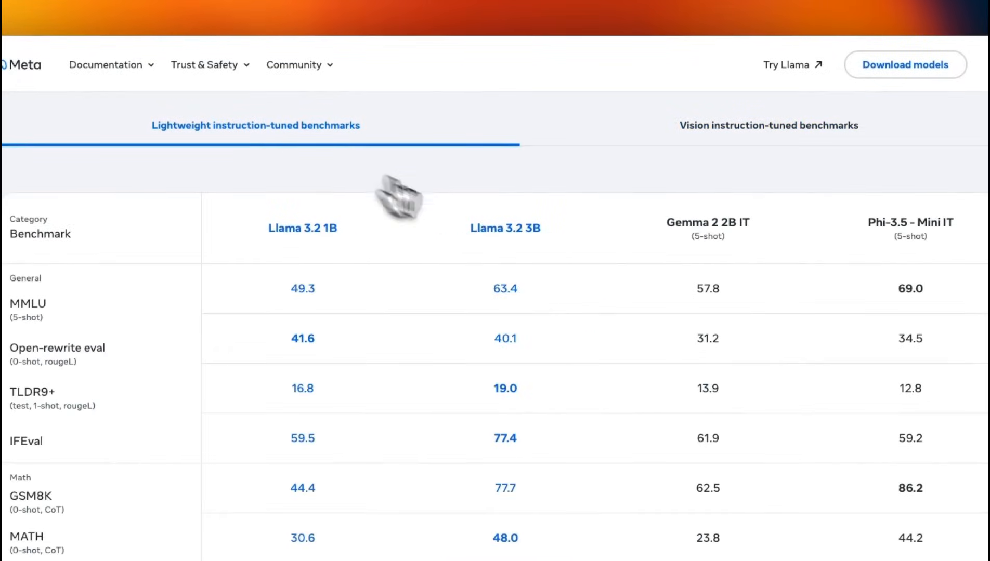
left_click(767, 125)
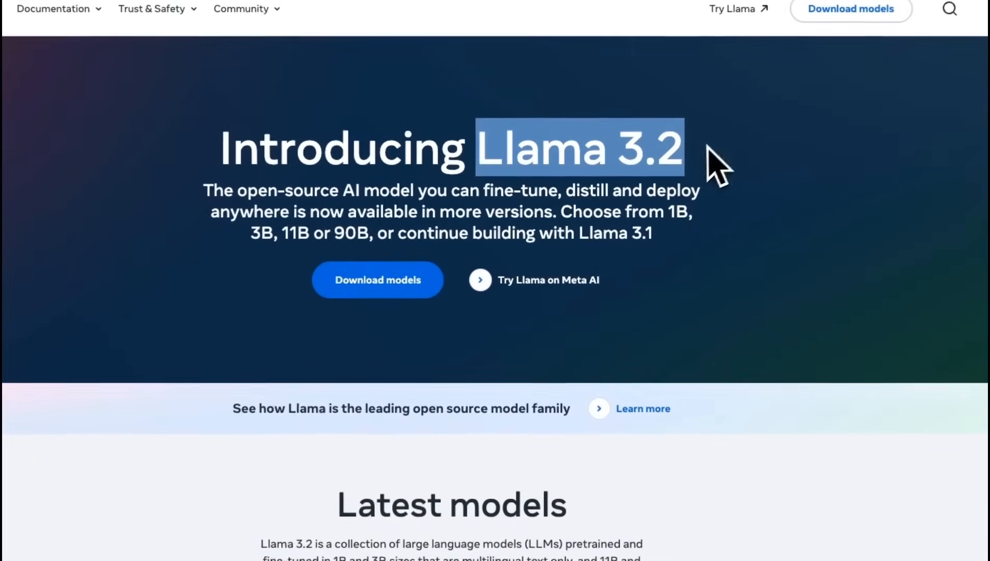
scroll("down", 3)
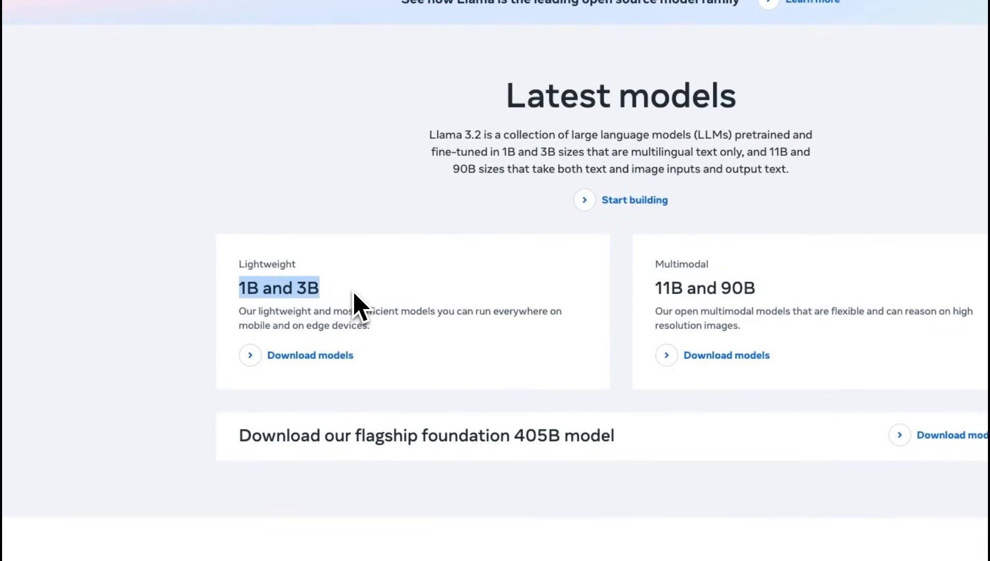
mouse_move(283, 316)
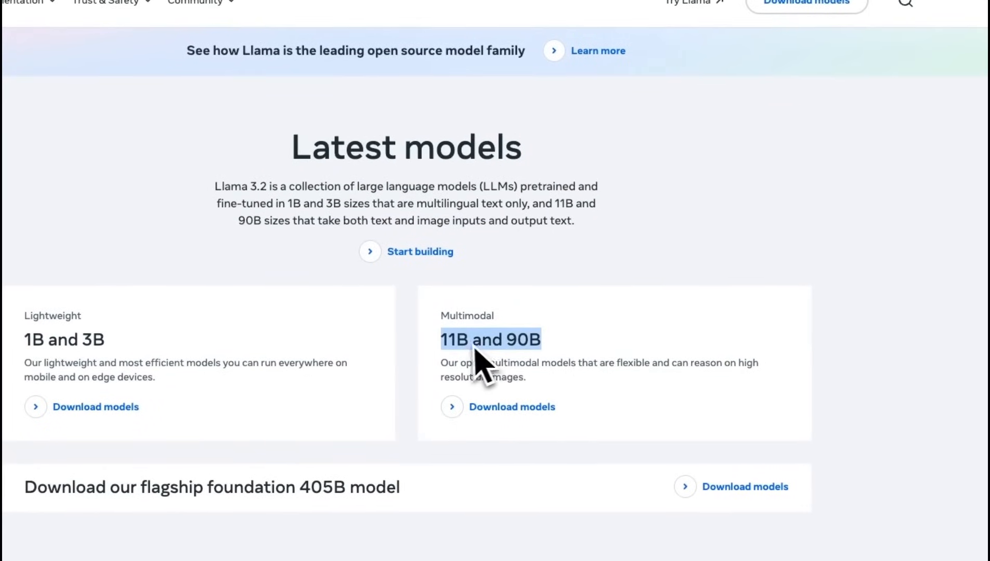
scroll("down", 3)
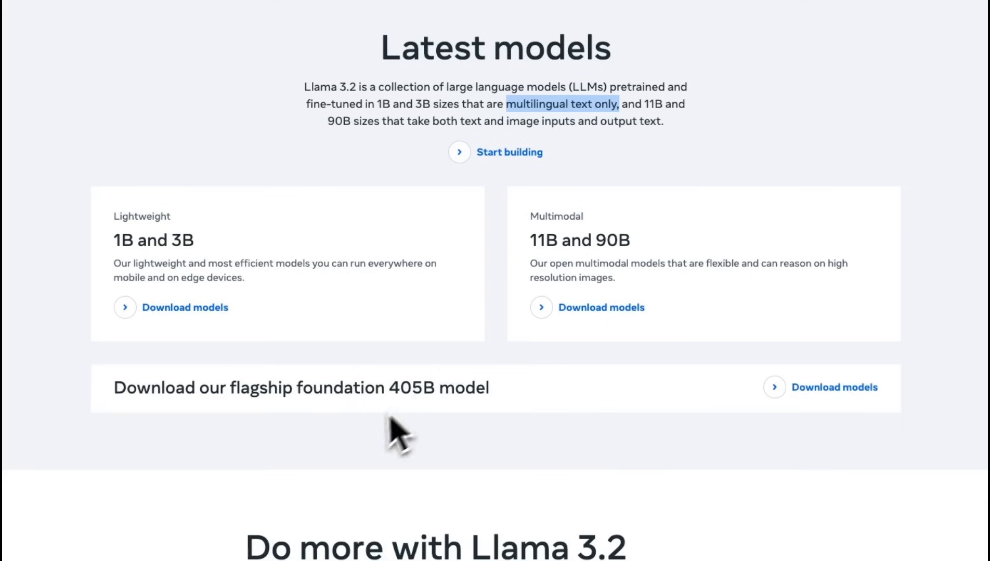
left_click_drag(390, 388, 487, 387)
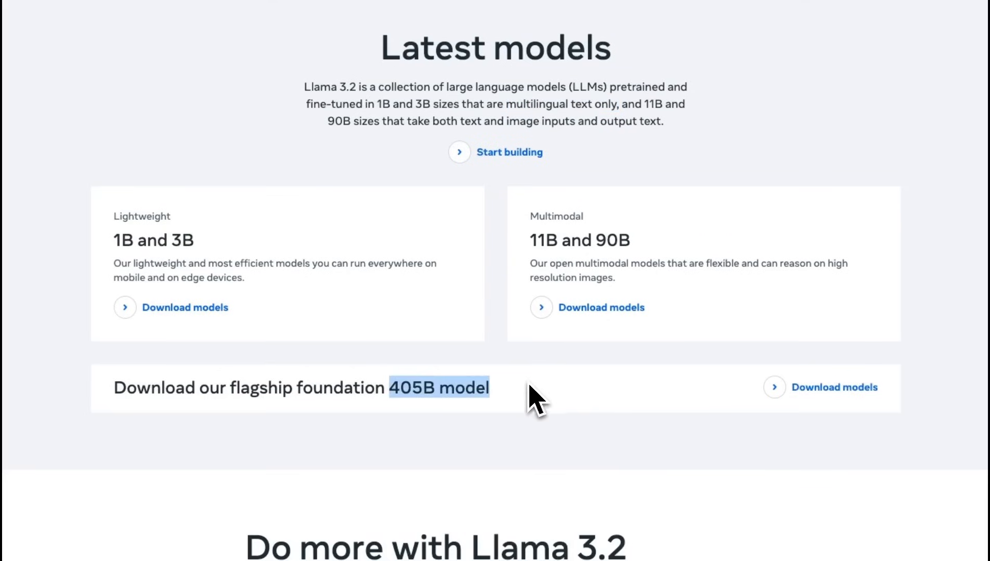
mouse_move(512, 256)
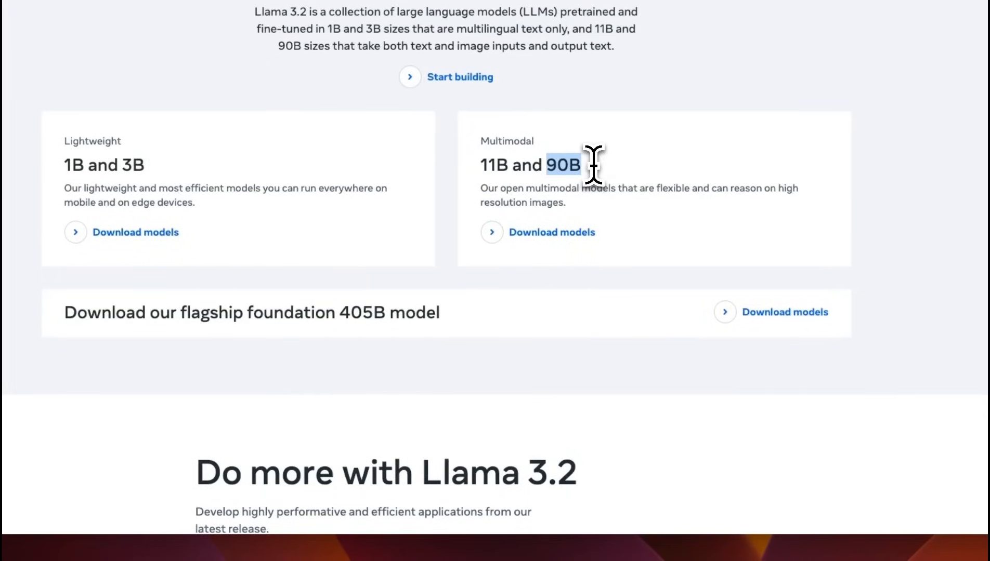
scroll("down", 3)
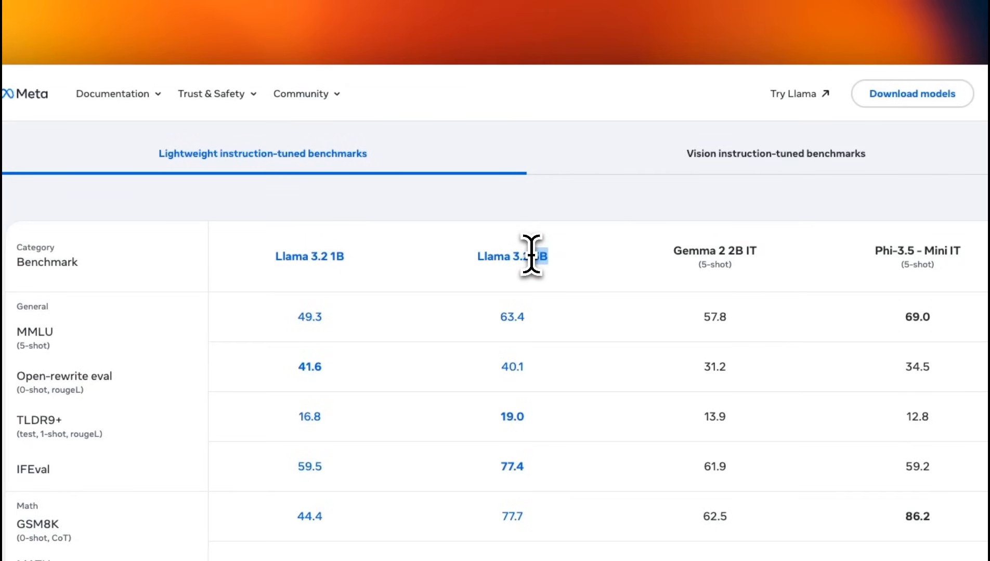
left_click(775, 154)
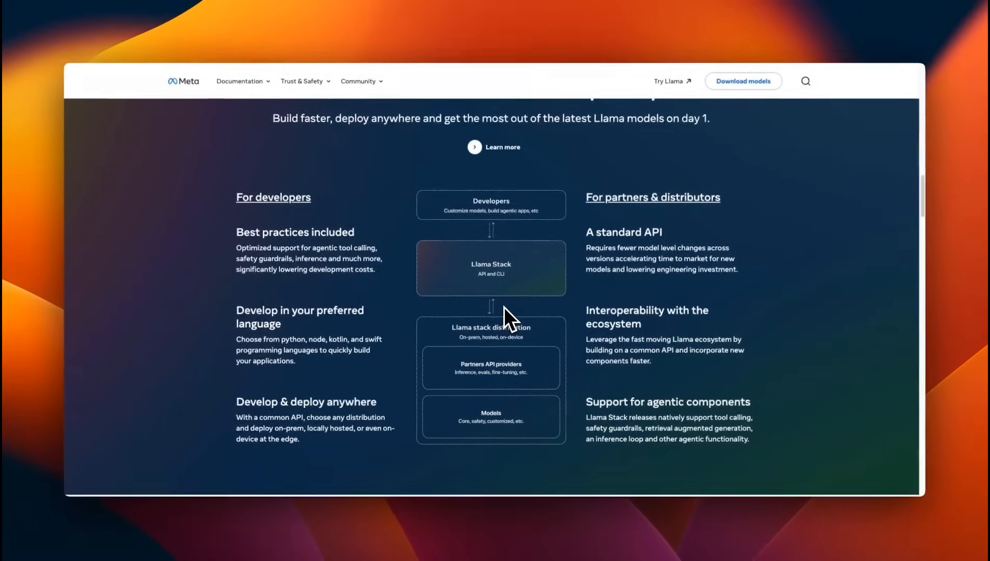
scroll("down", 3)
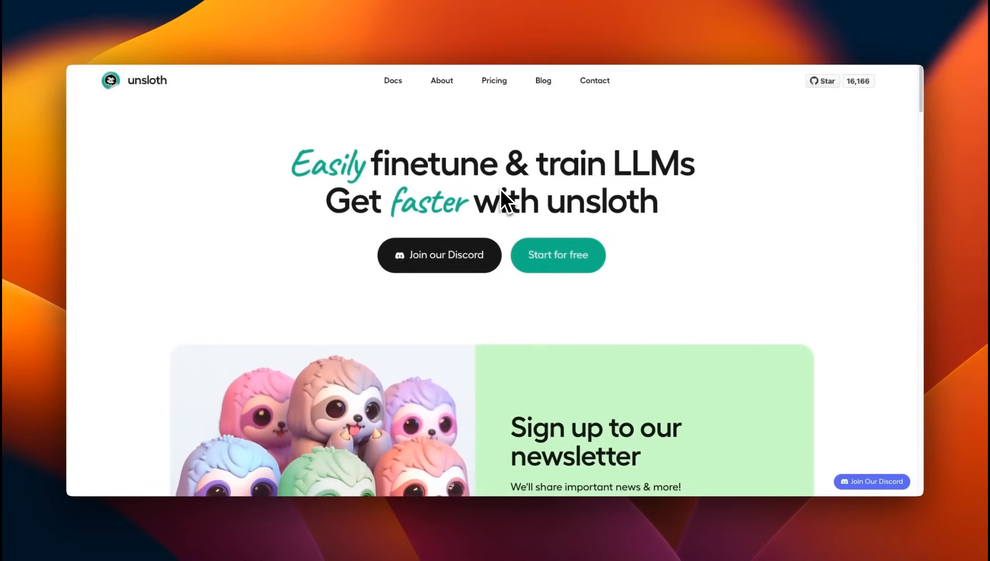
mouse_move(529, 194)
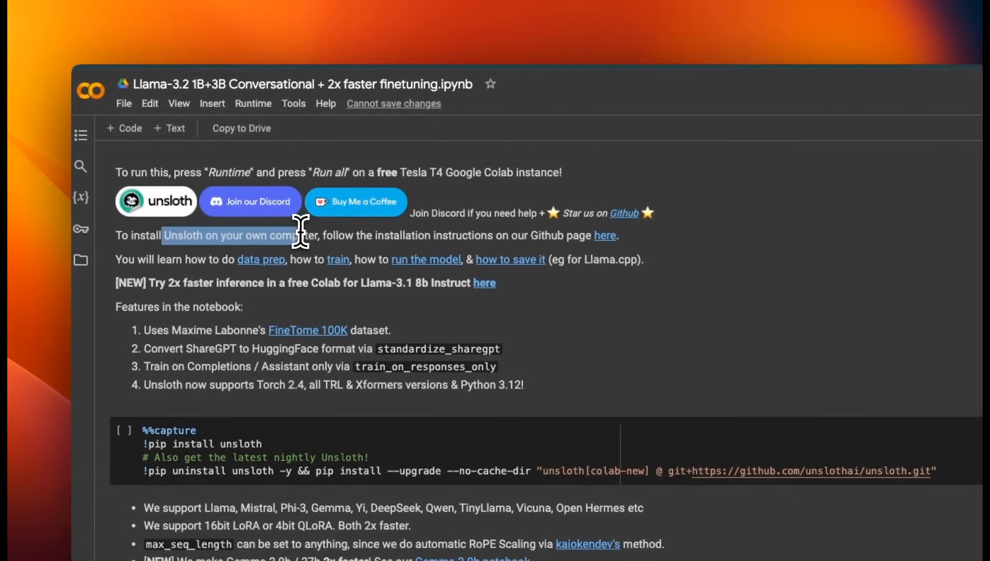
mouse_move(326, 232)
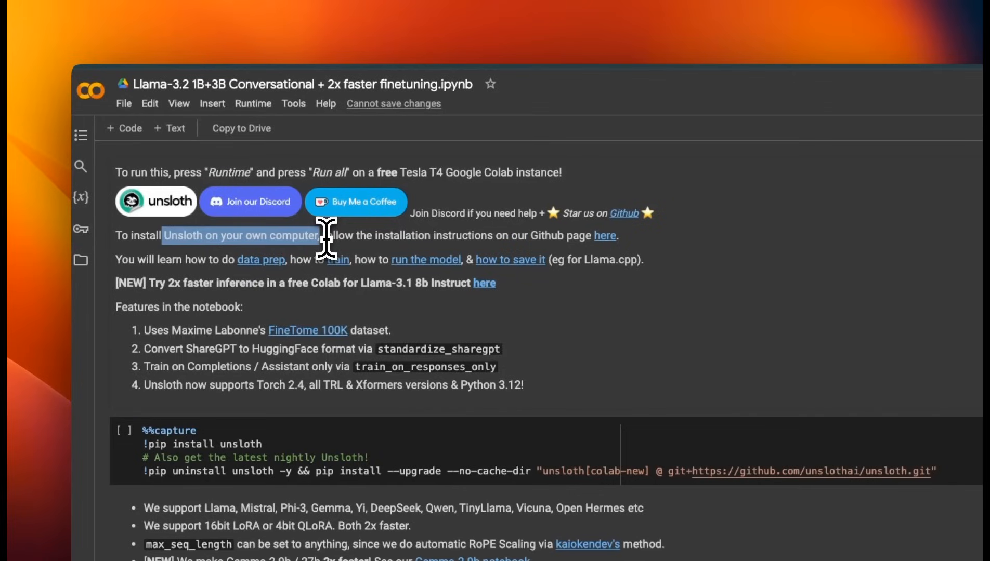
mouse_move(460, 341)
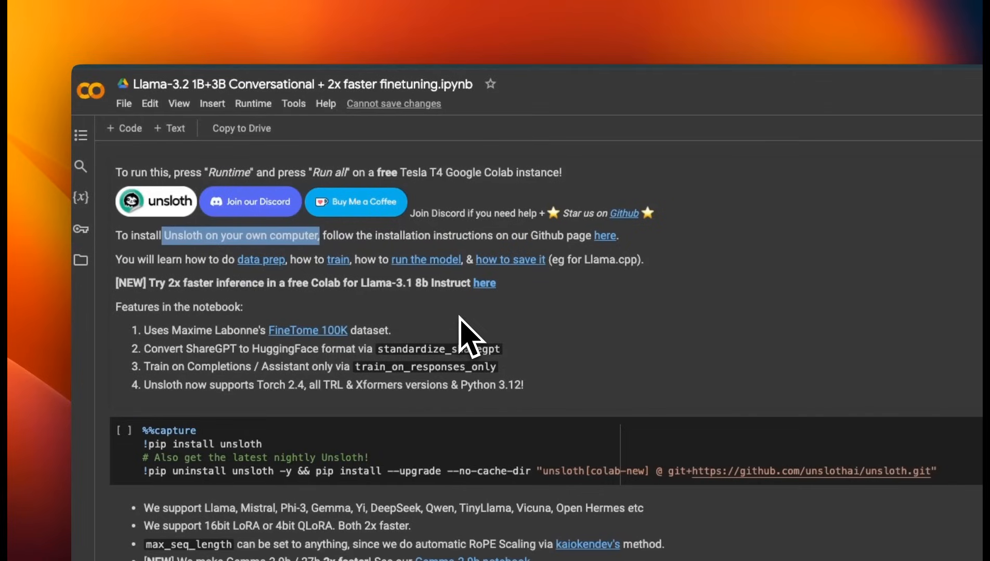
- Follow the notebook's FineTome-100k dataset link to Hugging Face
left_click(308, 330)
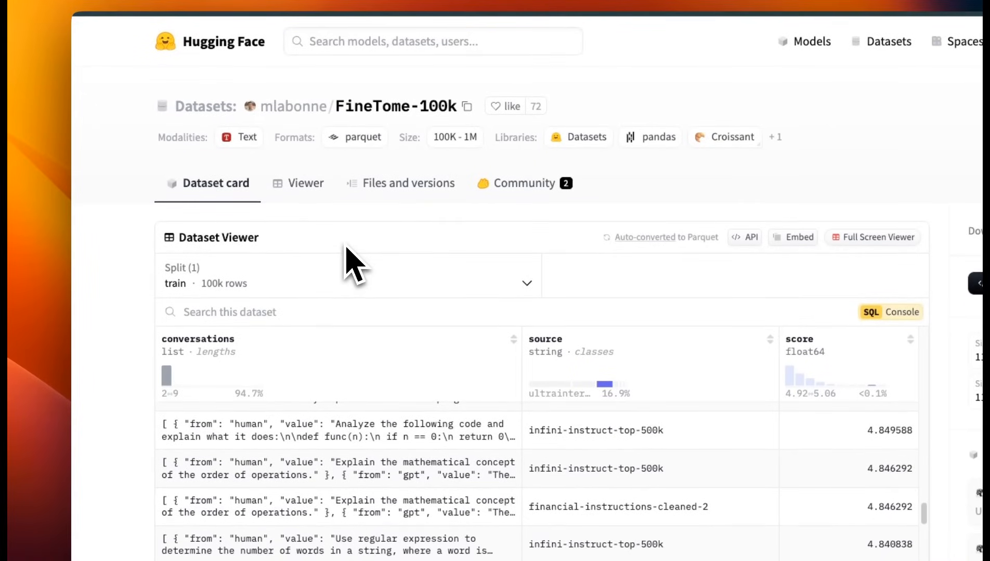
mouse_move(410, 120)
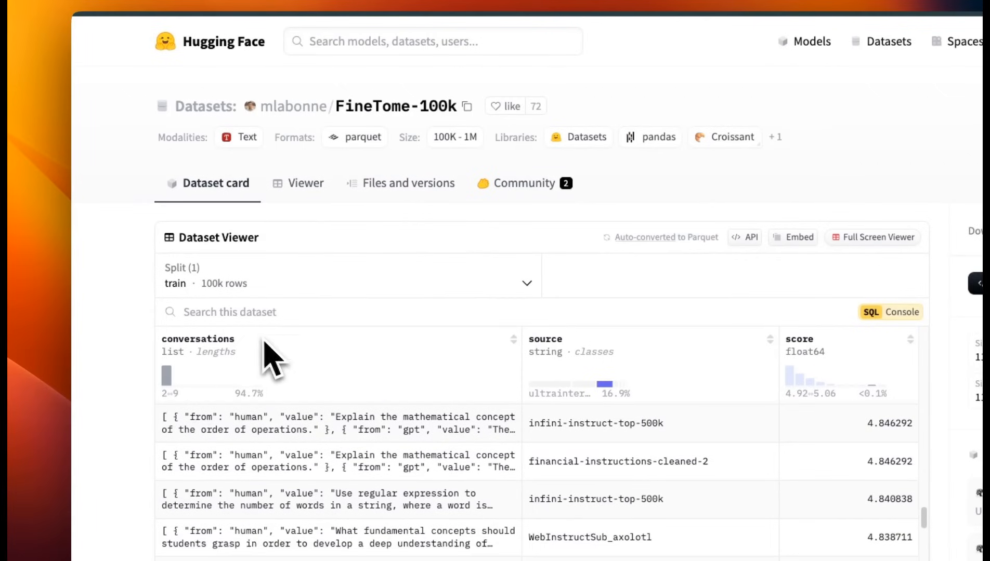
- Scroll through the FineTome-100k Dataset Viewer rows and their conversations
scroll("down", 3)
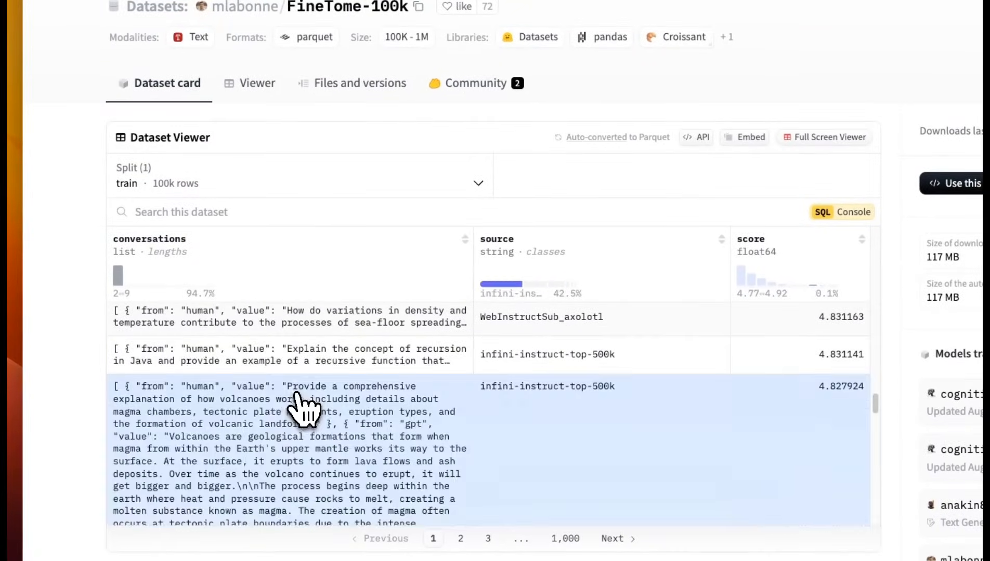
scroll("down", 3)
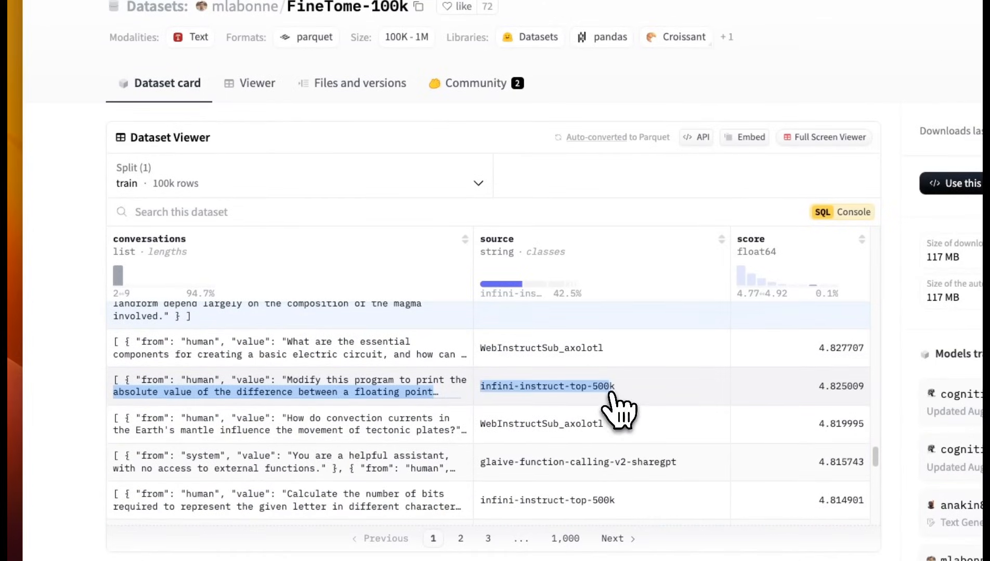
scroll("down", 3)
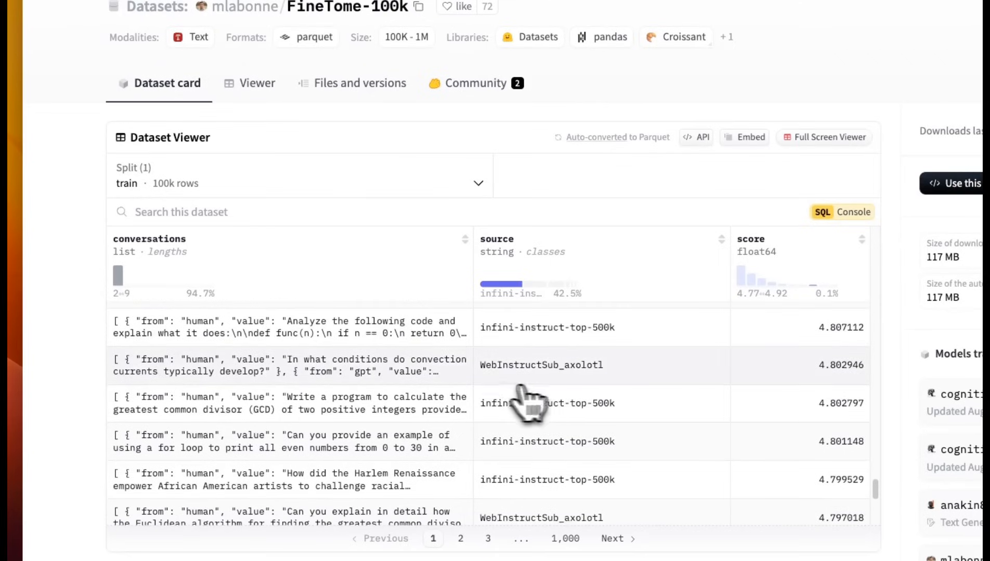
scroll("down", 3)
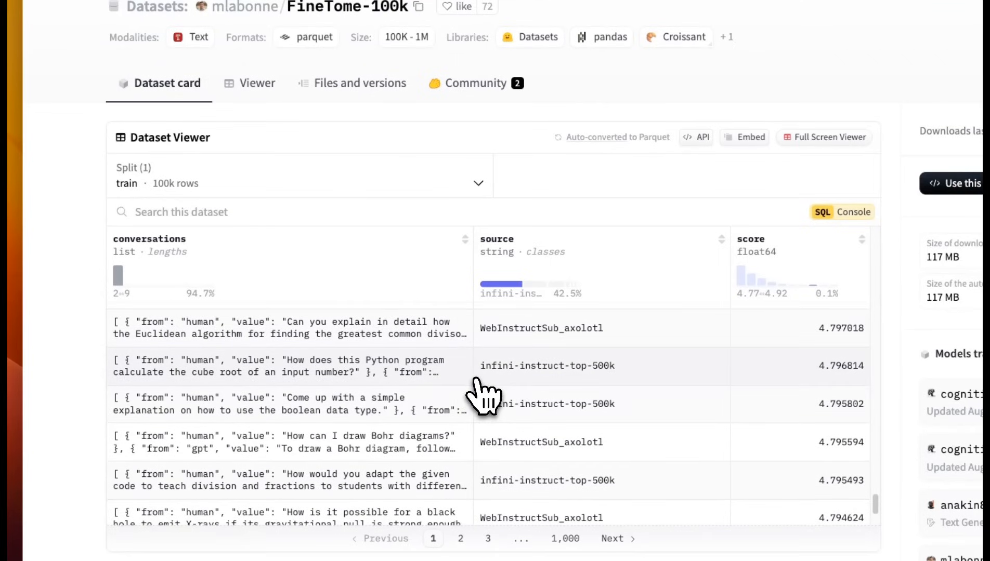
mouse_move(482, 395)
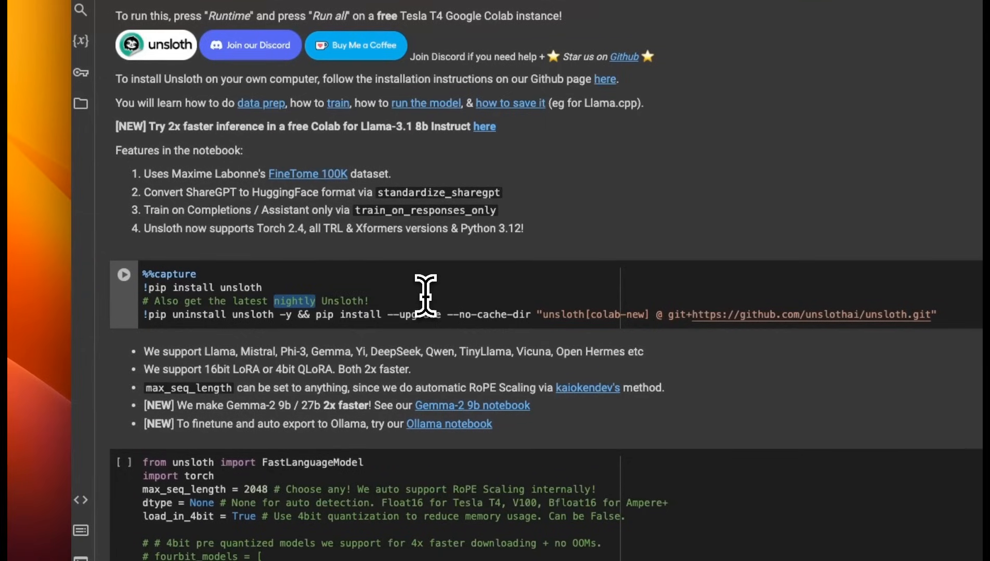
- Highlight the Llama-3.2-3B-Instruct model_name string in the from_pretrained cell
scroll("down", 3)
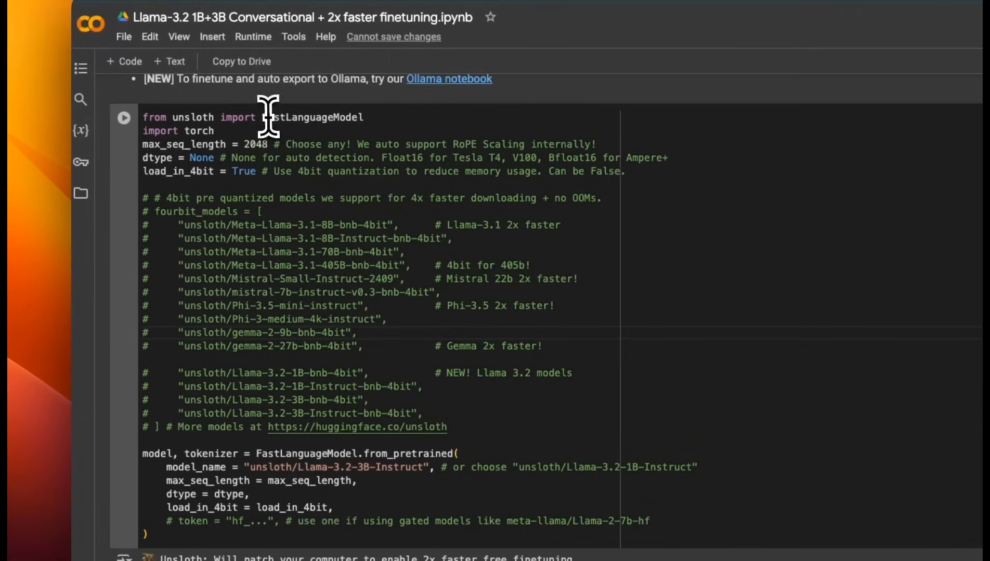
double_click(314, 118)
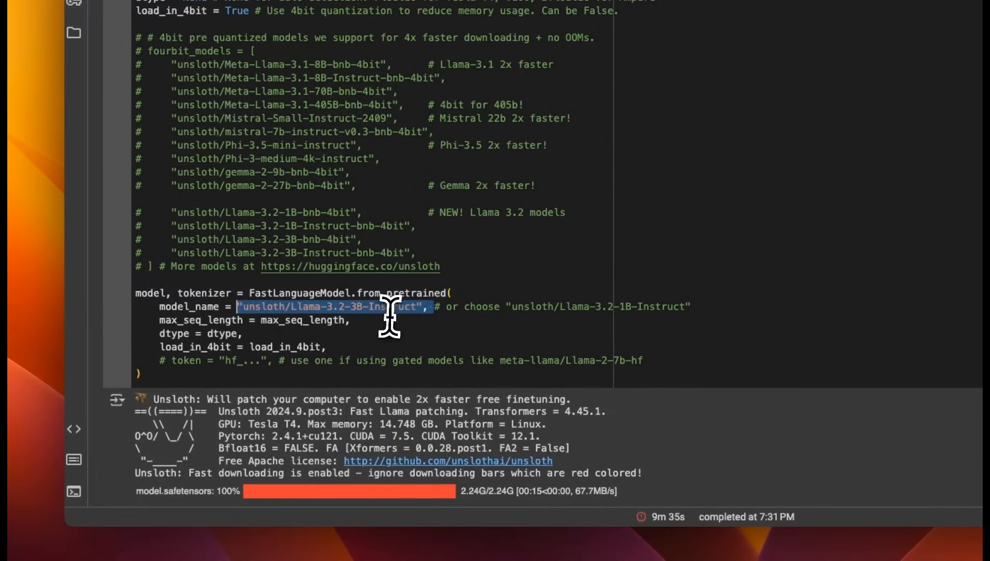
mouse_move(442, 316)
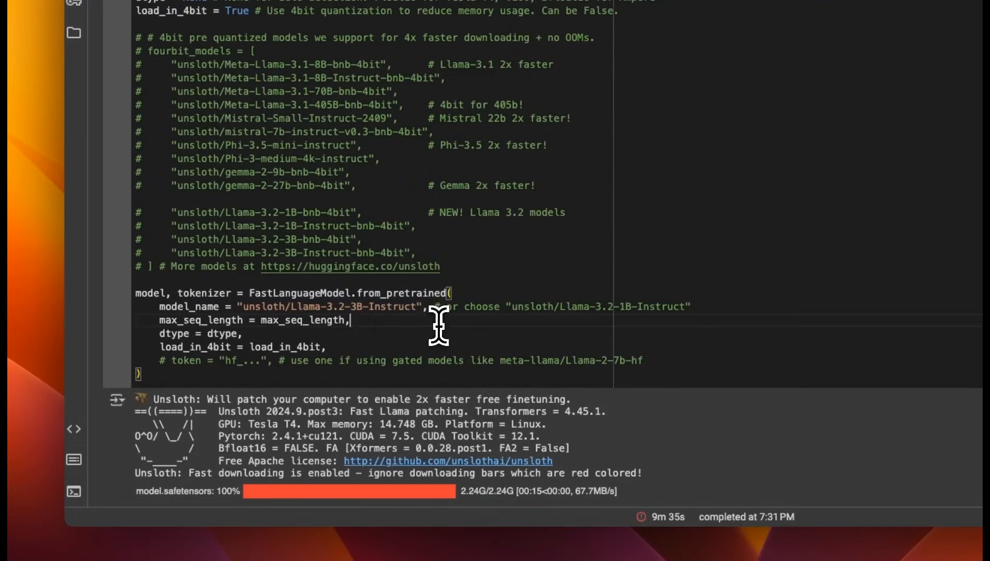
double_click(258, 306)
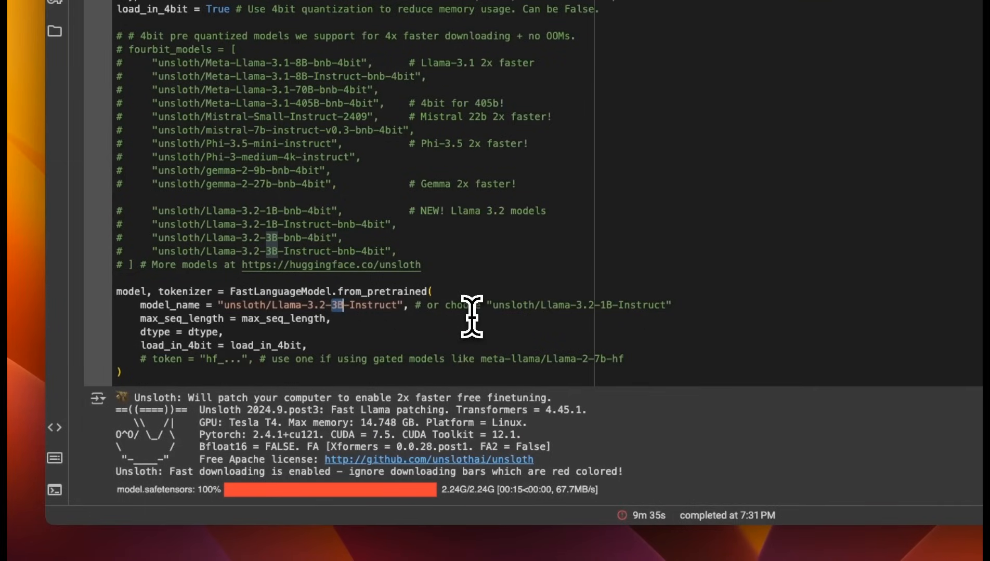
mouse_move(513, 310)
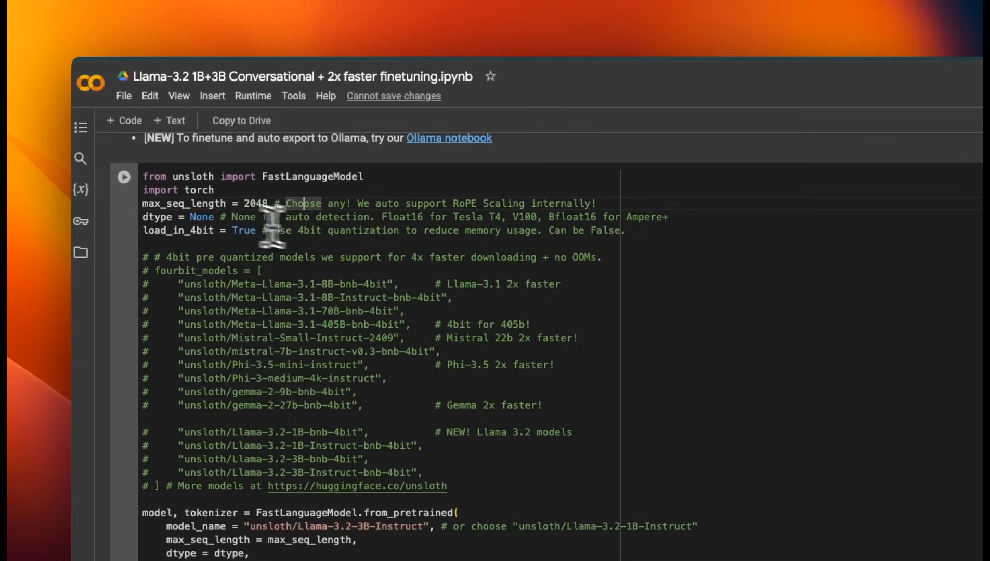
left_click_drag(281, 203, 601, 204)
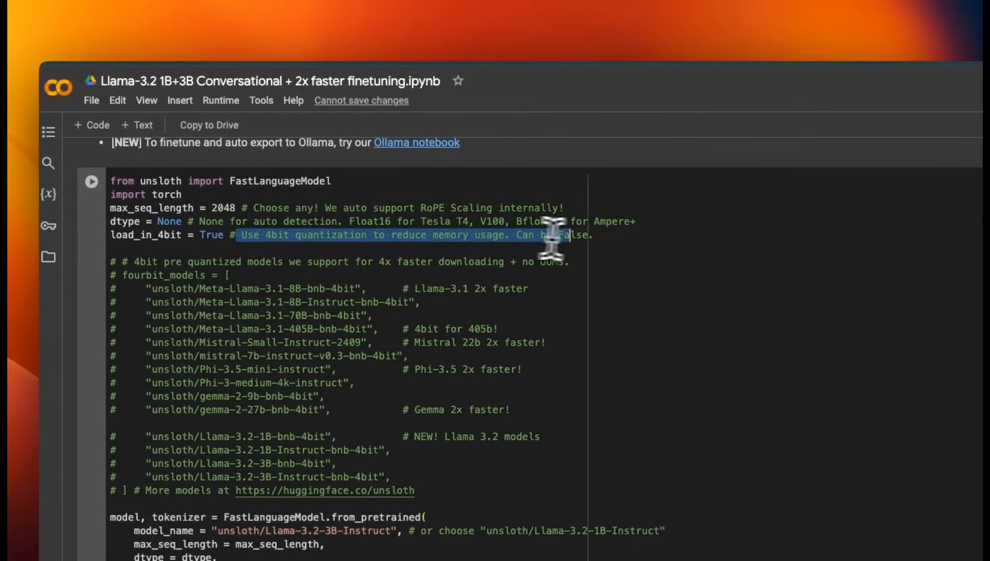
scroll("down", 3)
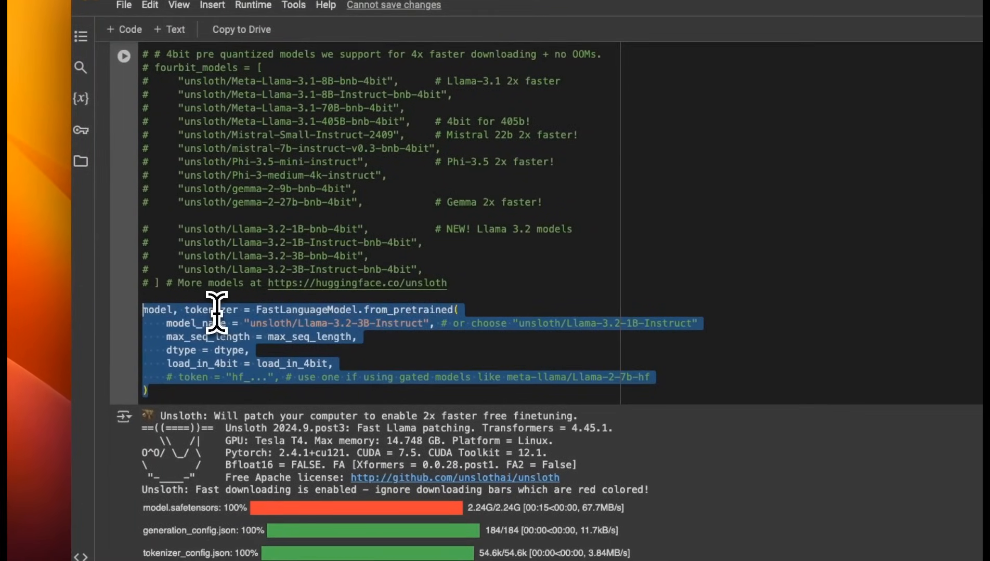
scroll("down", 3)
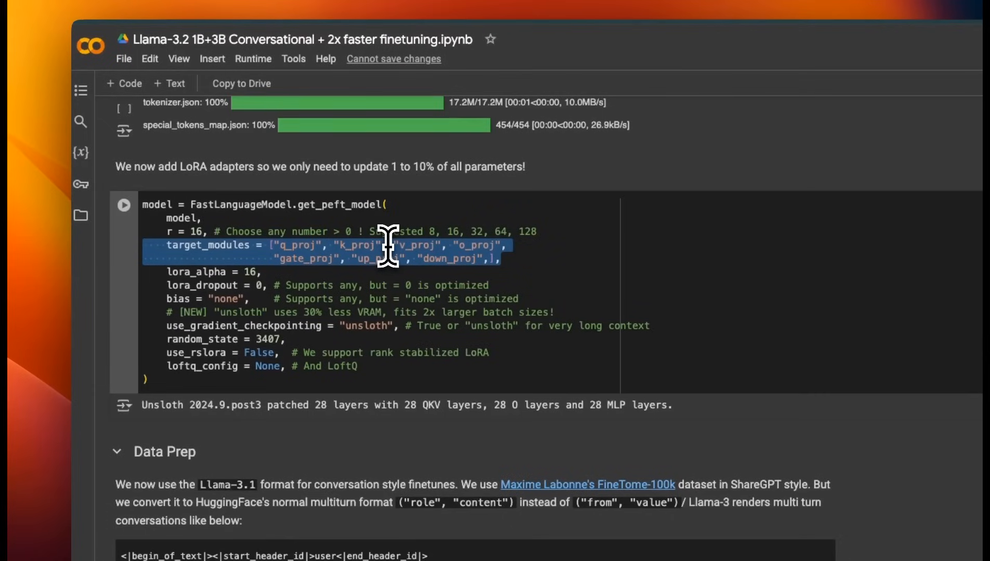
left_click(366, 245)
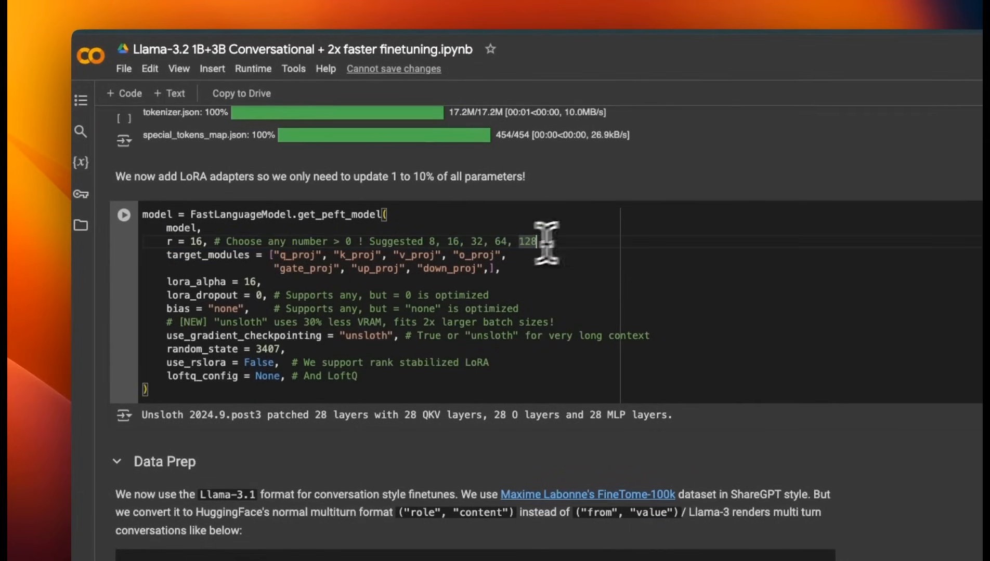
double_click(193, 241)
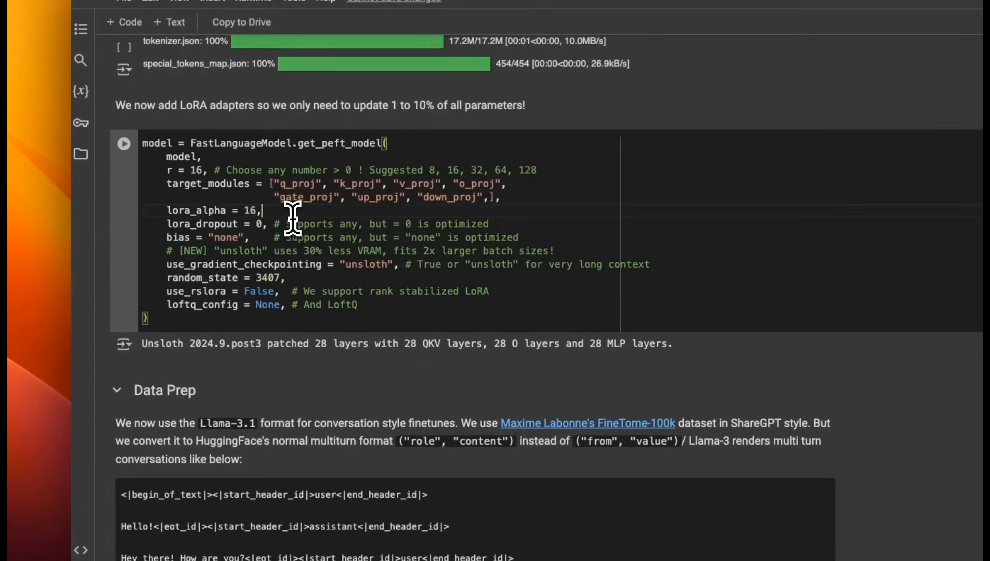
scroll("down", 3)
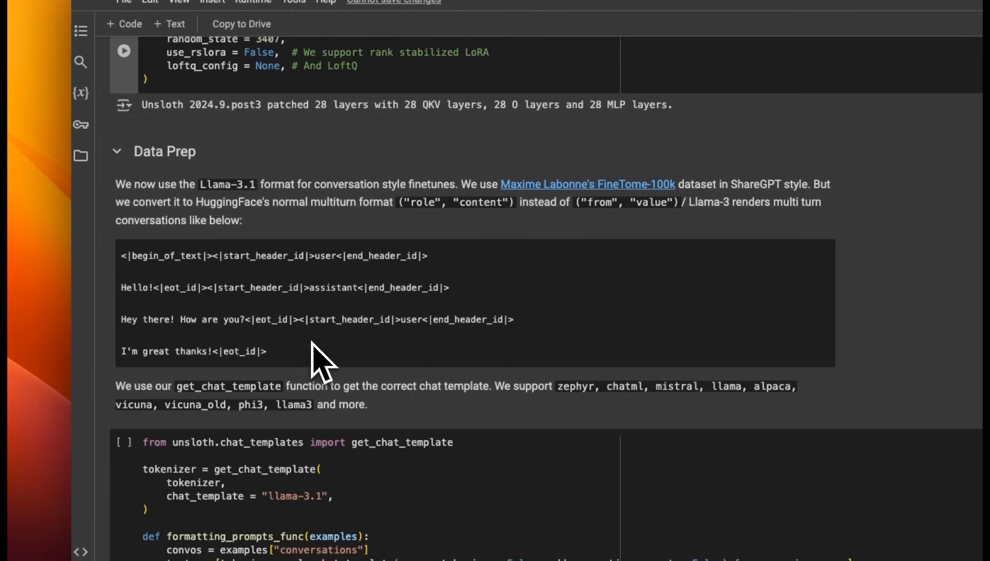
mouse_move(413, 341)
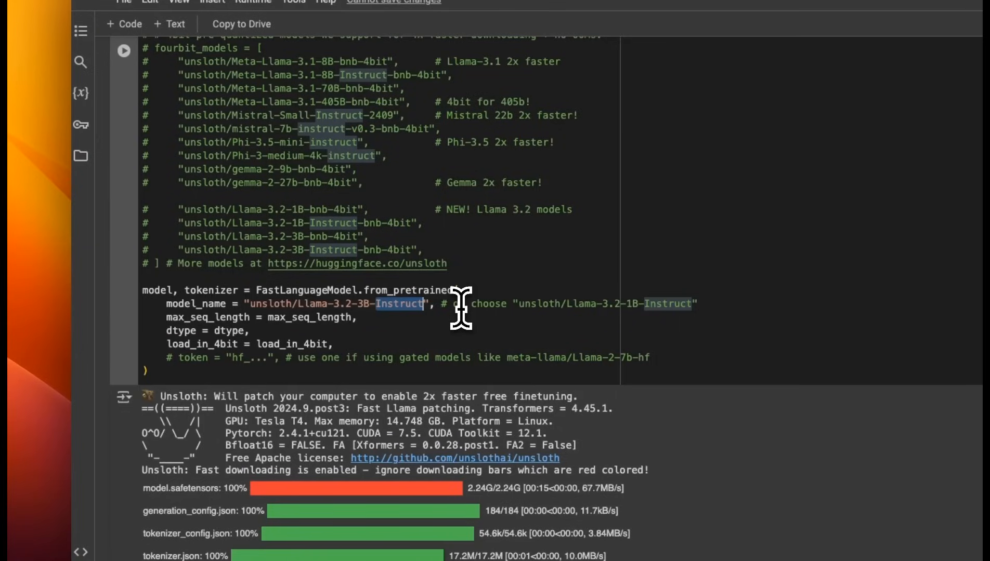
scroll("down", 3)
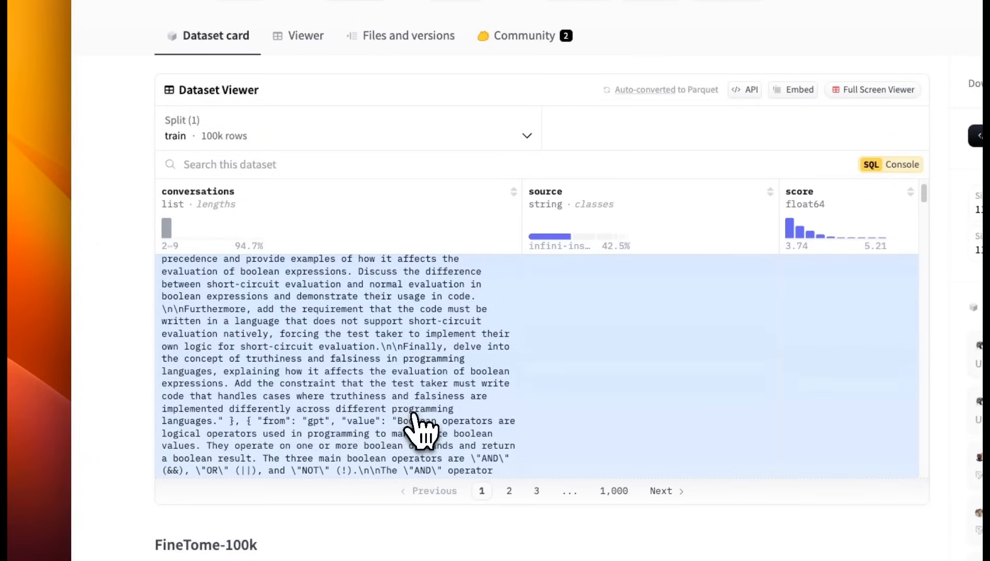
- Highlight the gpt speaker label in a FineTome-100k conversation and scroll further rows
double_click(284, 421)
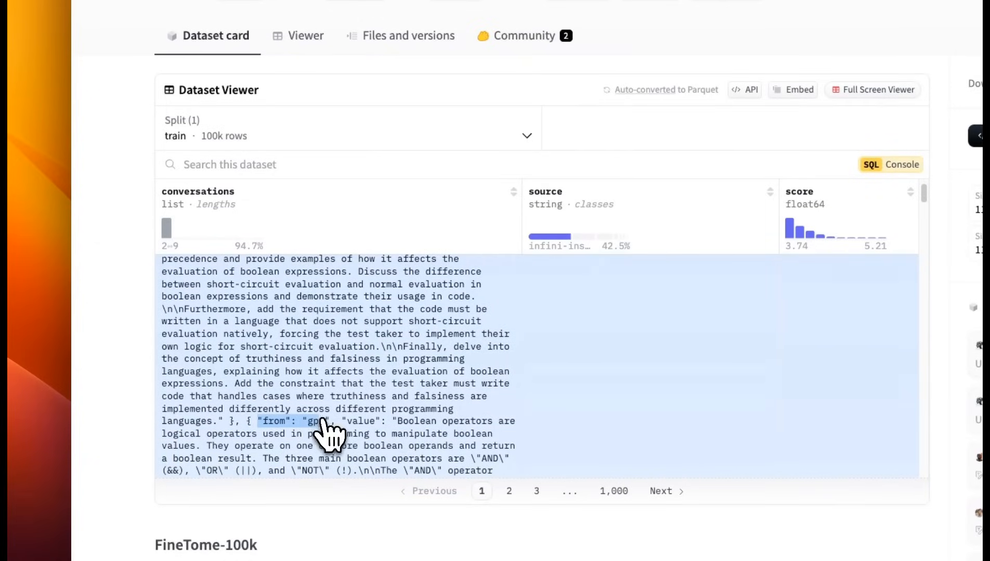
scroll("down", 3)
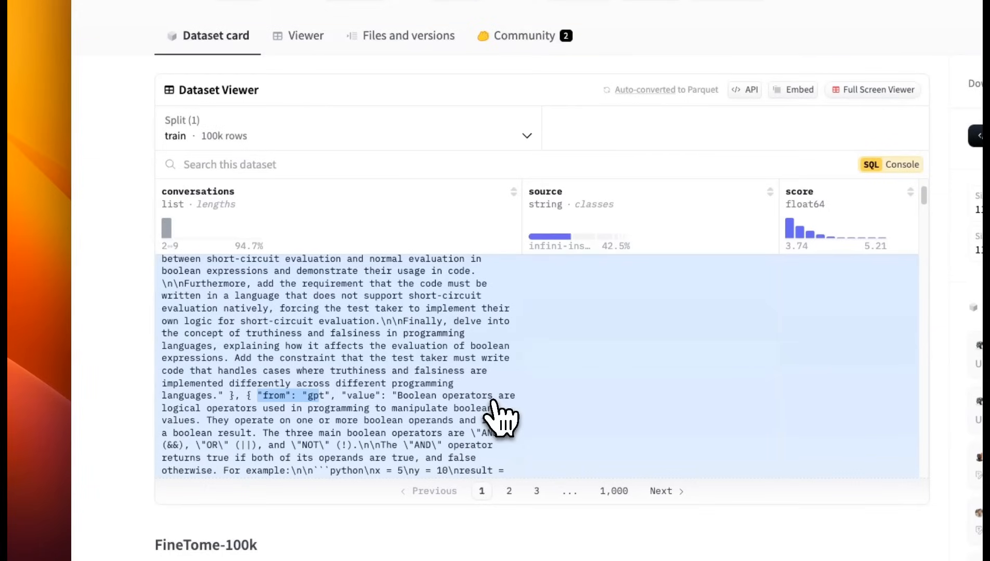
scroll("down", 3)
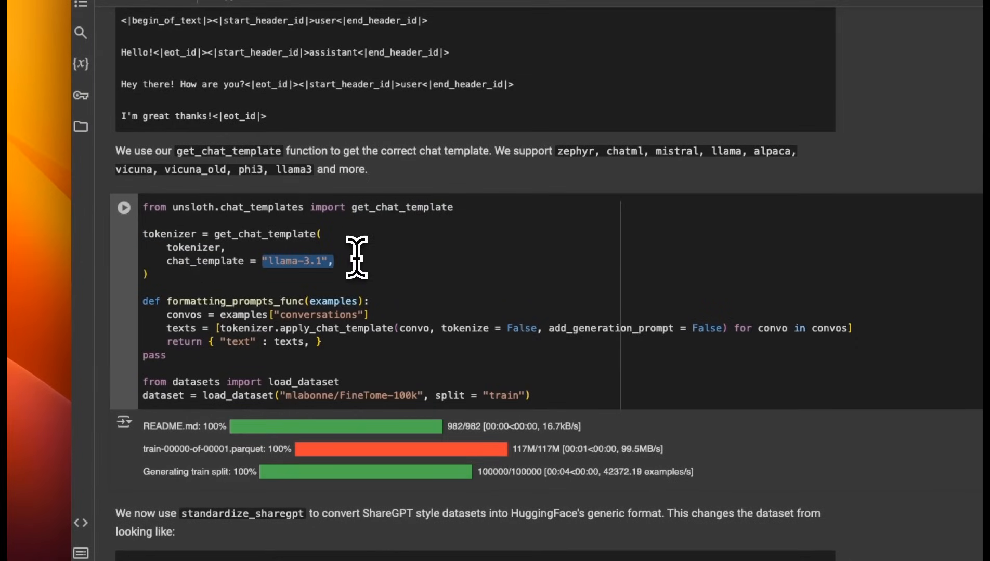
mouse_move(379, 316)
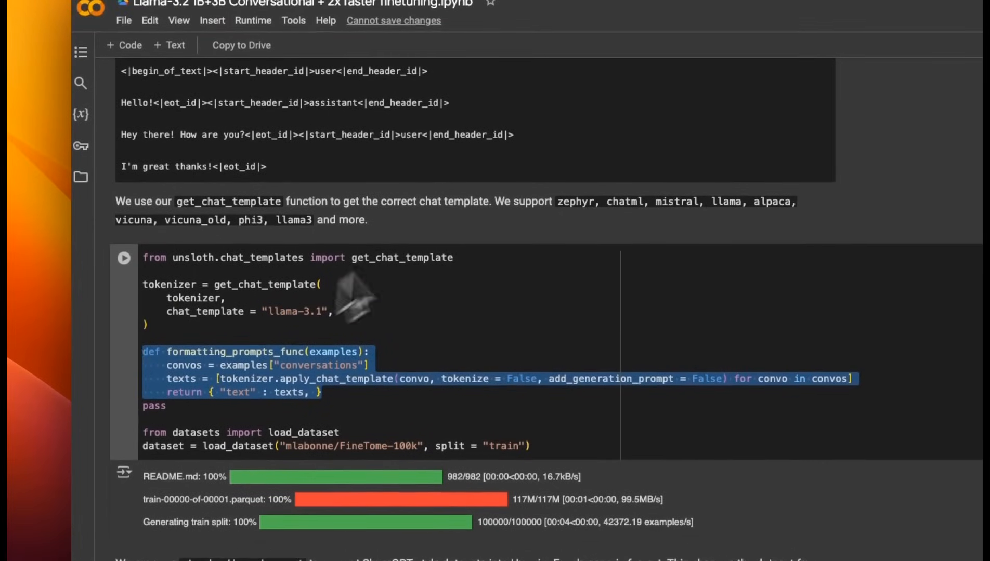
scroll("down", 3)
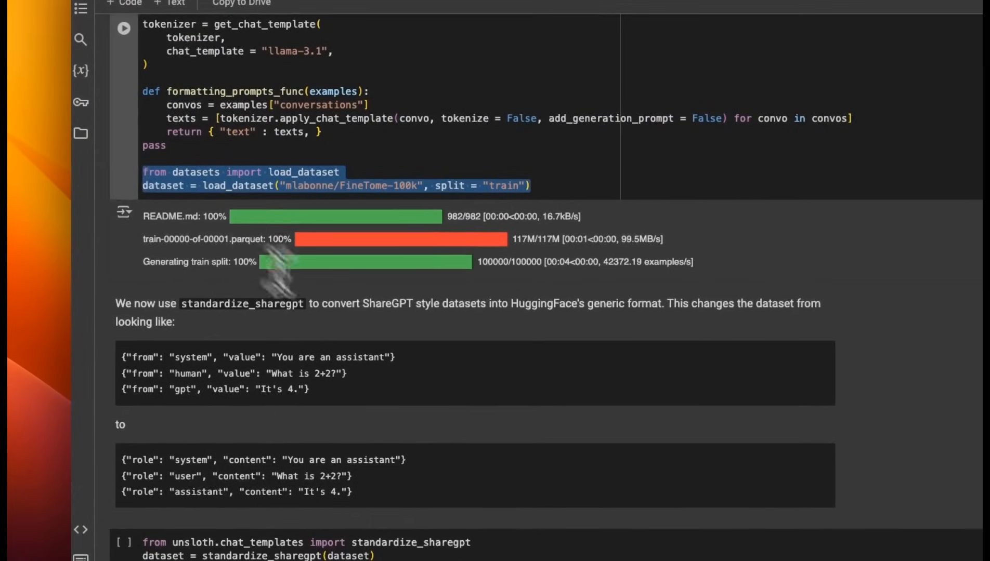
scroll("down", 3)
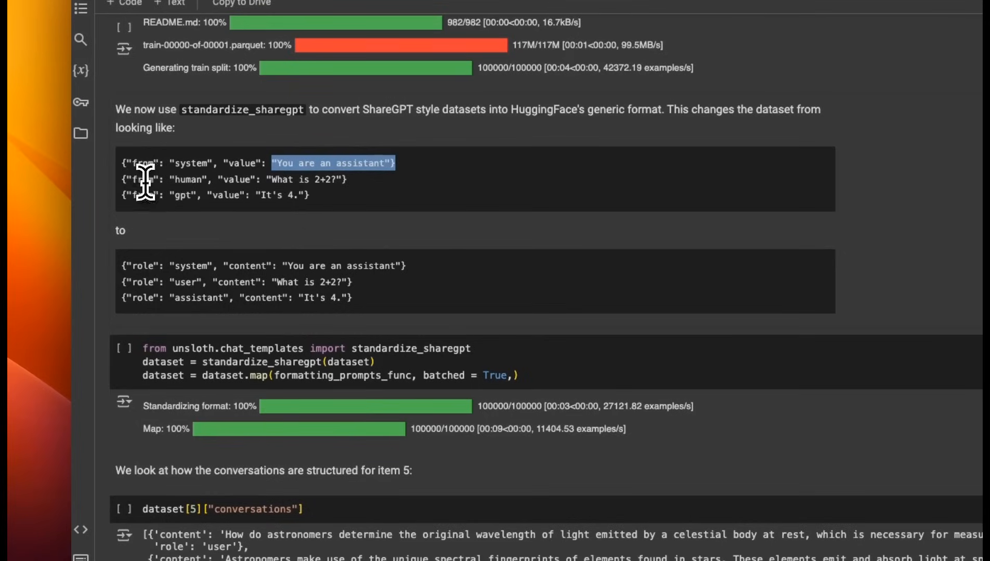
double_click(187, 180)
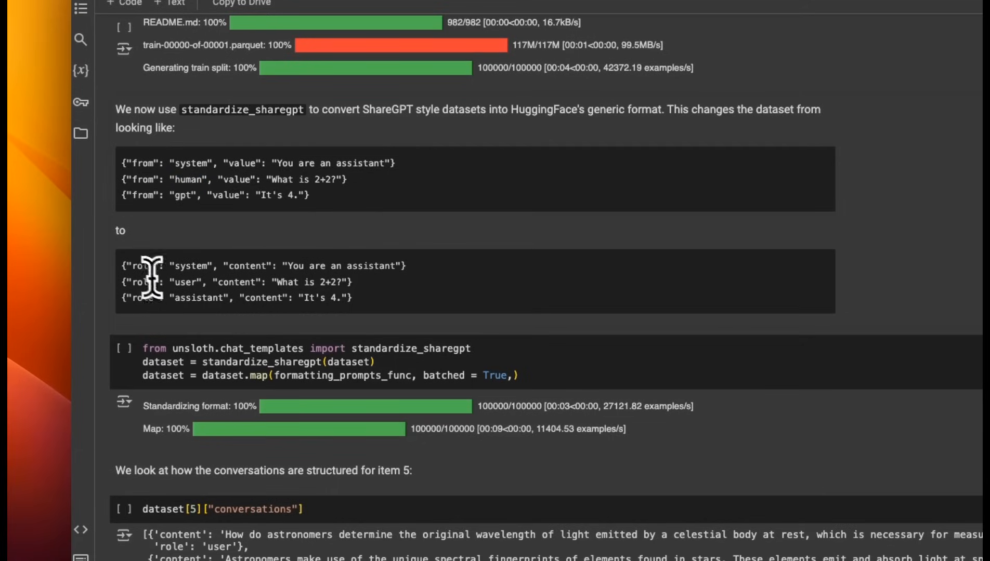
double_click(142, 265)
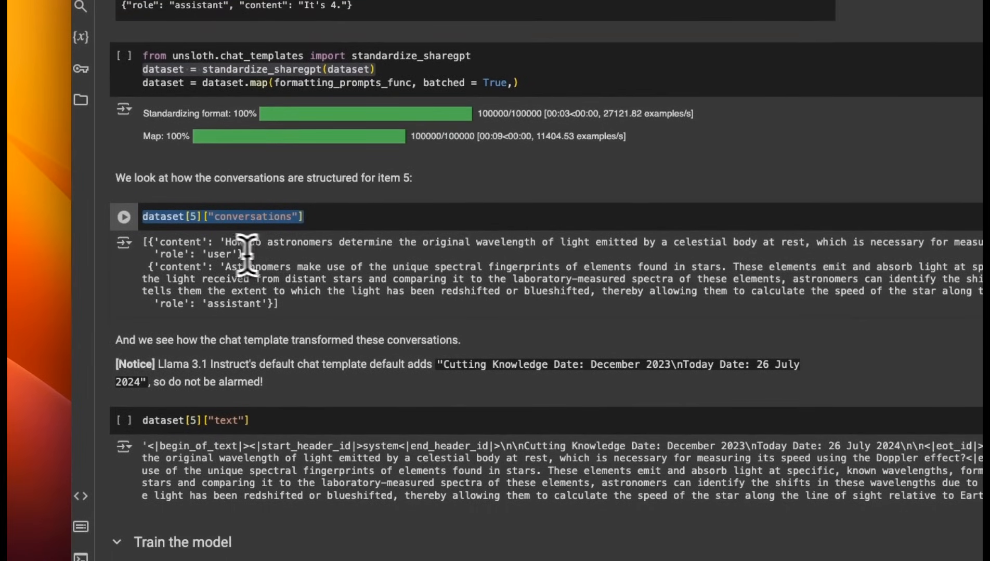
double_click(183, 241)
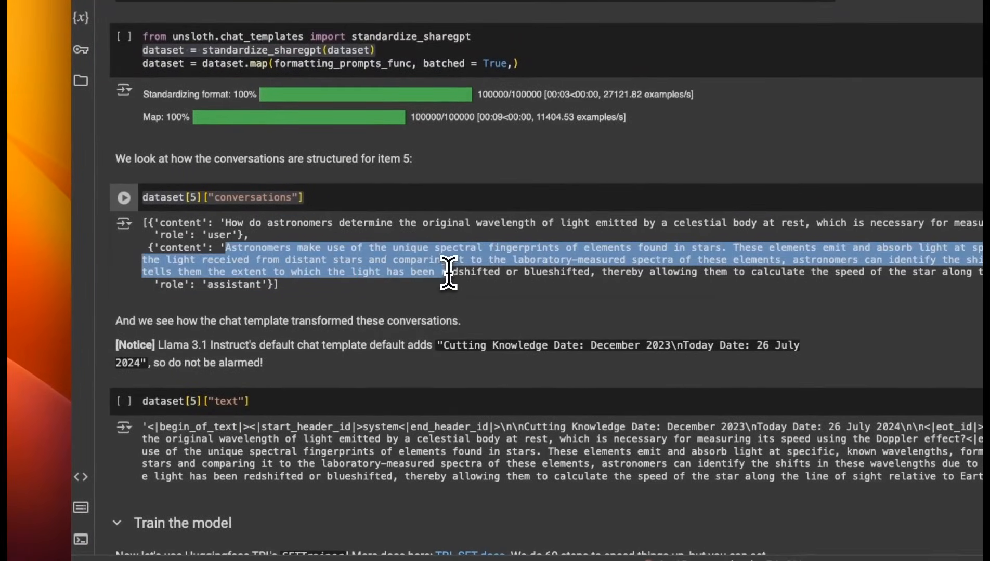
mouse_move(446, 278)
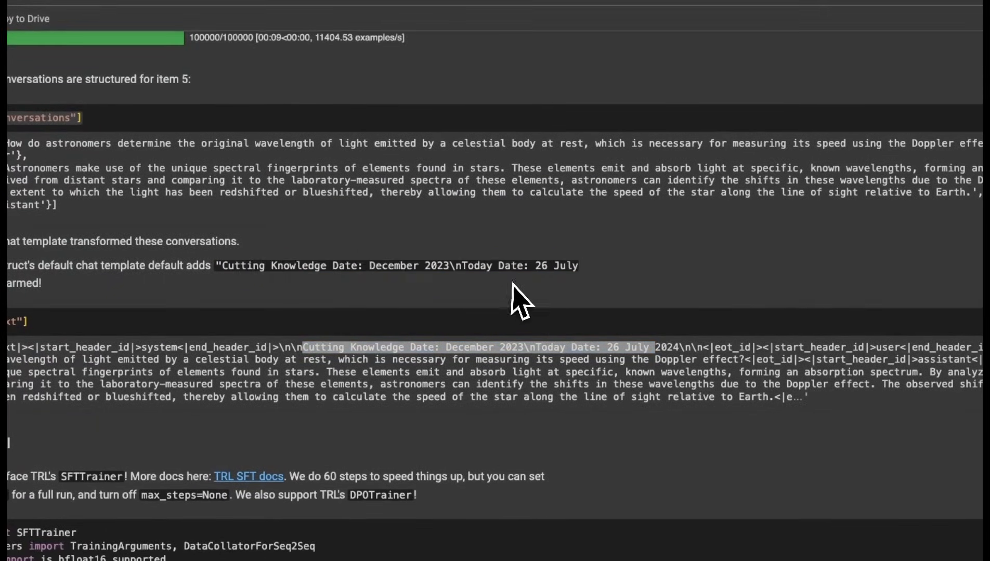
double_click(546, 265)
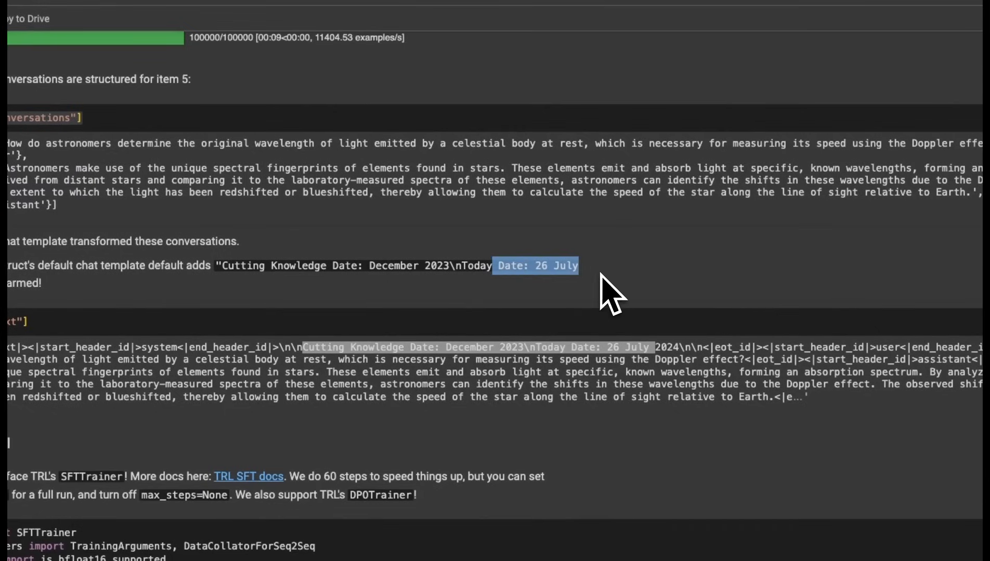
scroll("down", 3)
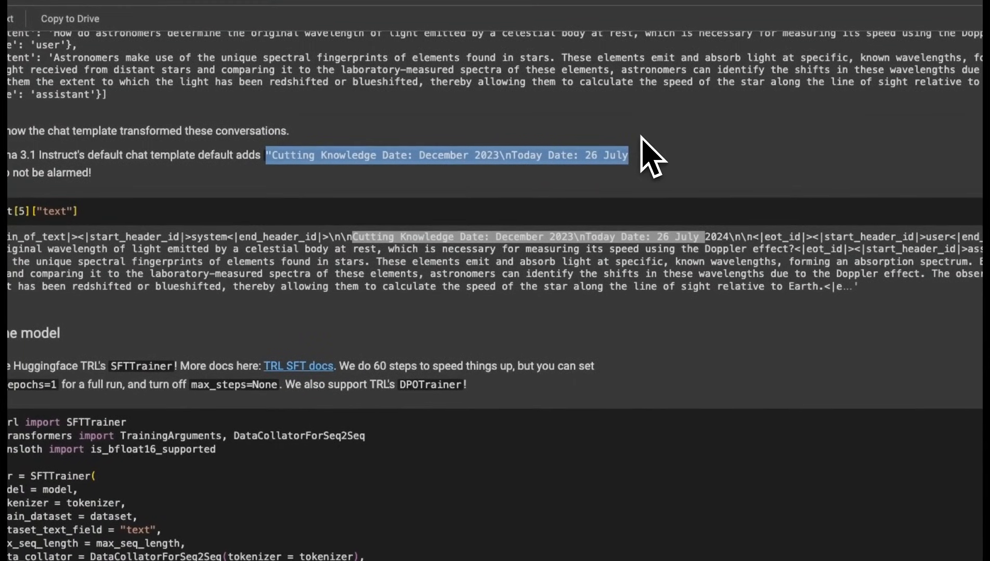
mouse_move(508, 189)
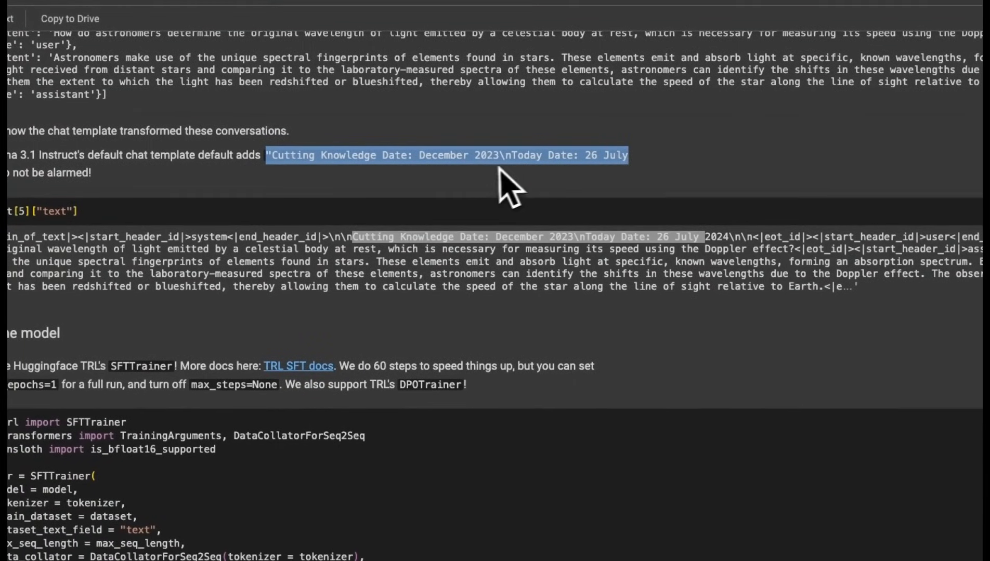
scroll("down", 3)
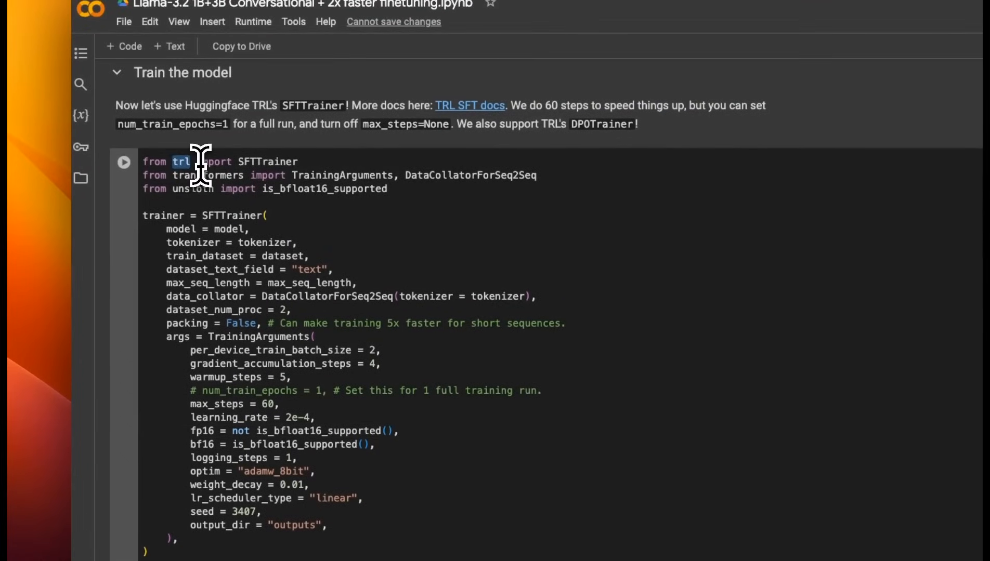
double_click(266, 162)
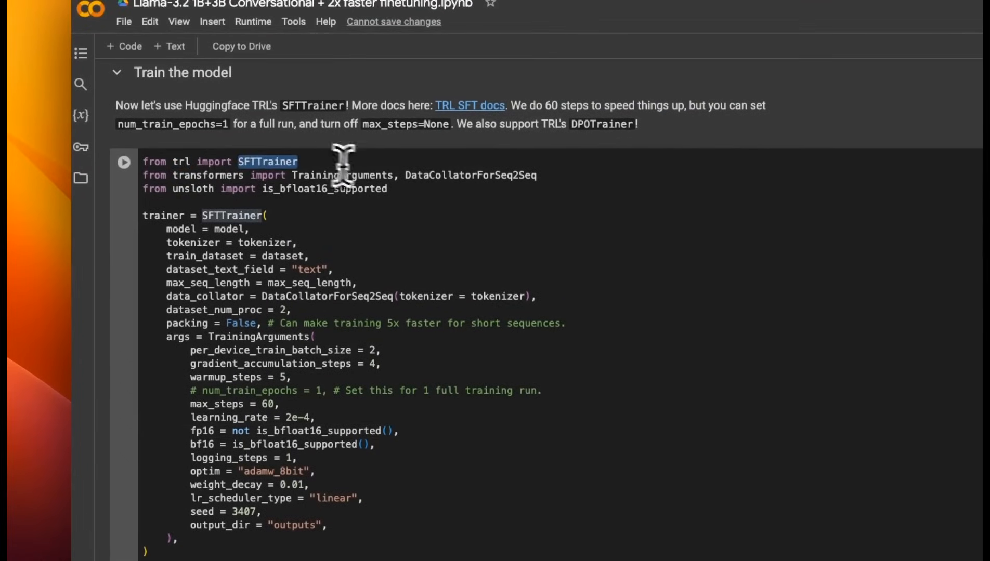
mouse_move(420, 183)
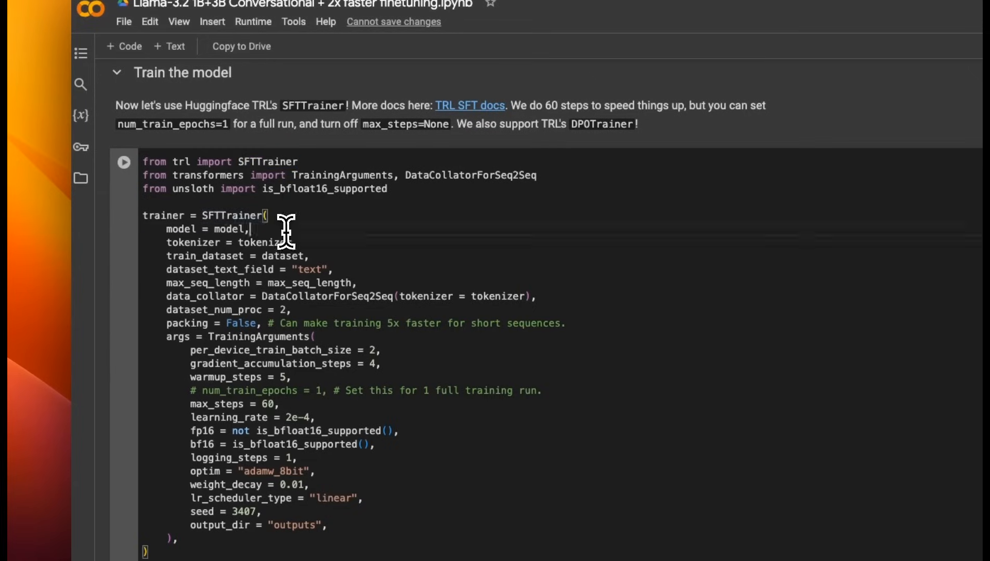
triple_click(228, 242)
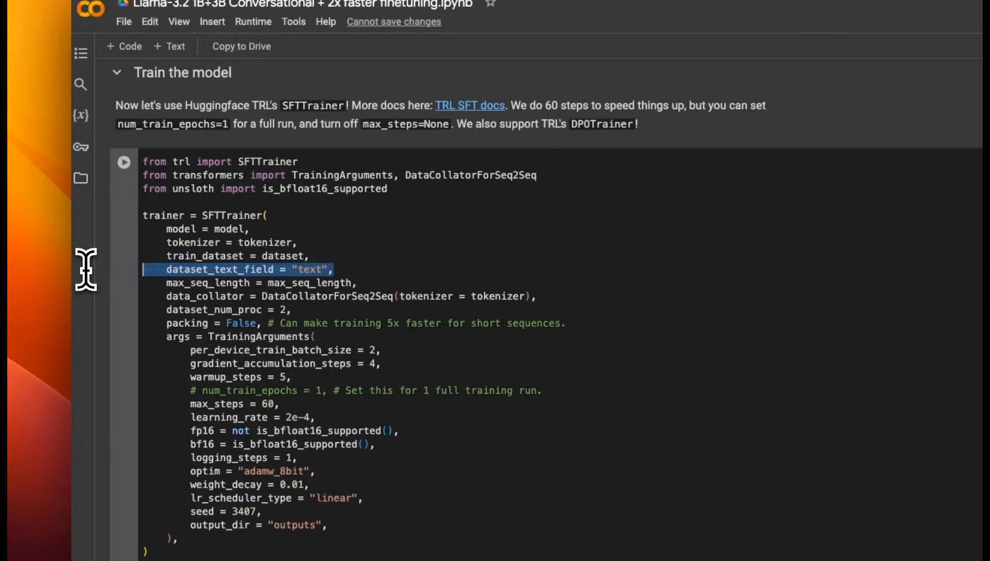
mouse_move(319, 269)
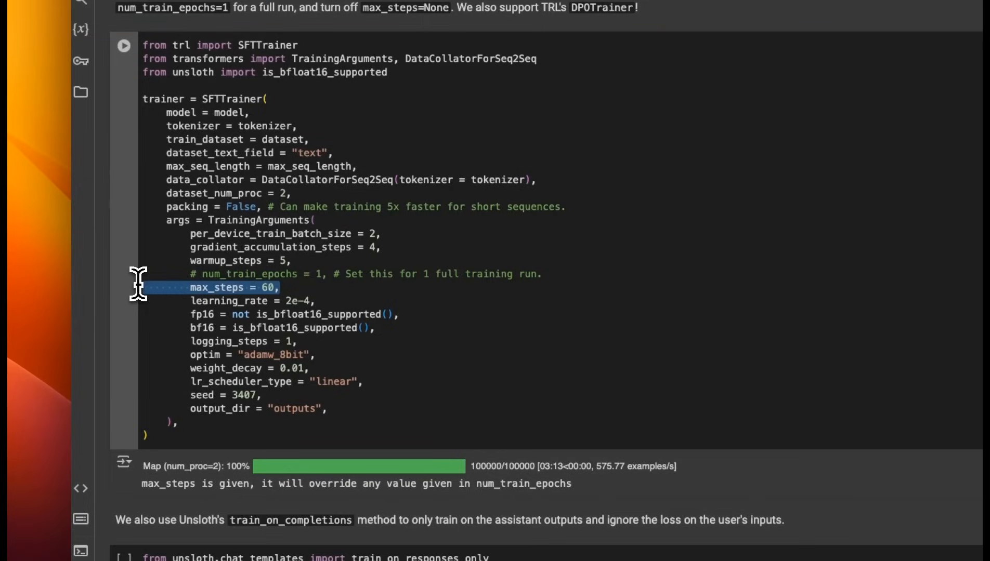
double_click(217, 287)
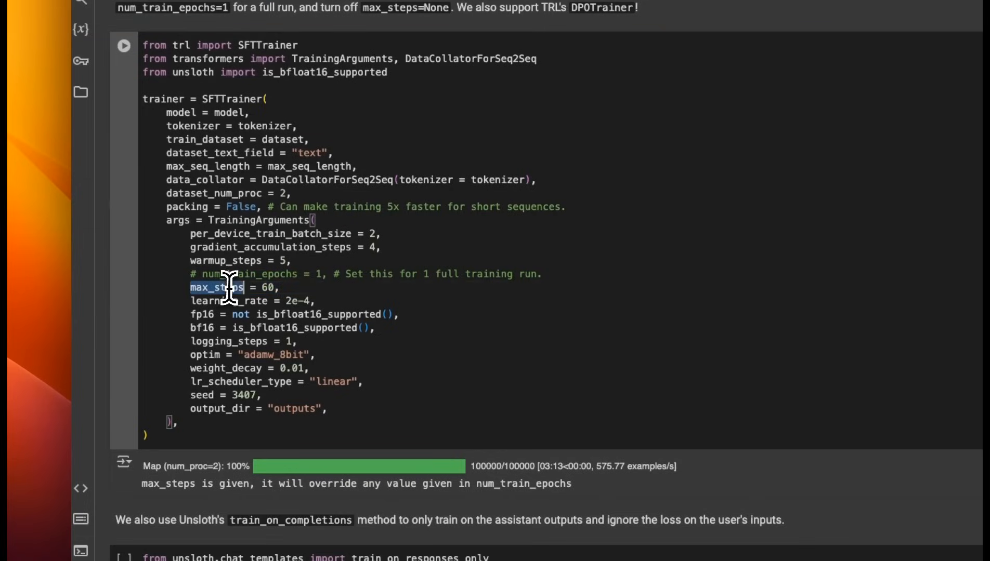
double_click(249, 275)
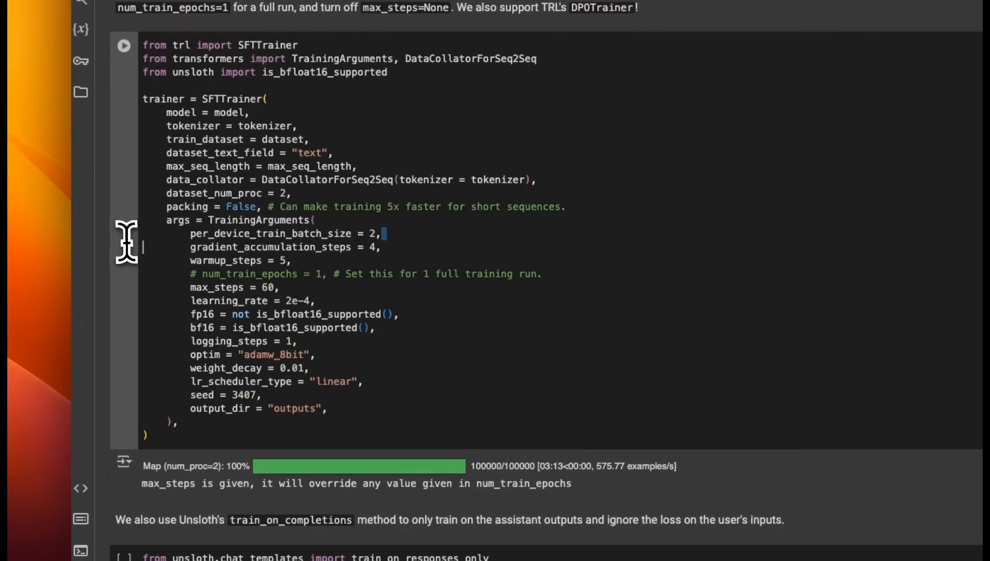
triple_click(272, 234)
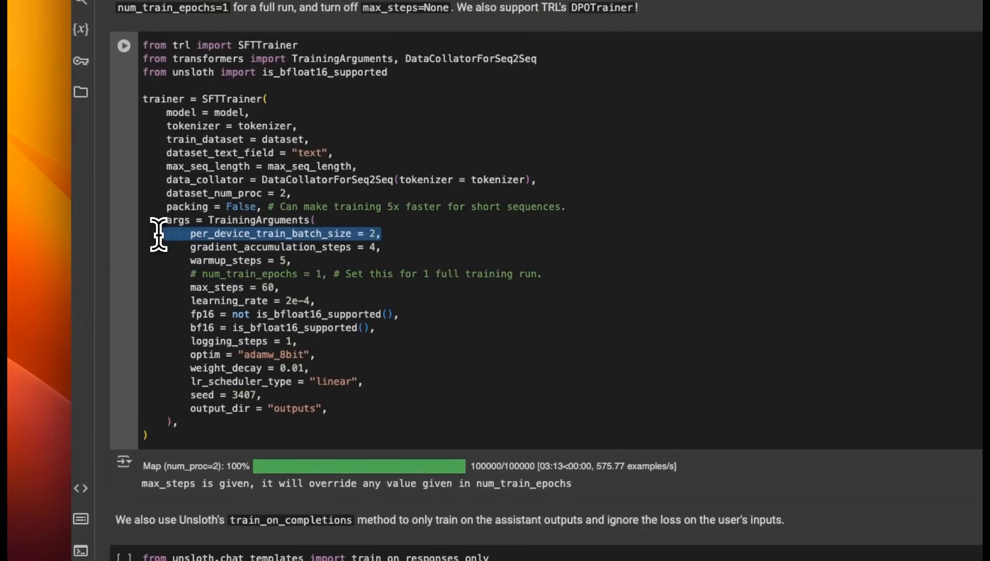
mouse_move(142, 243)
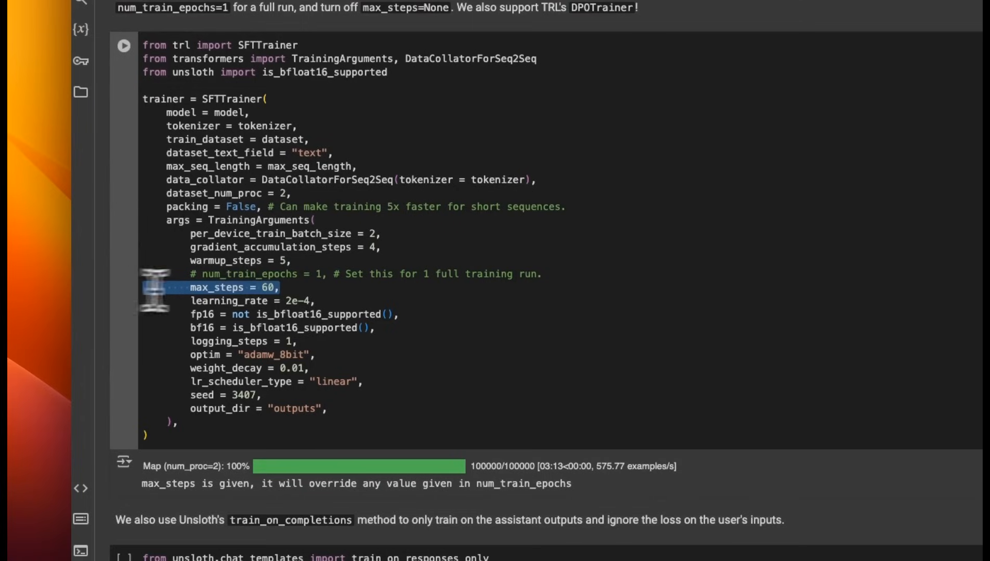
mouse_move(300, 290)
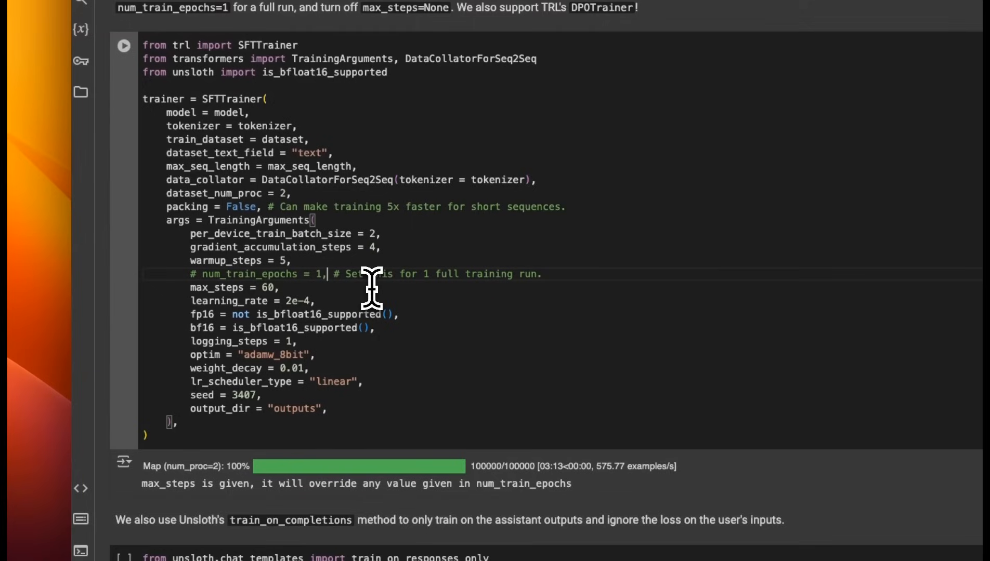
mouse_move(303, 287)
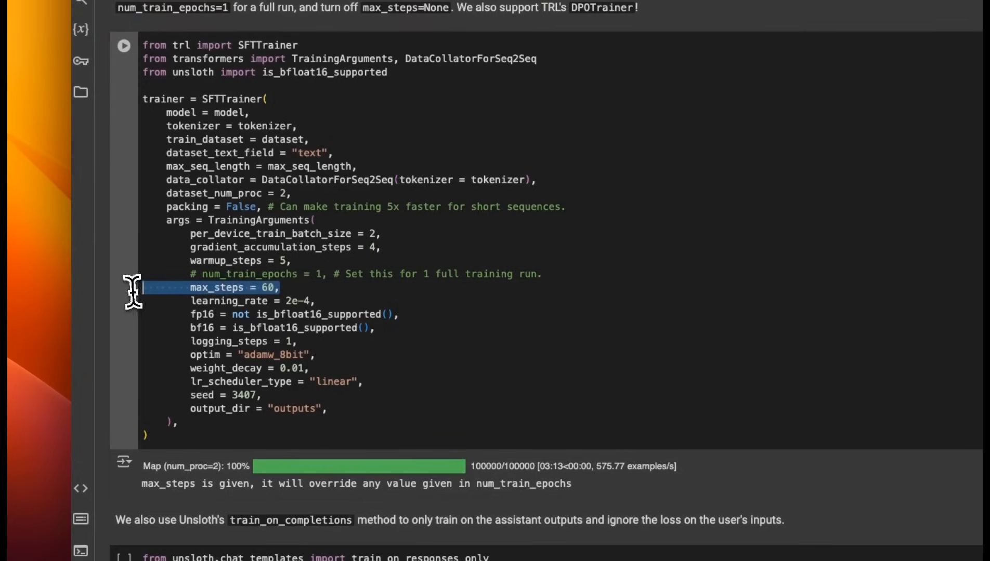
mouse_move(214, 301)
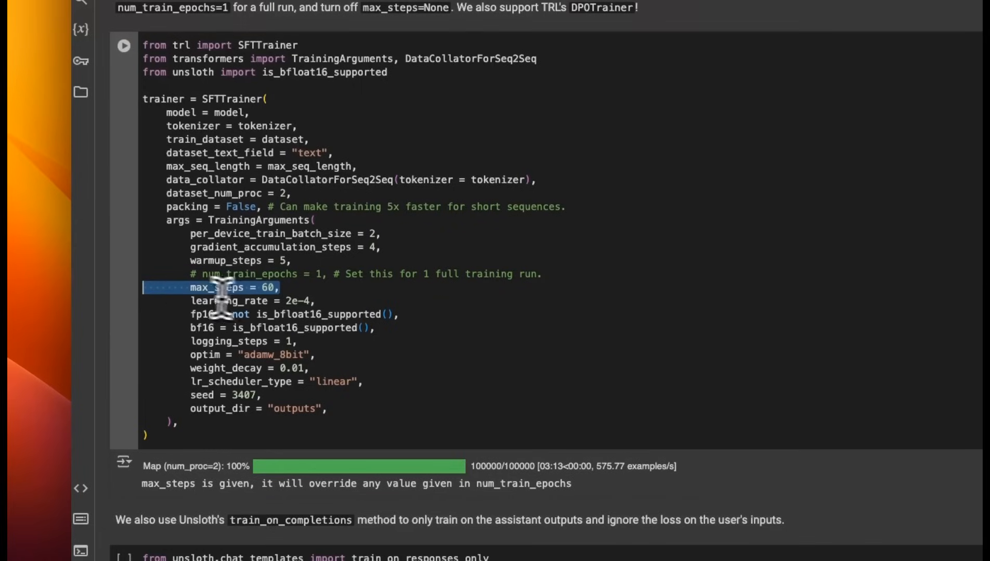
left_click(228, 300)
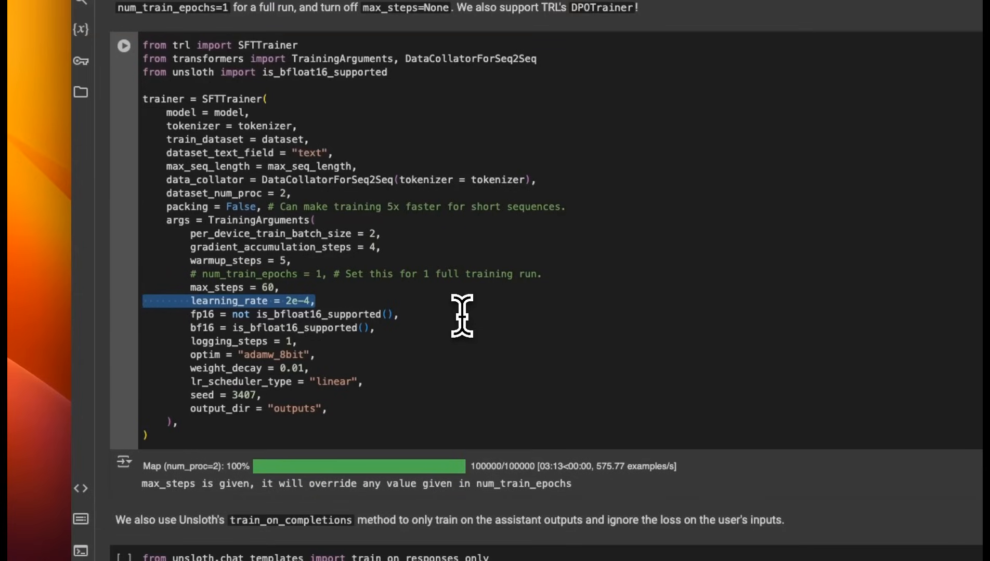
scroll("down", 3)
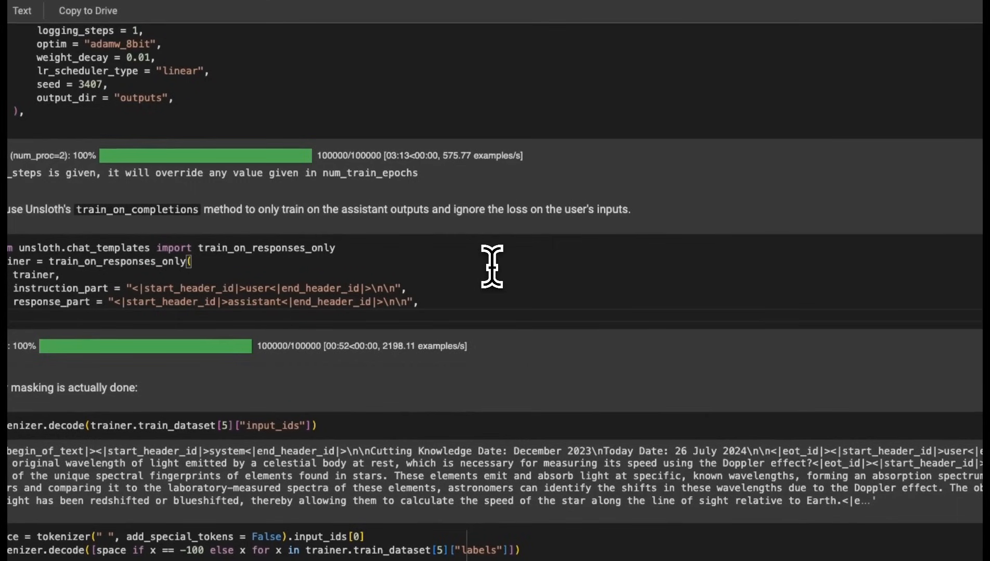
mouse_move(473, 281)
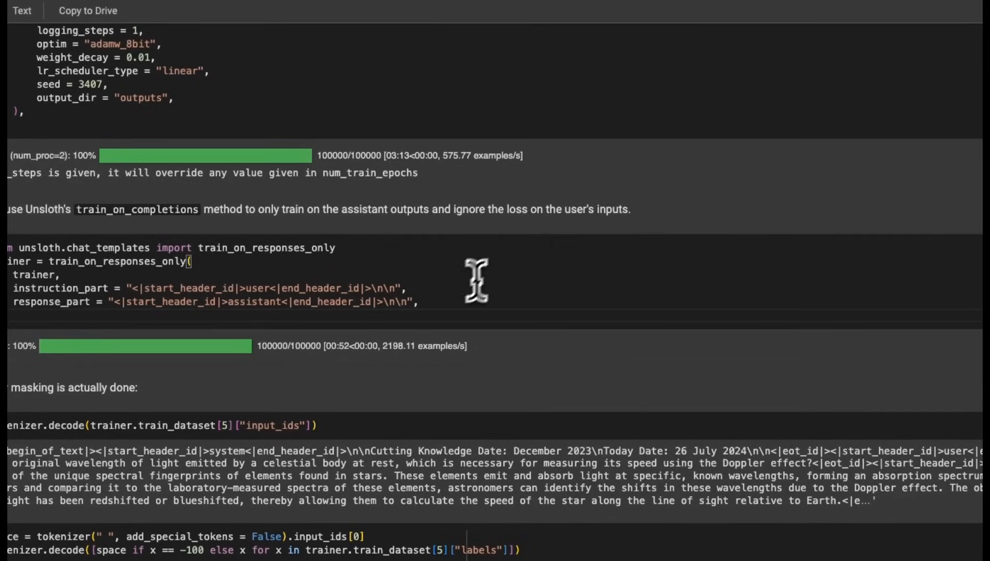
double_click(378, 209)
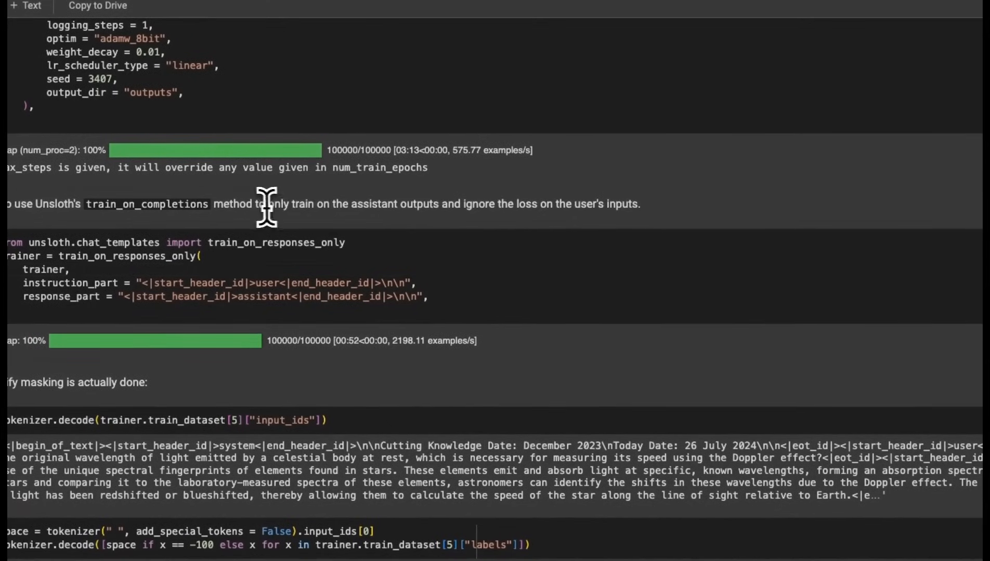
left_click_drag(265, 204, 639, 204)
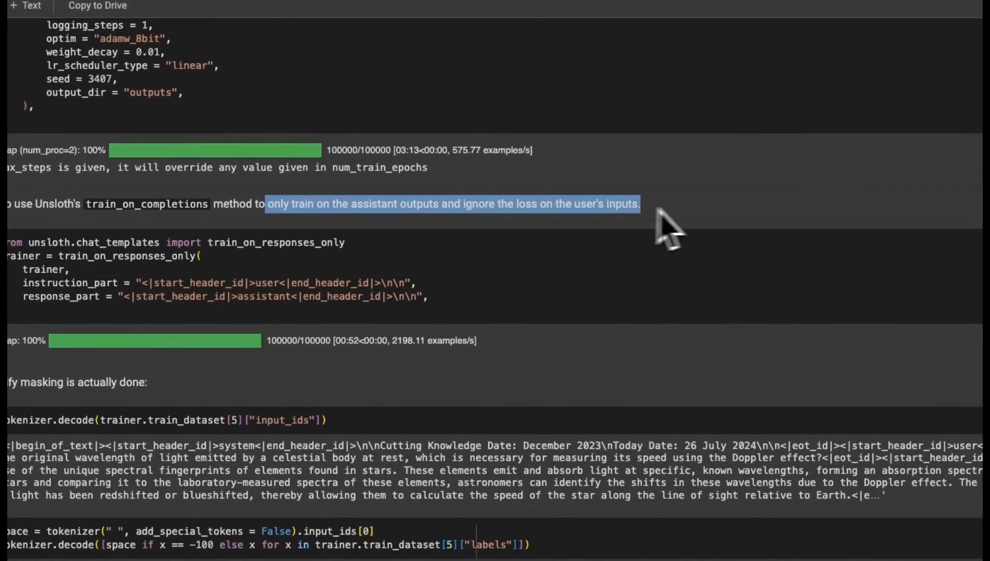
mouse_move(676, 228)
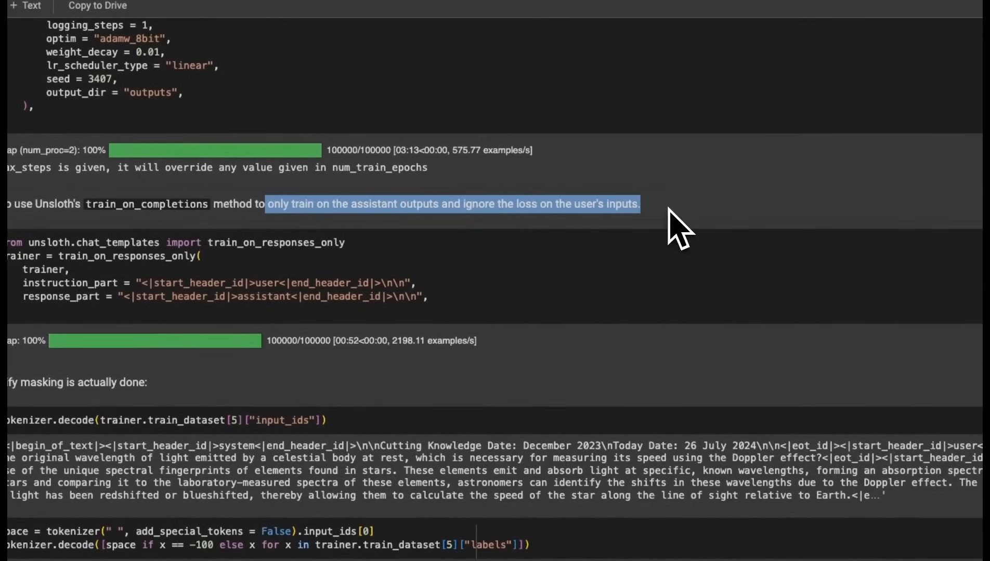
scroll("down", 3)
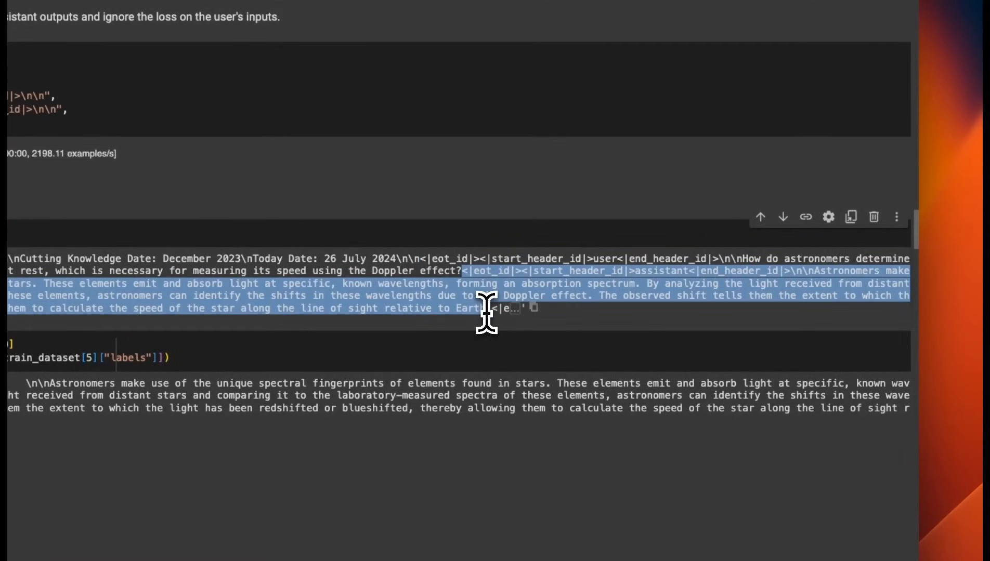
scroll("down", 3)
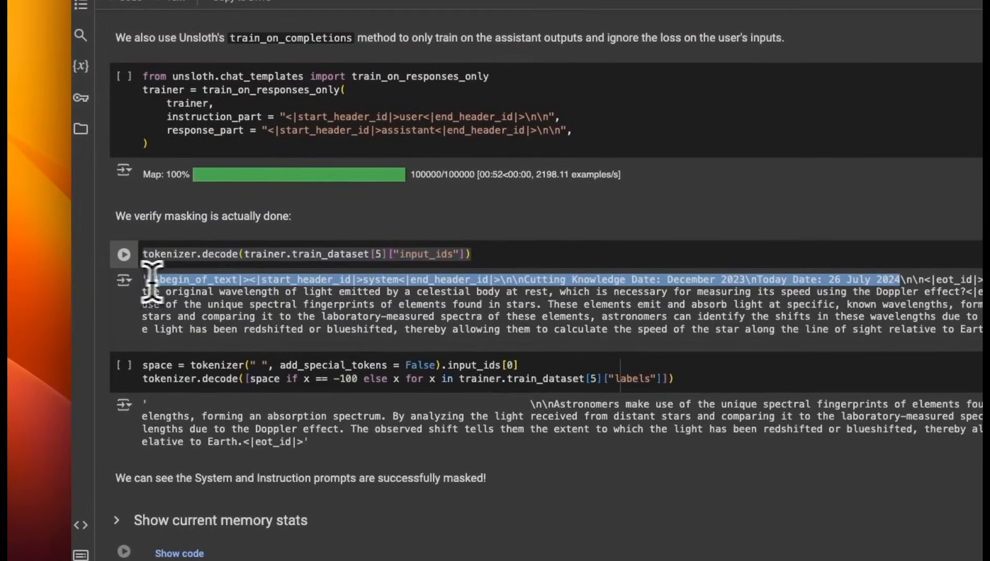
scroll("down", 3)
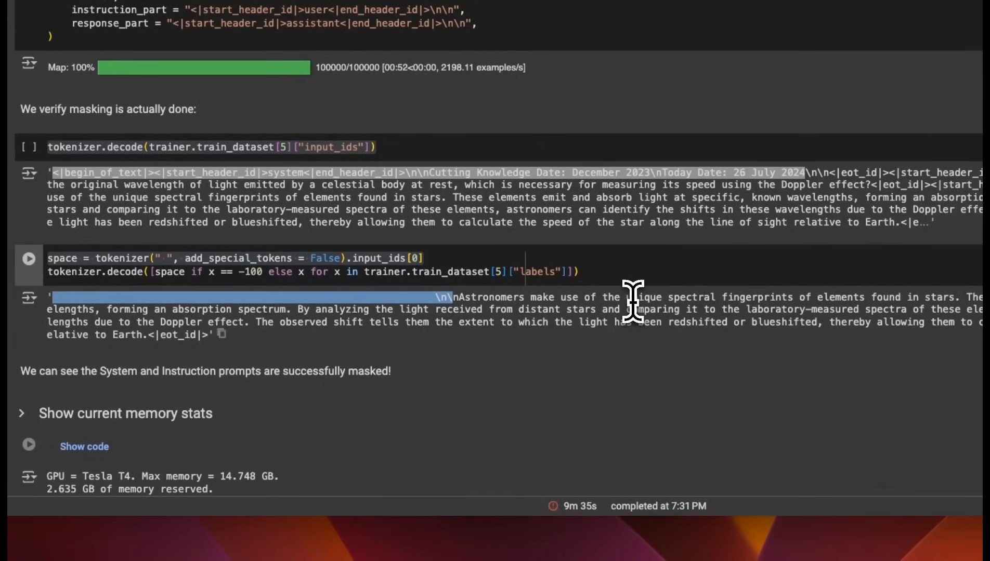
scroll("down", 3)
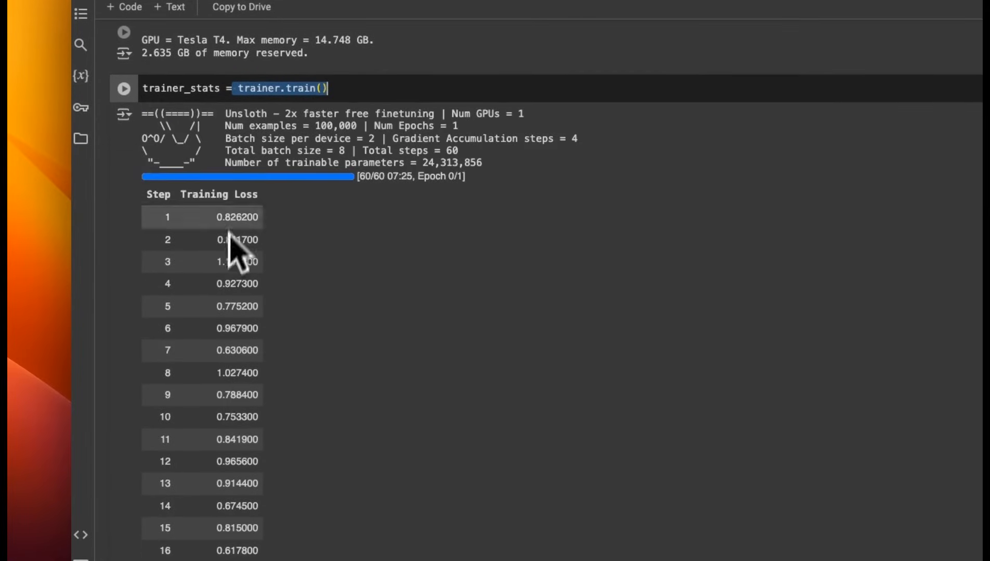
scroll("down", 3)
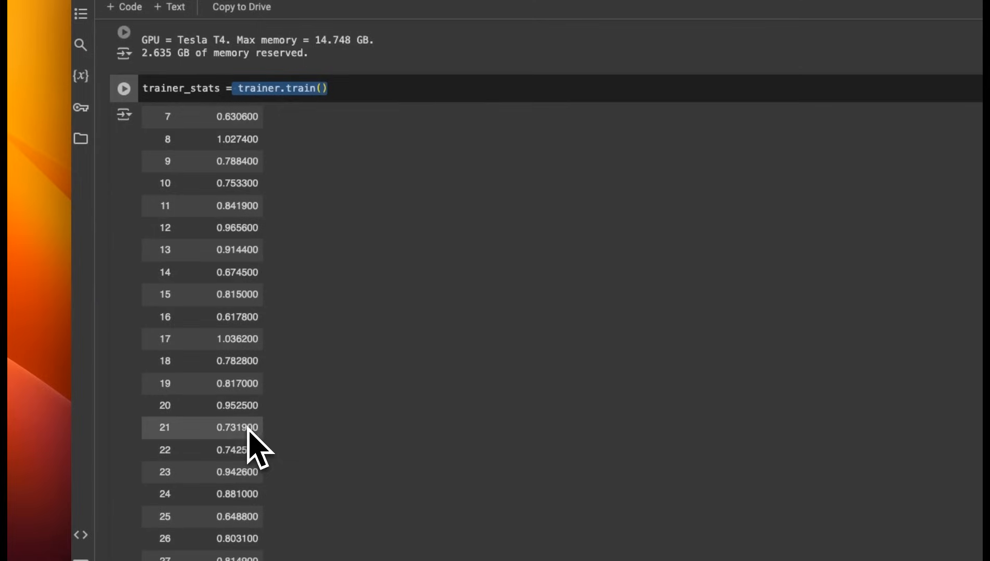
scroll("down", 3)
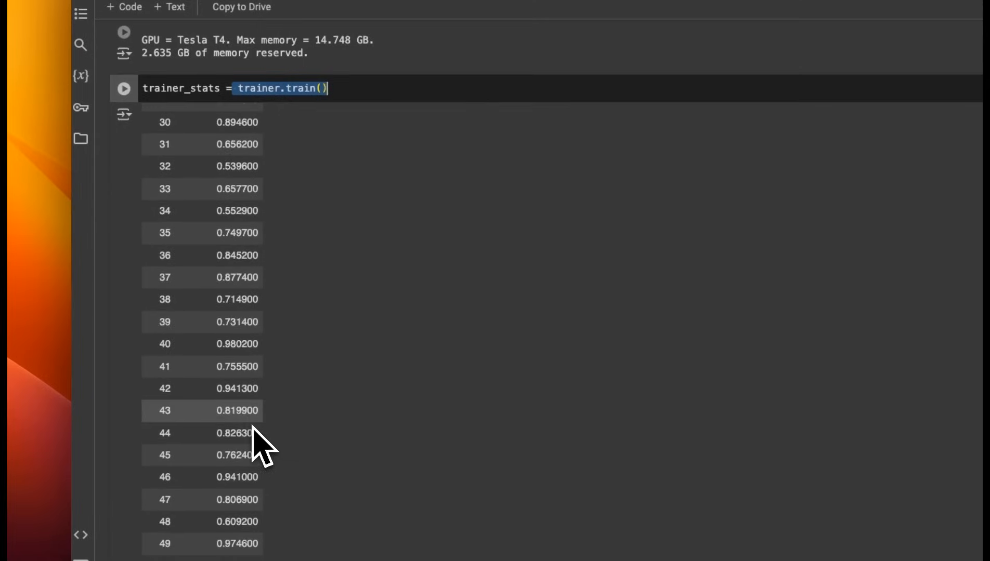
scroll("down", 3)
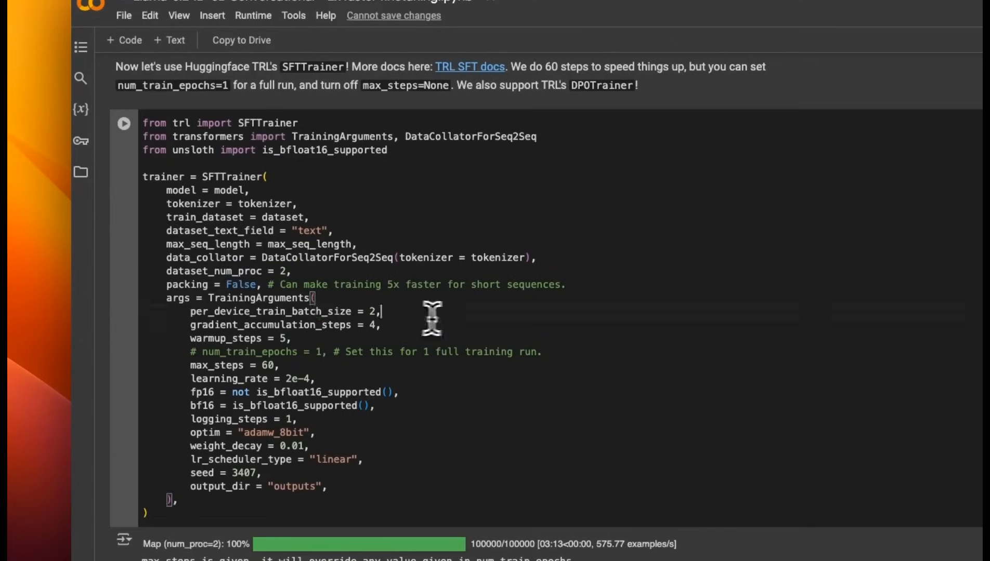
triple_click(240, 378)
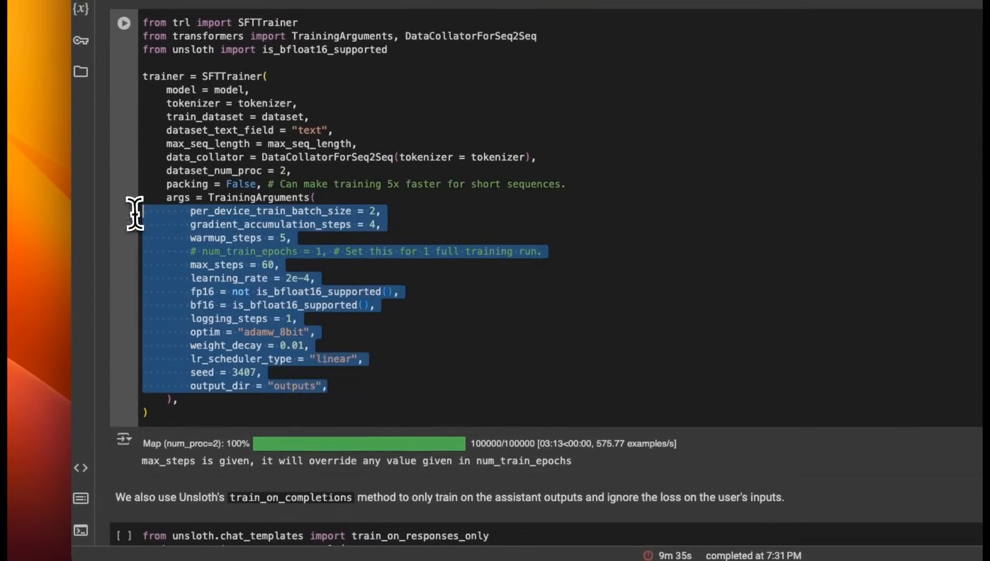
scroll("down", 3)
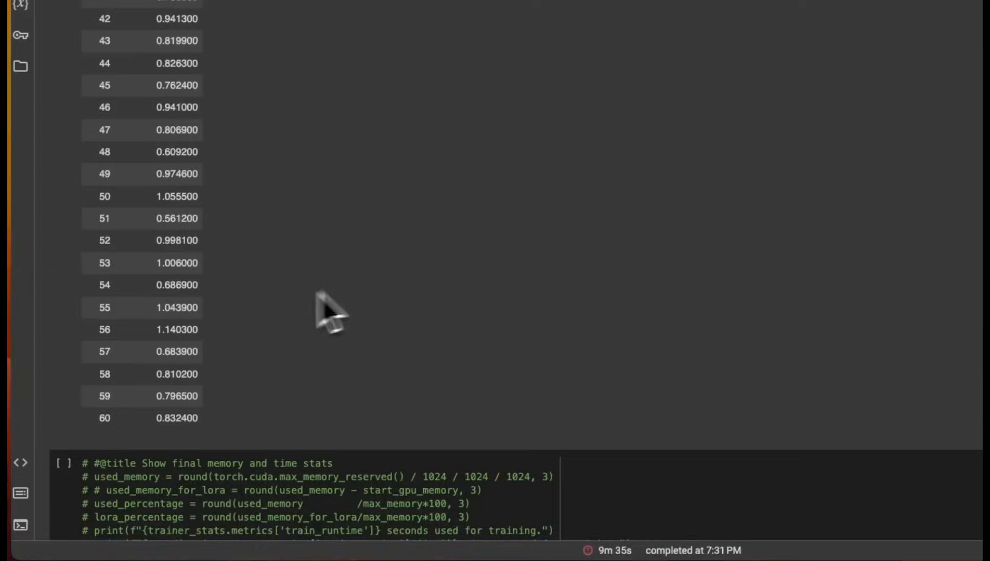
scroll("down", 3)
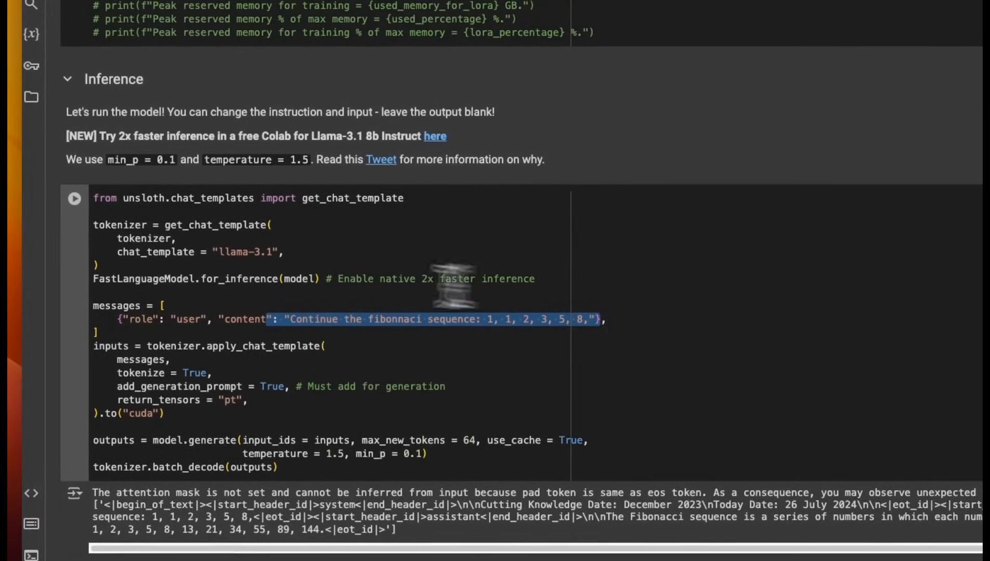
scroll("down", 3)
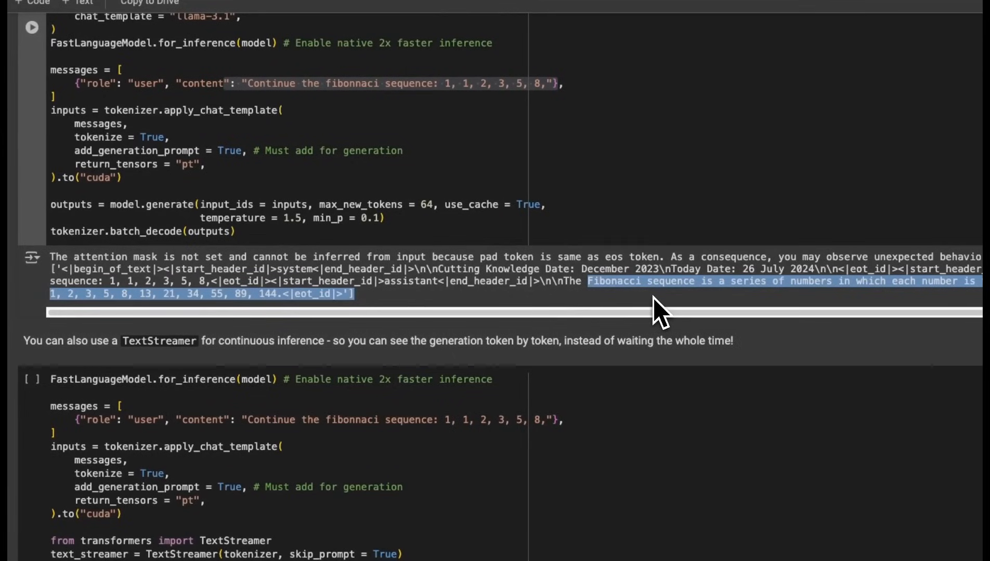
scroll("down", 3)
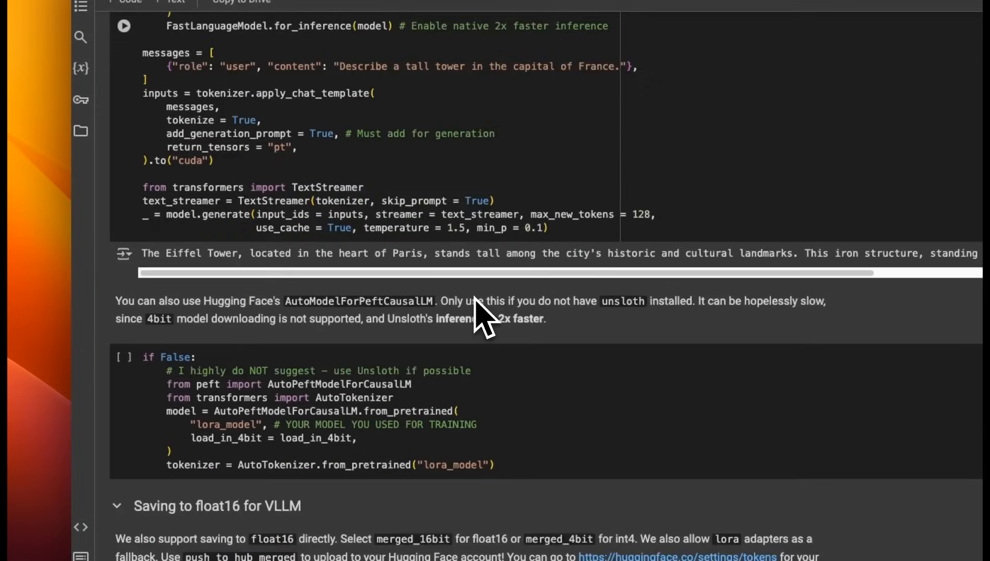
- Scroll through the GGUF conversion cell's output as model_3B saves in 16-bit
scroll("down", 3)
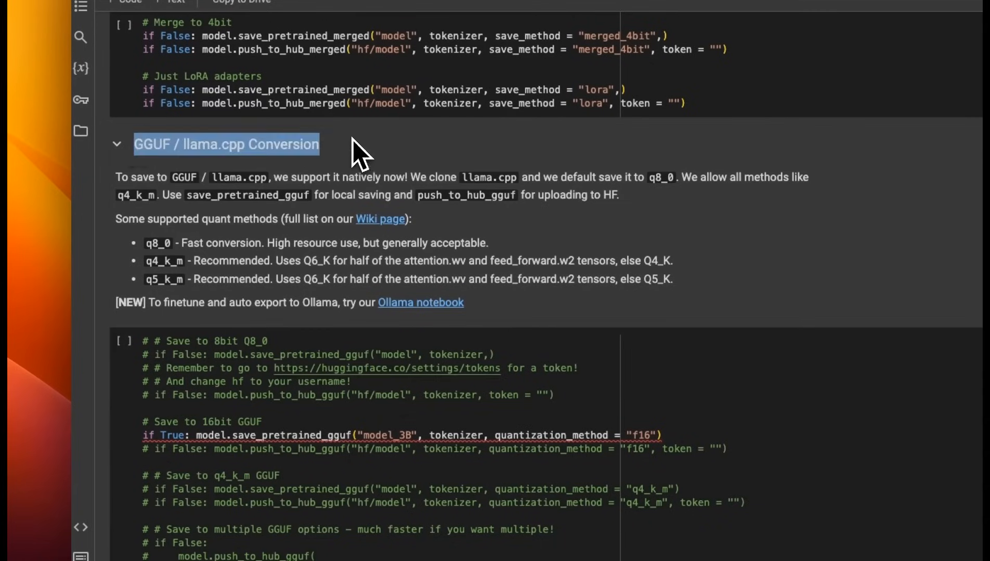
mouse_move(362, 161)
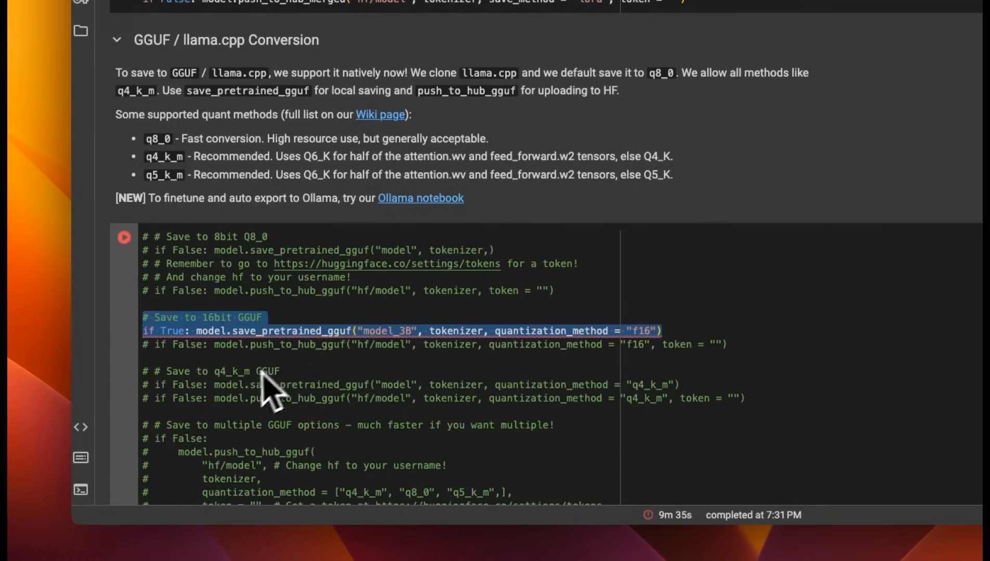
scroll("down", 3)
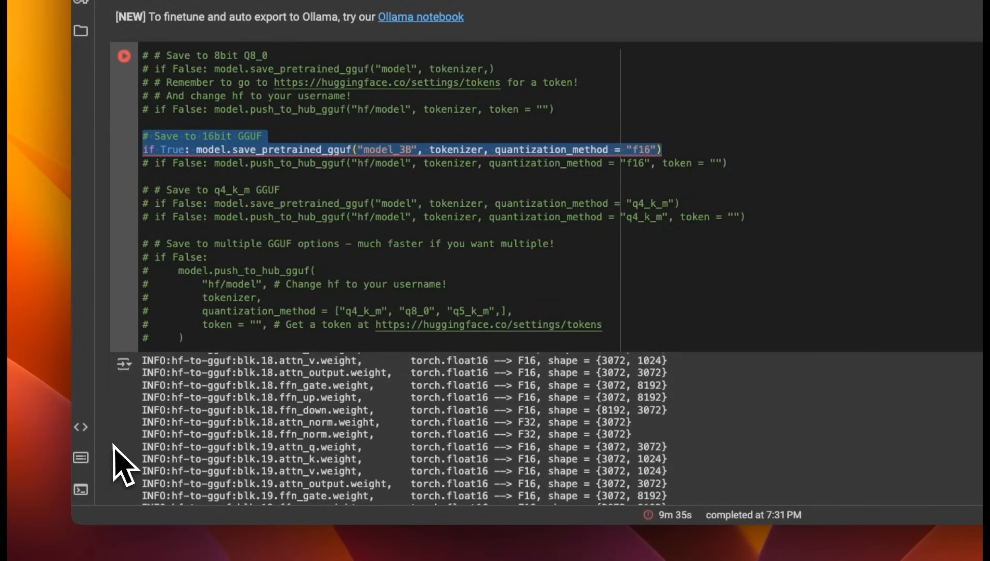
scroll("down", 3)
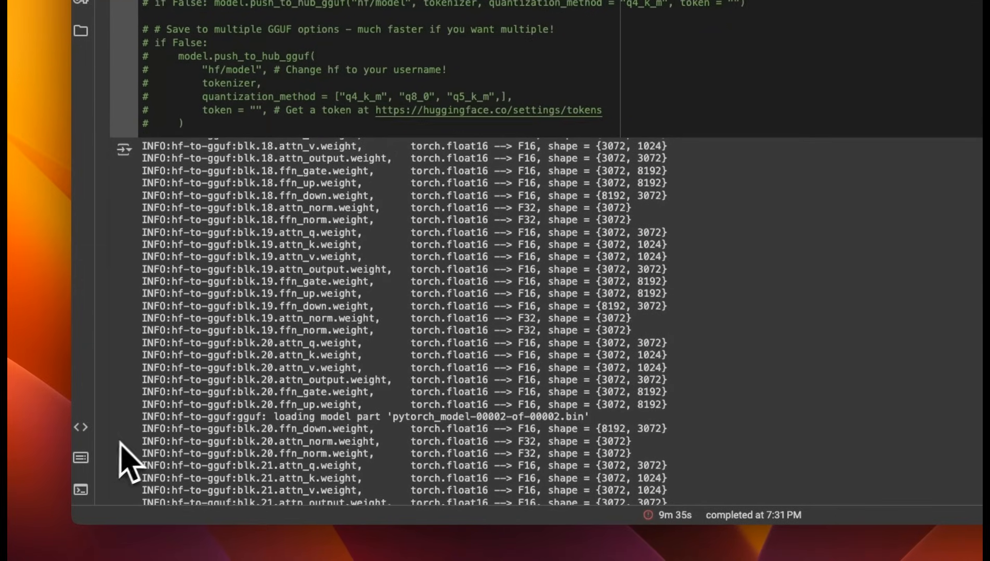
scroll("down", 3)
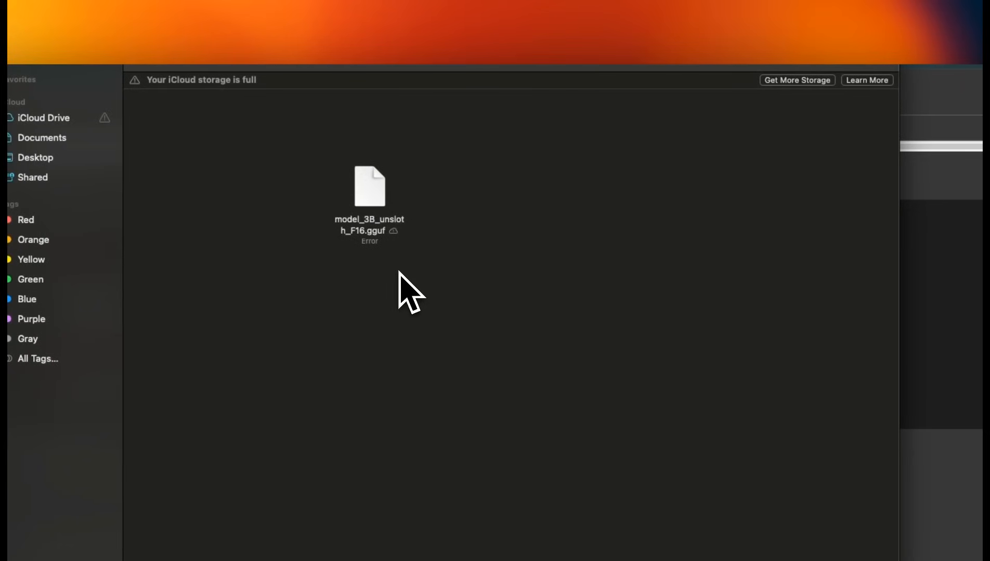
mouse_move(401, 287)
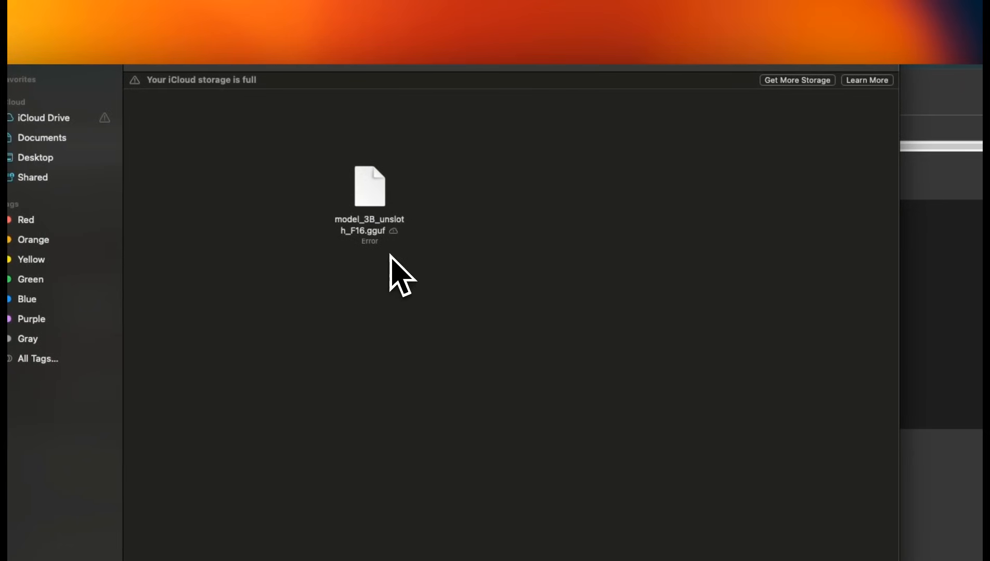
mouse_move(391, 259)
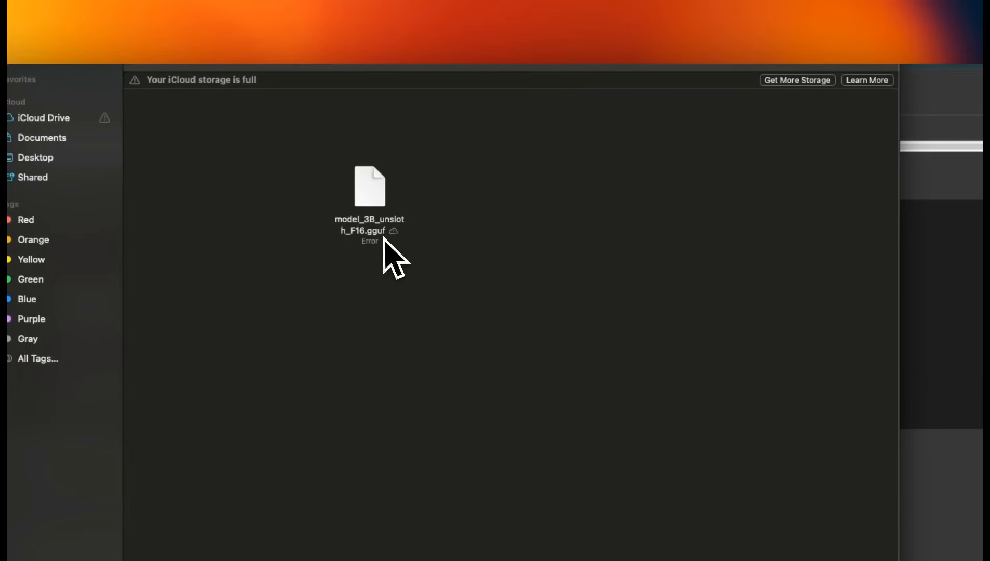
- Select the exported model_3B_unsloth_F16.gguf file in Finder
left_click(369, 186)
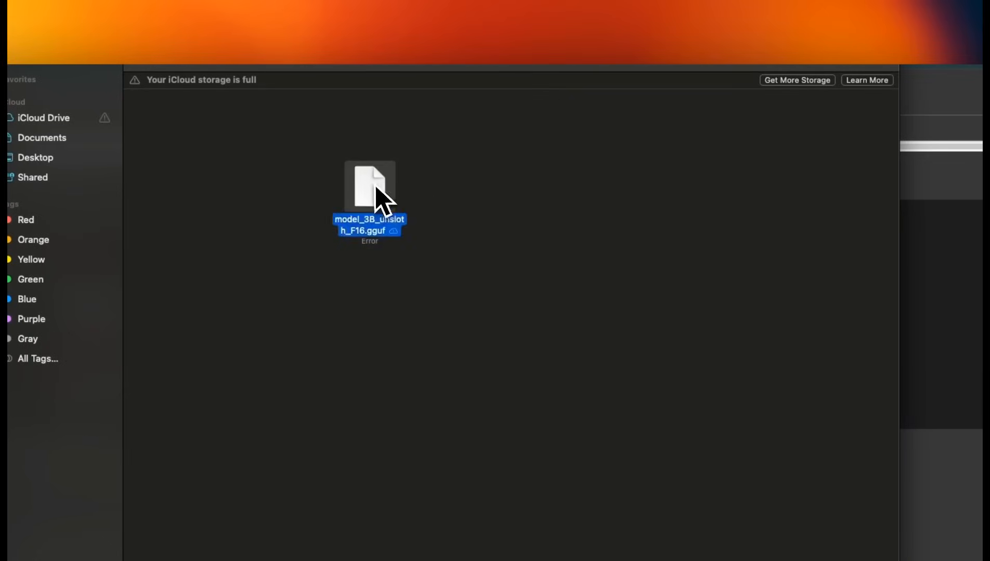
left_click_drag(369, 187, 323, 205)
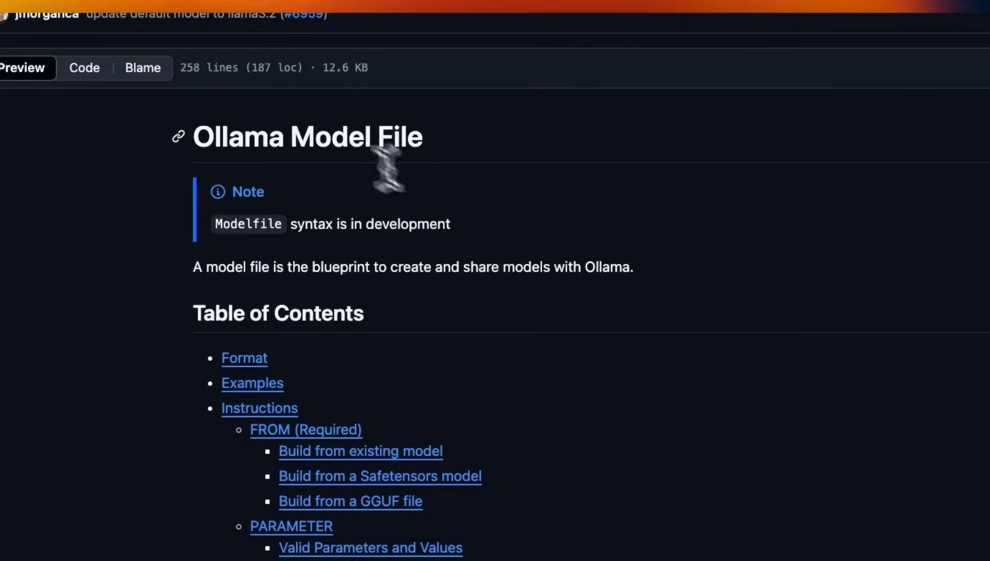
- Read through the Ollama Modelfile docs down to the instruction table
scroll("down", 3)
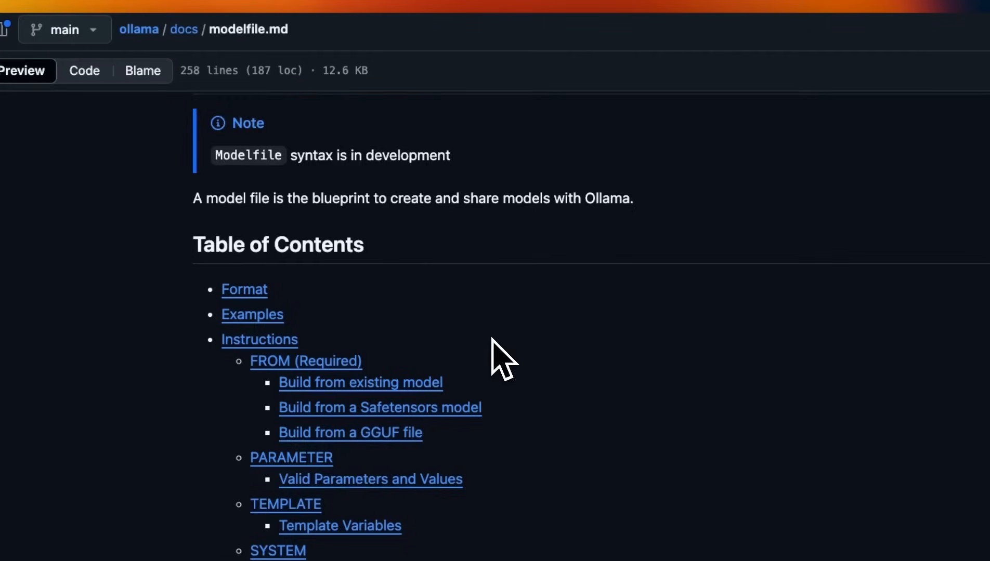
scroll("down", 3)
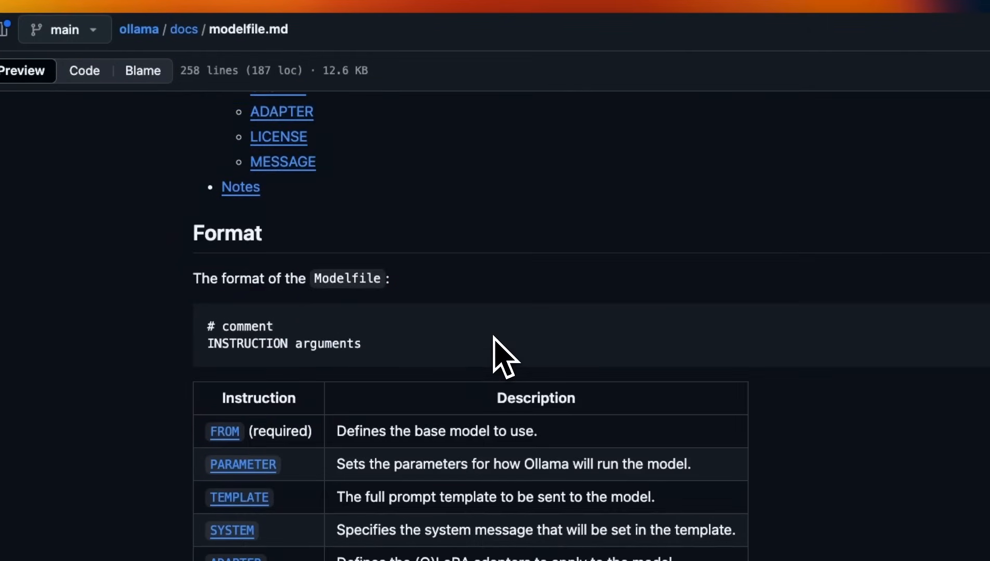
scroll("down", 3)
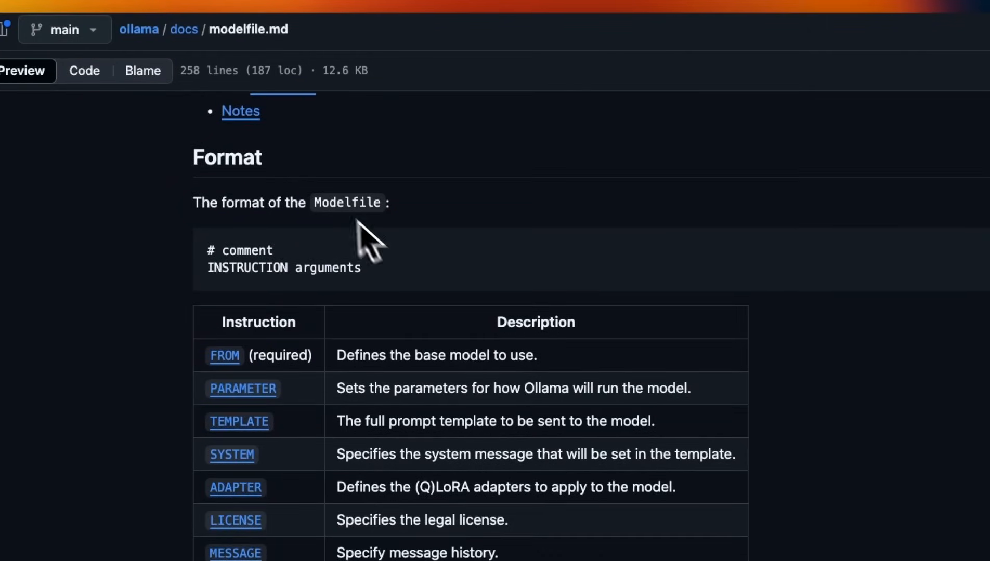
double_click(346, 203)
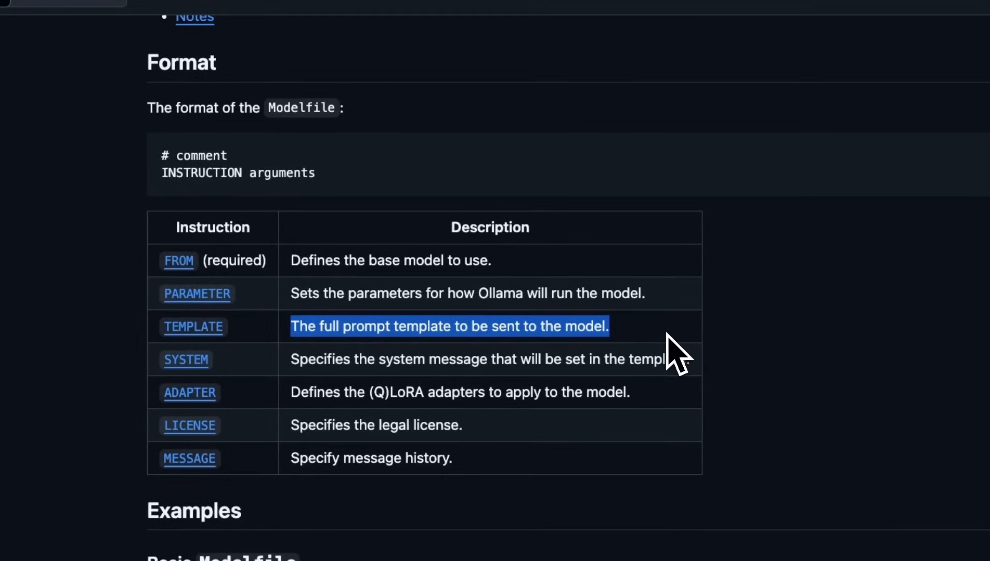
scroll("down", 3)
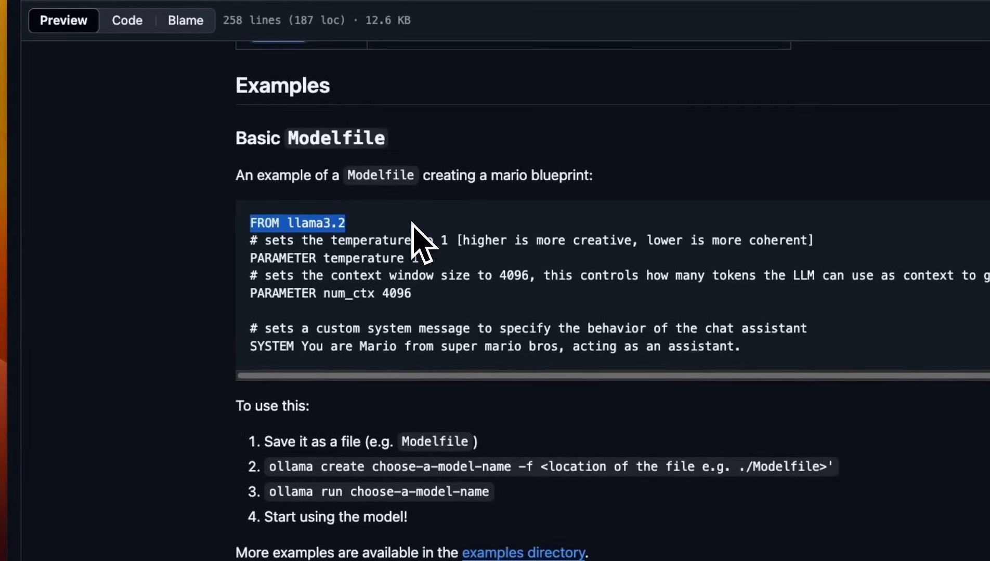
mouse_move(420, 296)
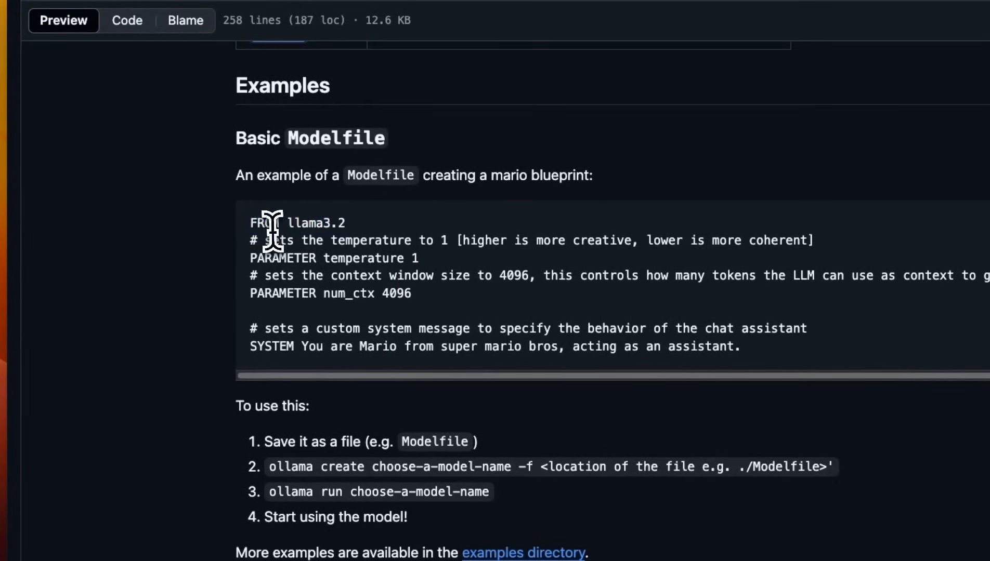
- Highlight the FROM instruction and a full line of the basic Mario Modelfile example
double_click(316, 223)
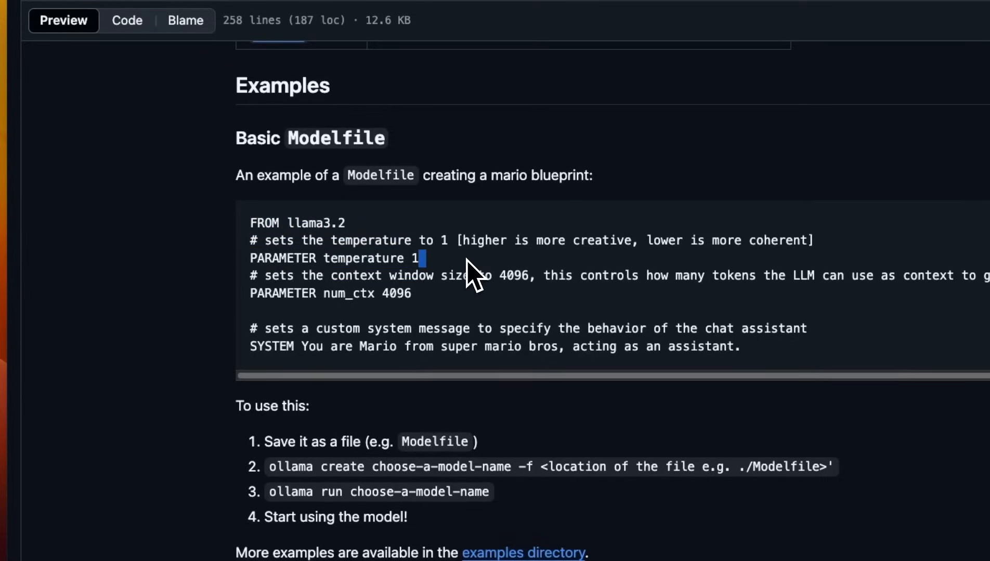
triple_click(330, 294)
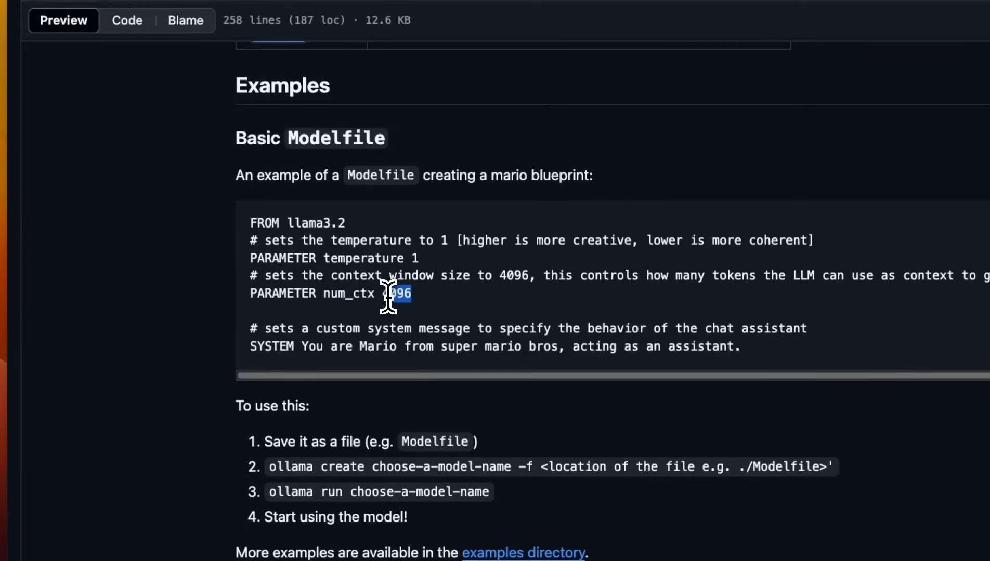
scroll("down", 3)
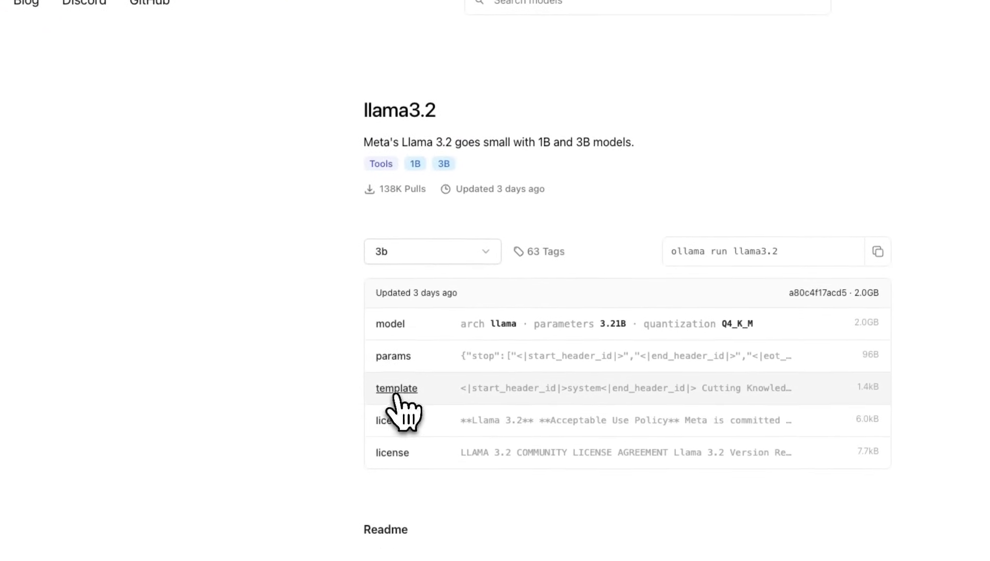
- View the llama3.2 prompt template text on its Ollama model page
left_click(396, 389)
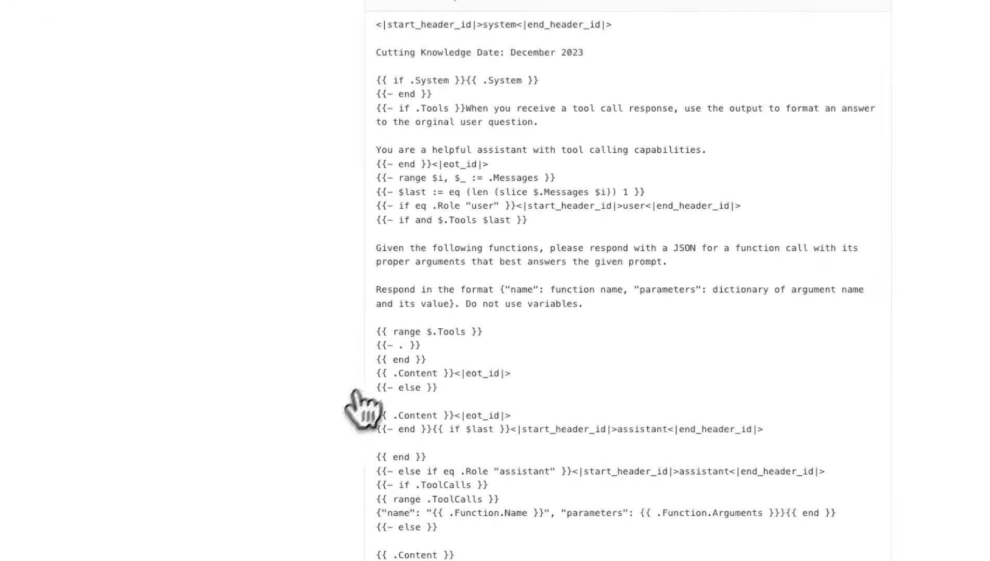
scroll("down", 3)
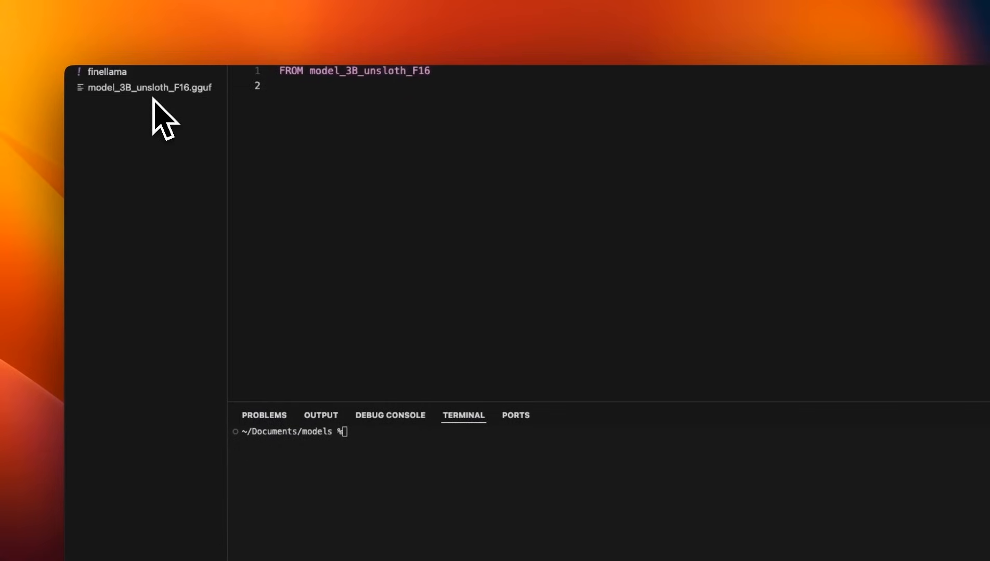
mouse_move(149, 88)
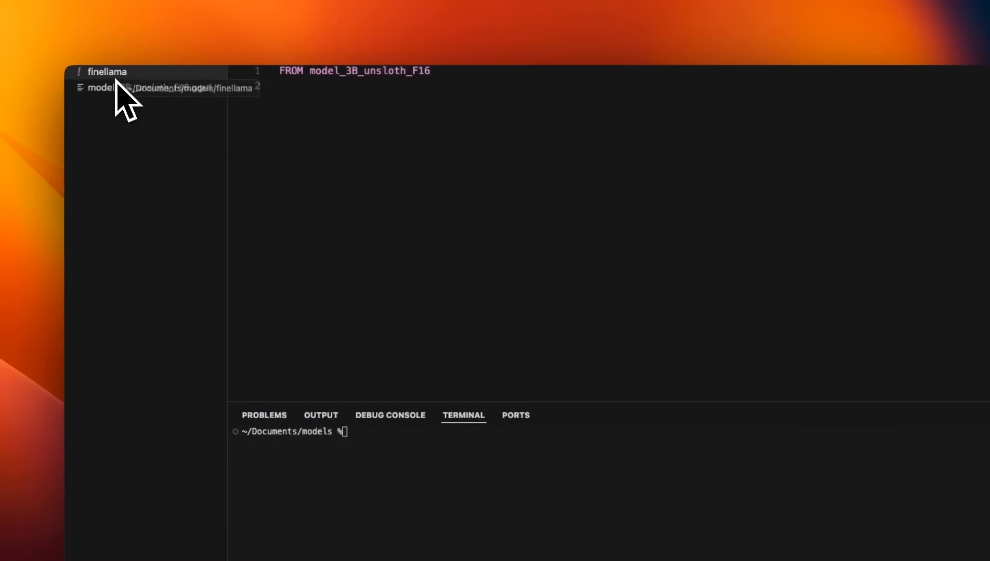
mouse_move(129, 94)
type(".")
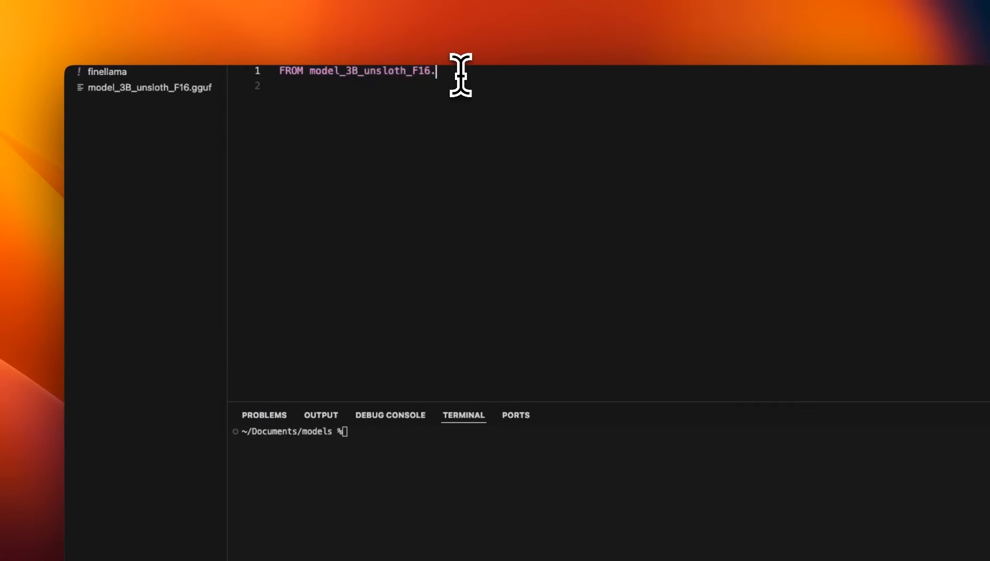
- Complete the FROM line as model_3B_unsloth_F16.gguf and start a TEMPLATE line
type("gguf")
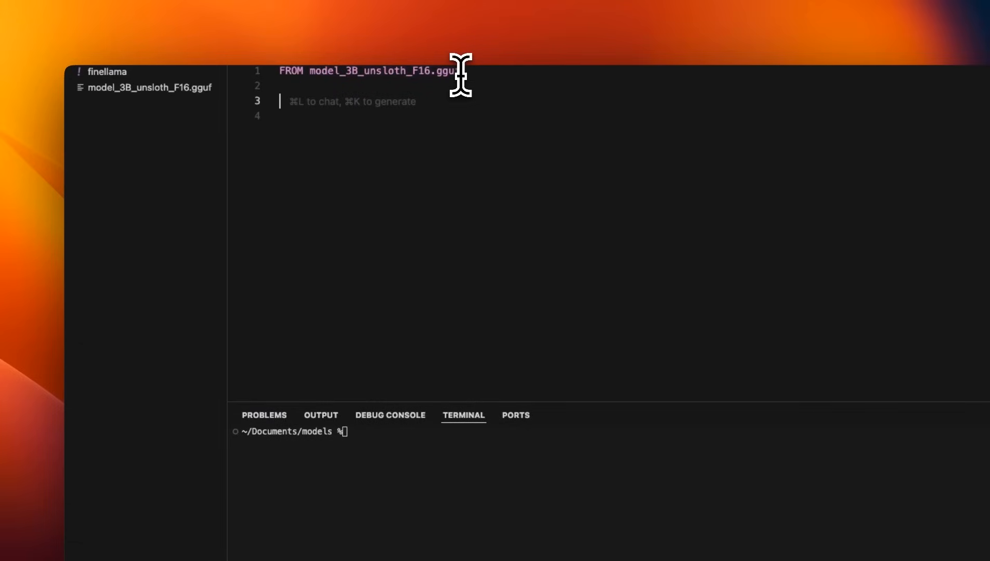
type("TEMPLAT")
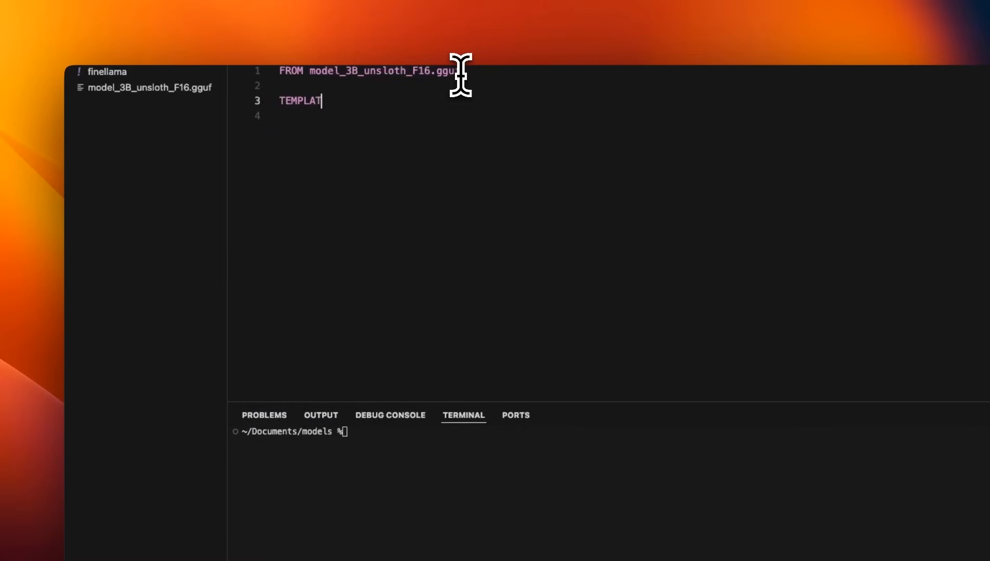
type("E")
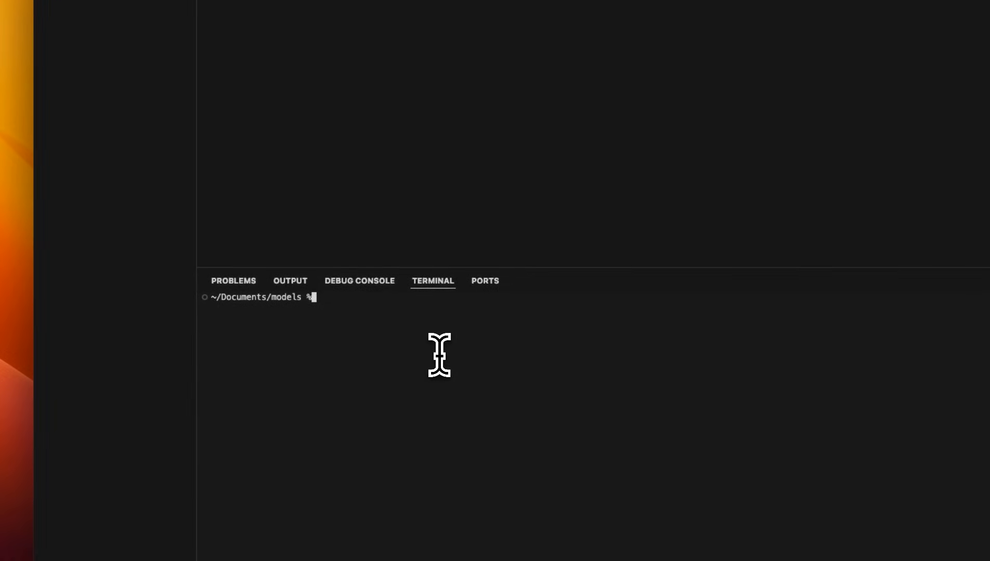
- Compose 'ollama create finellama -f ./finellama' in the terminal to build from the Modelfile
type("ollm")
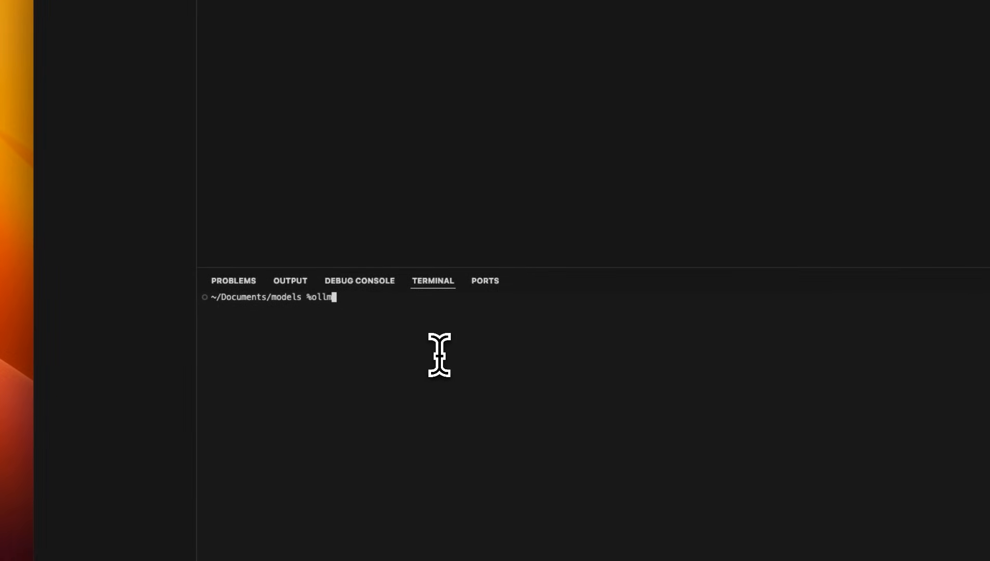
type("ama crea")
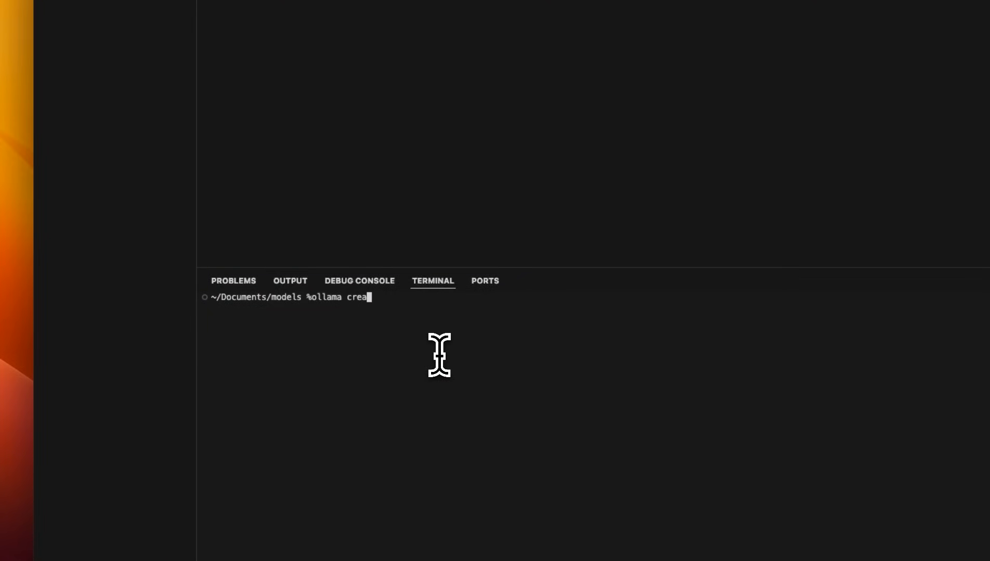
type("te")
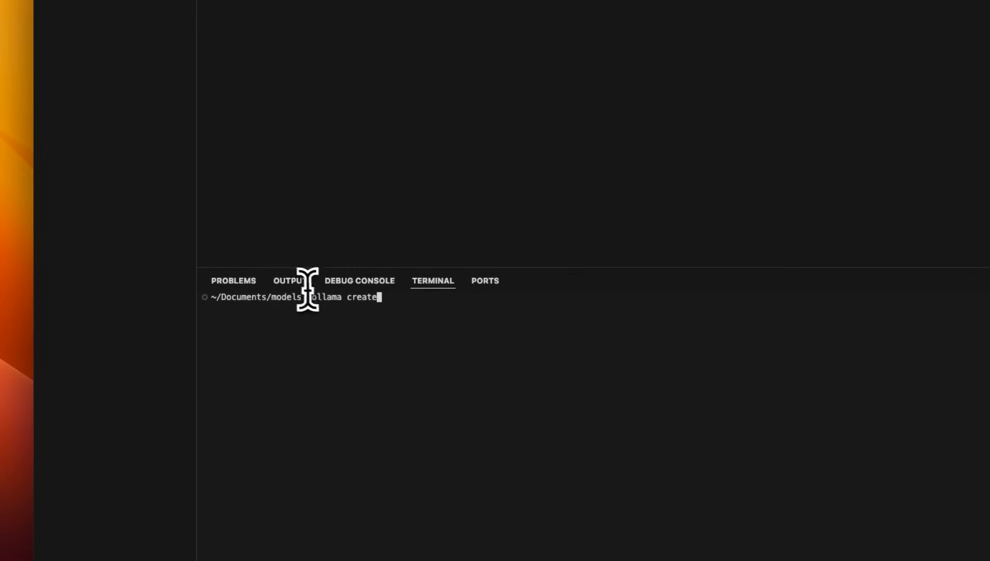
type("fine")
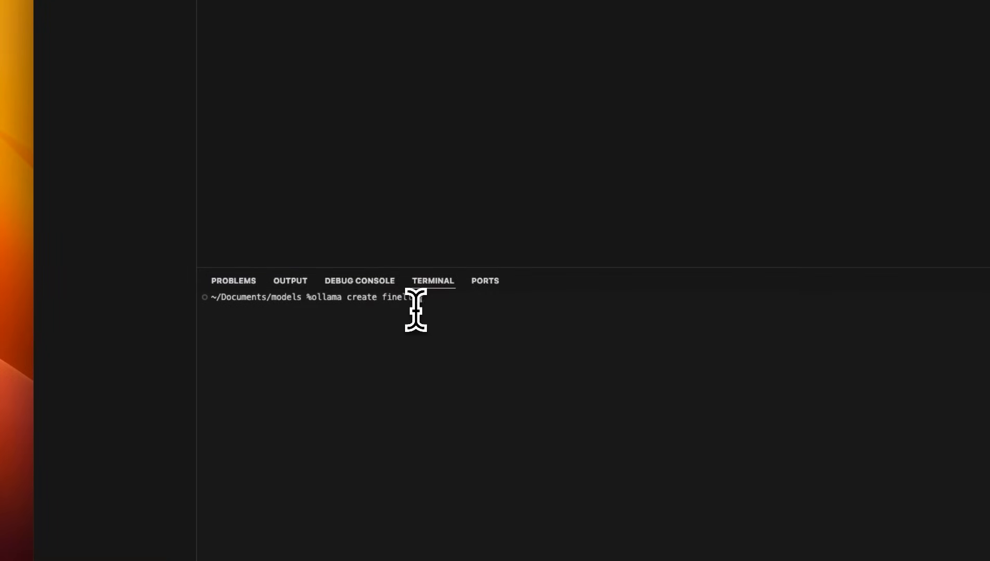
type("a")
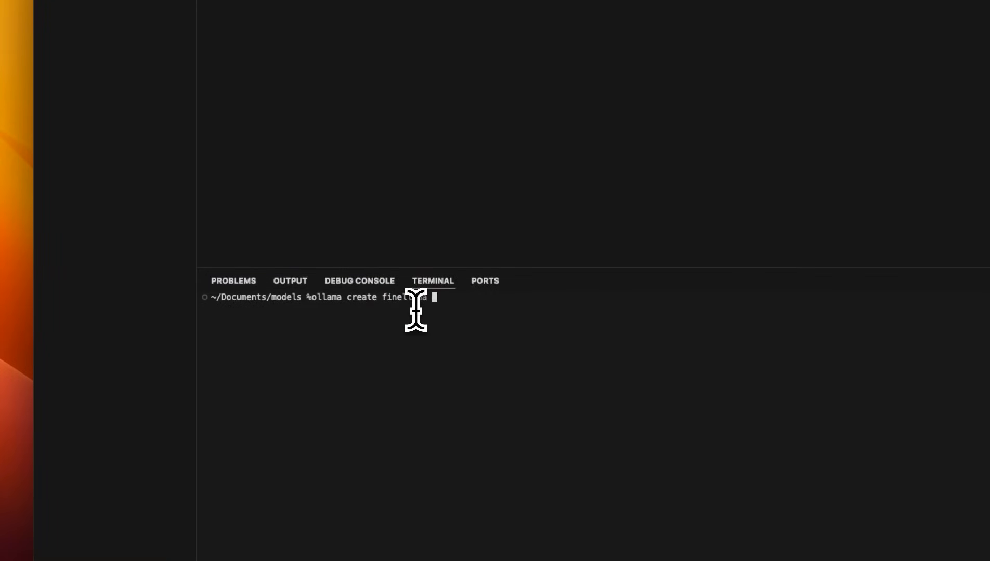
type("-f")
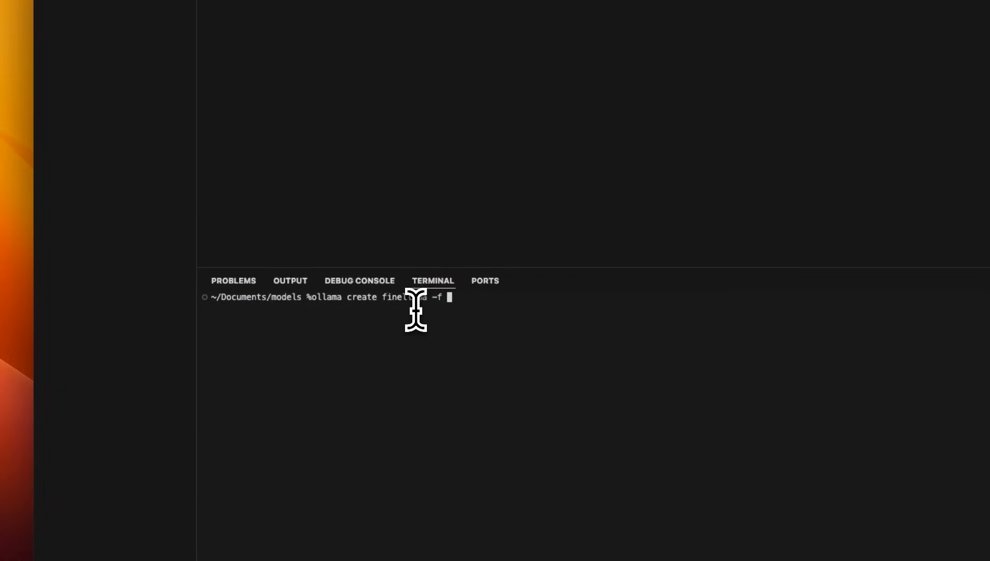
type("./")
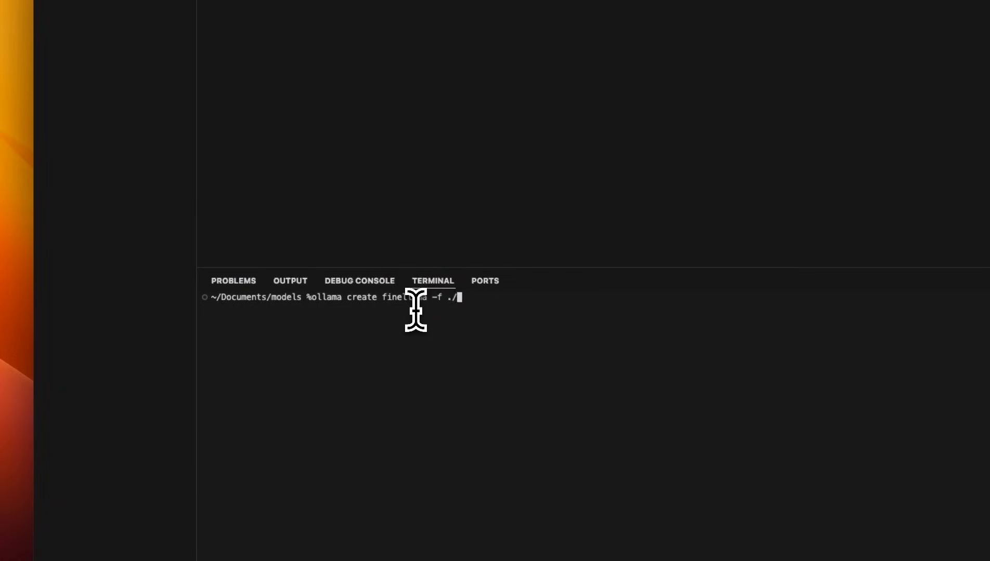
type("finellama")
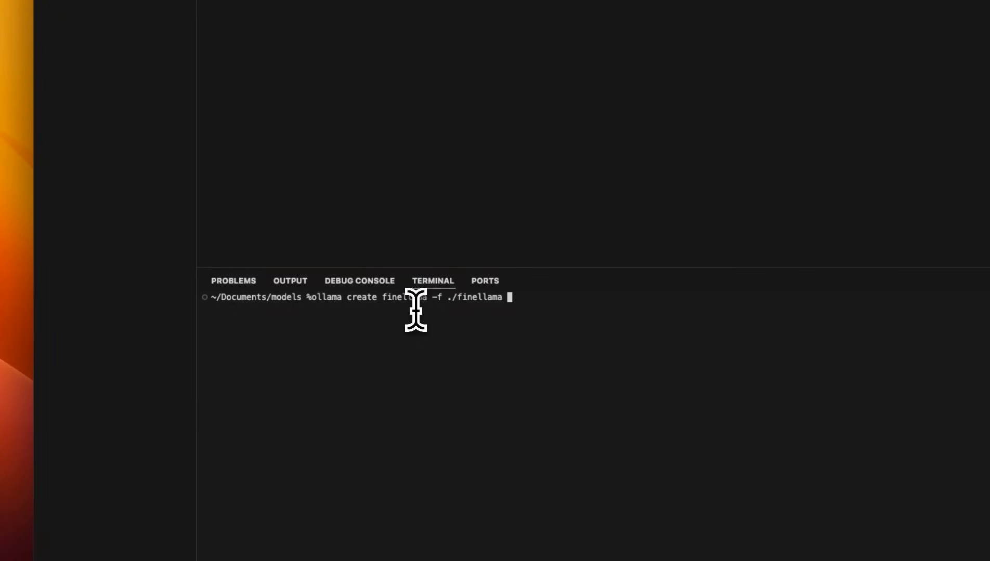
mouse_move(391, 220)
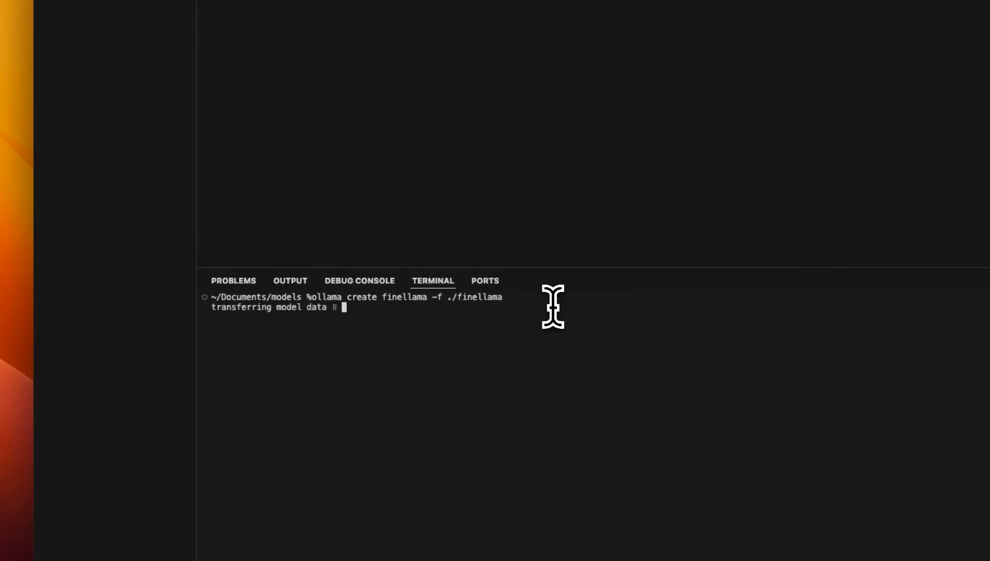
mouse_move(276, 314)
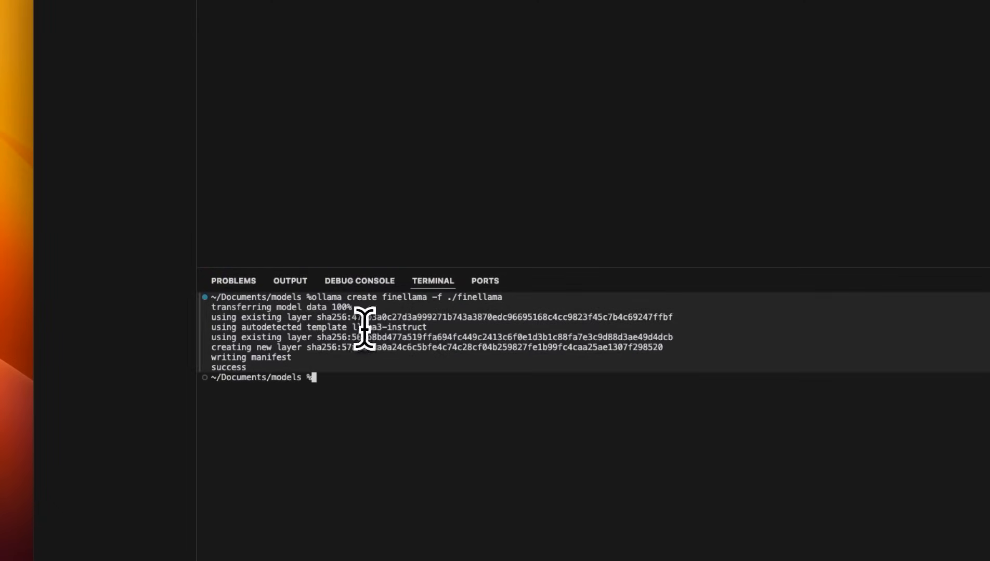
mouse_move(292, 377)
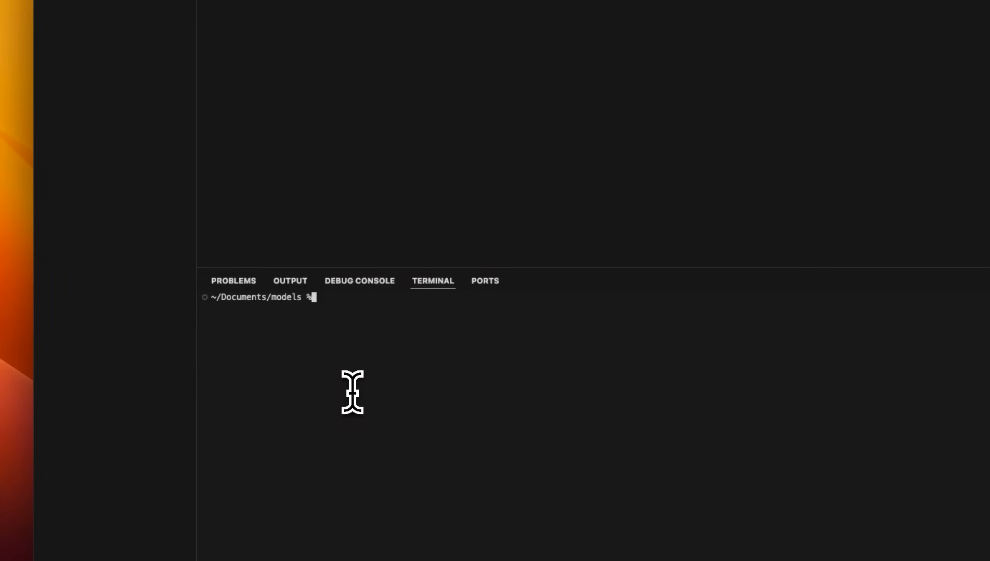
- List Ollama models, check finellama:latest at 6.4 GB, then start 'ollama run finellama'
type("ollama list")
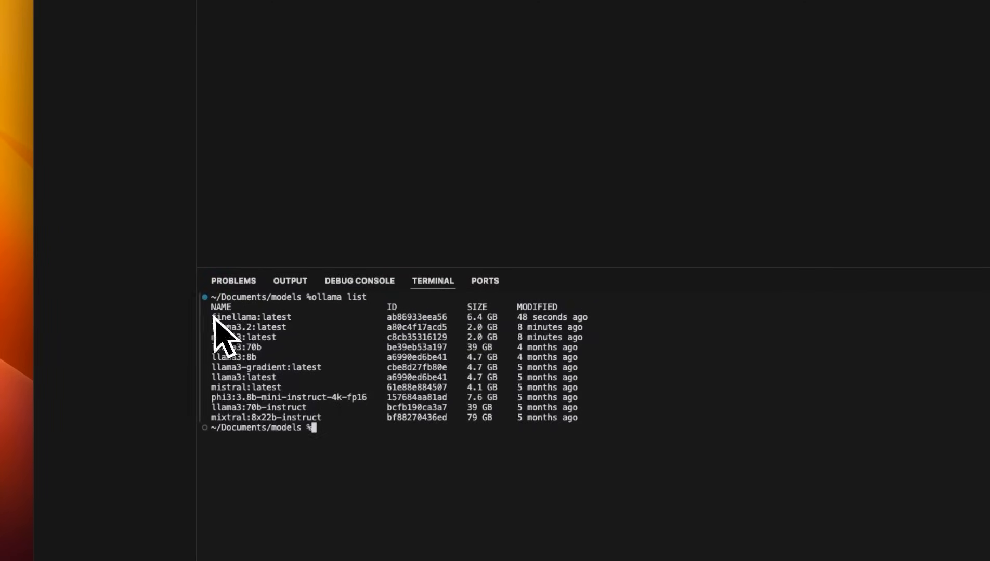
double_click(251, 316)
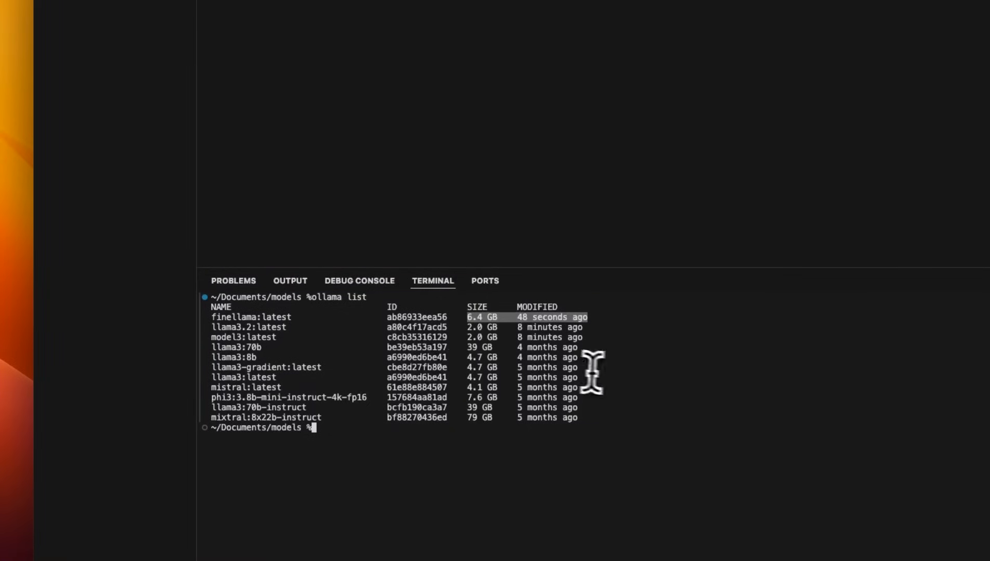
type("ollama run finellama")
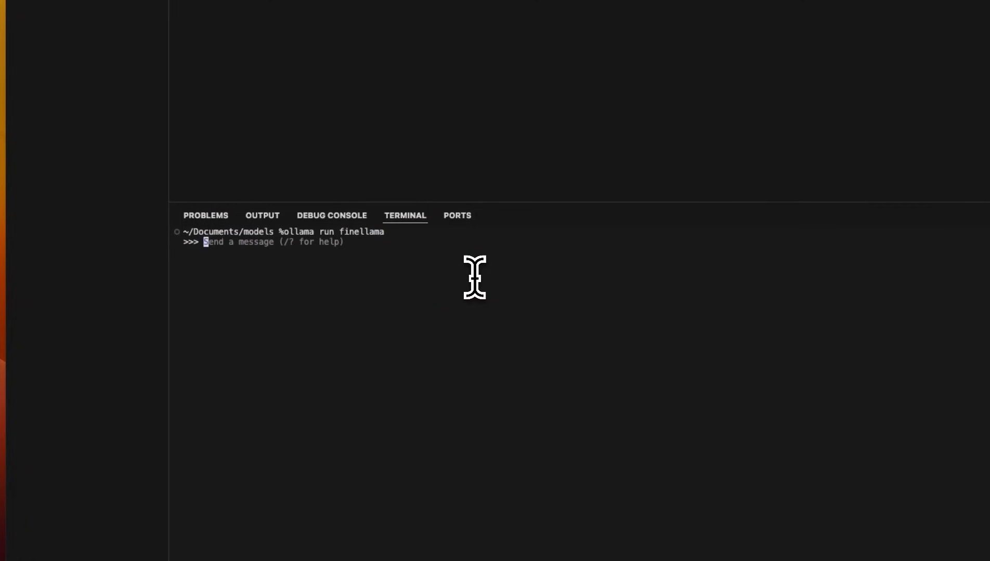
- Greet finellama, then request a Python program moving S3 files to a local directory and read the boto3 reply
type("H")
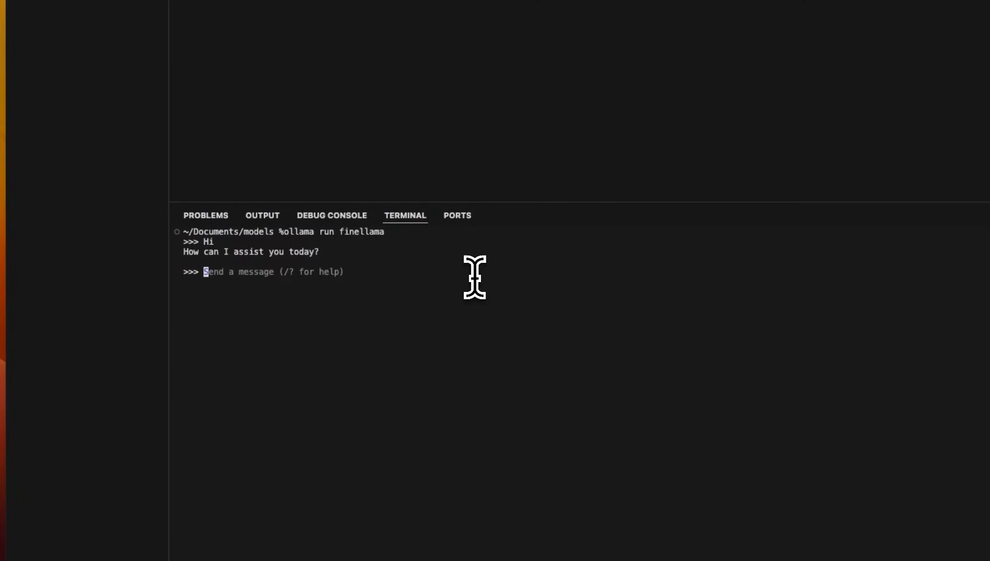
type("can you write a python program to move files from s3 to a local directory.")
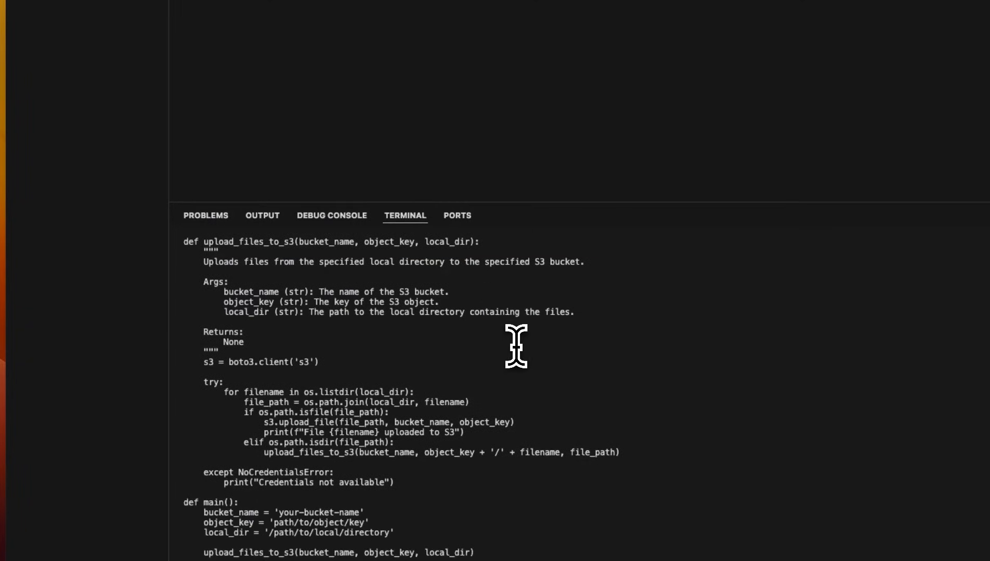
scroll("down", 3)
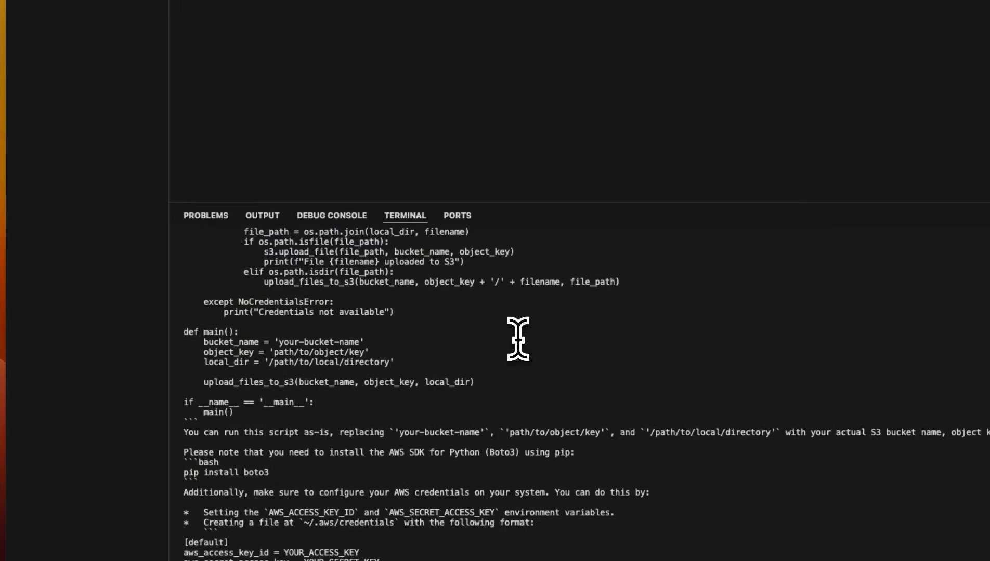
scroll("down", 3)
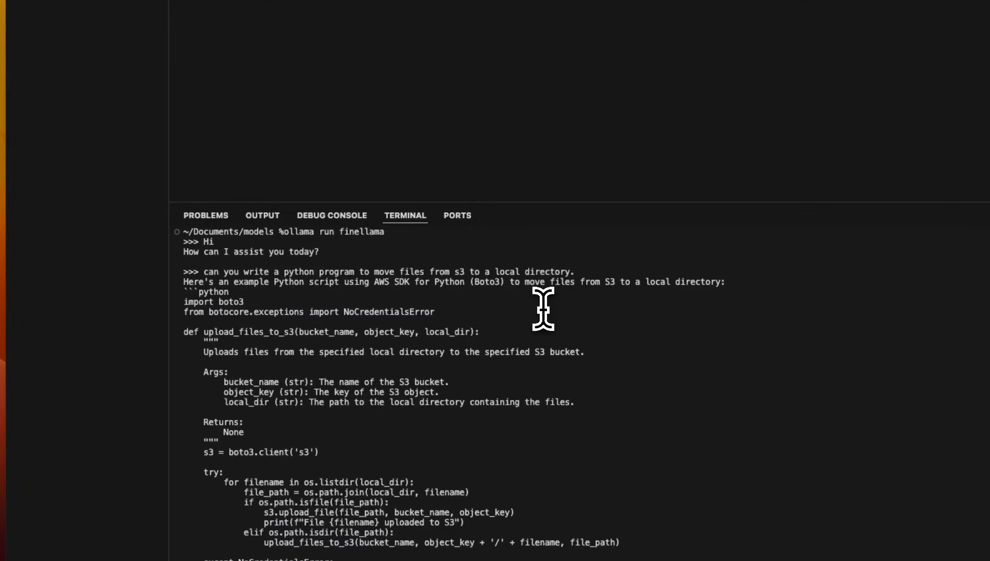
scroll("down", 3)
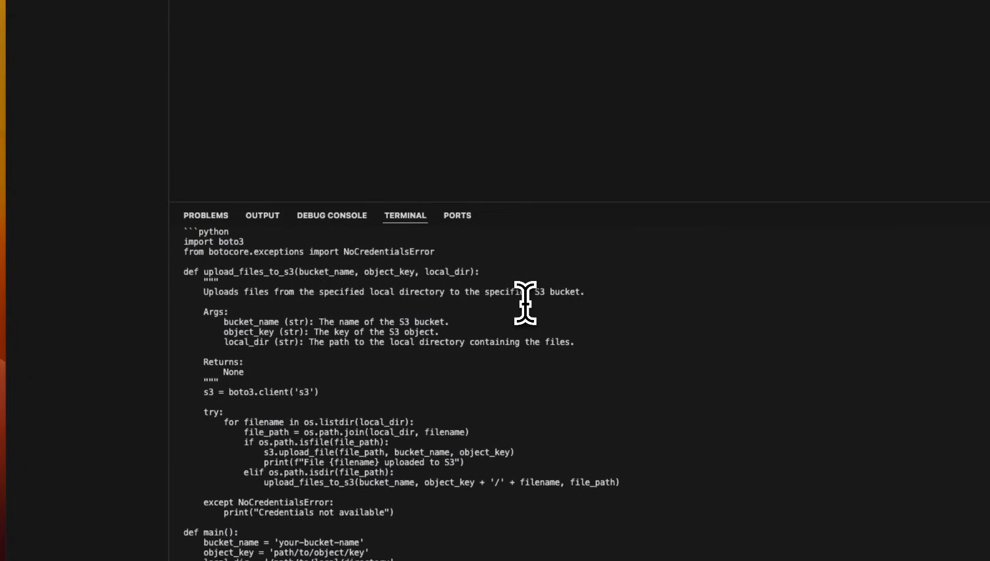